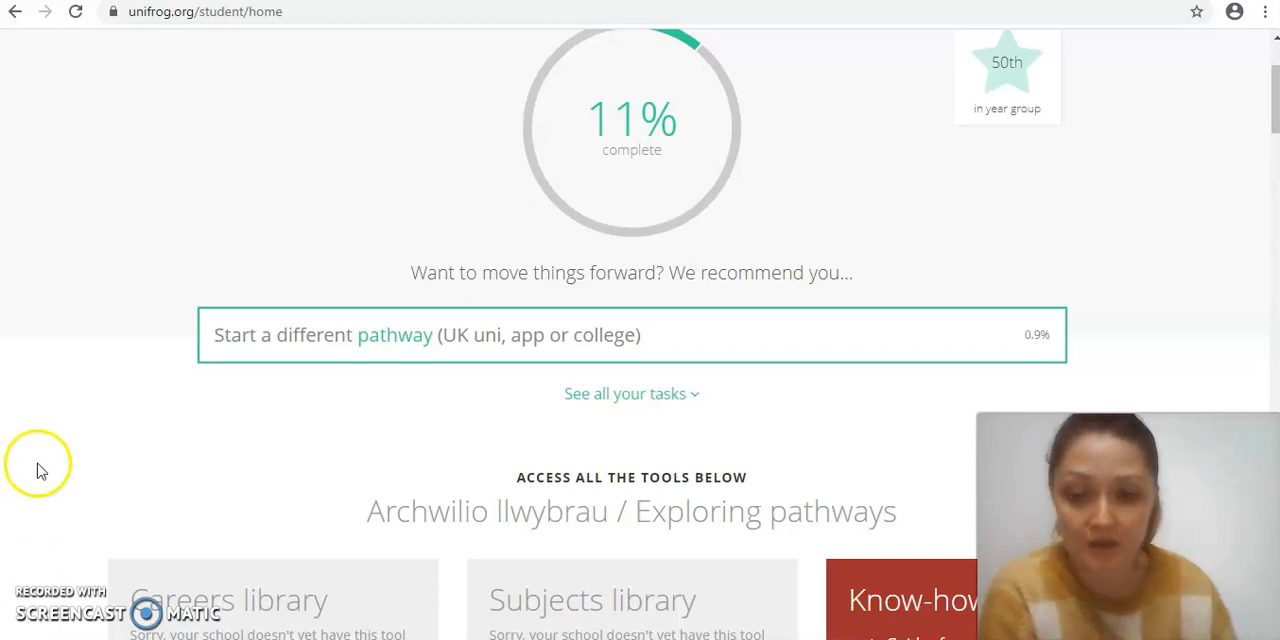
mouse_move(80, 382)
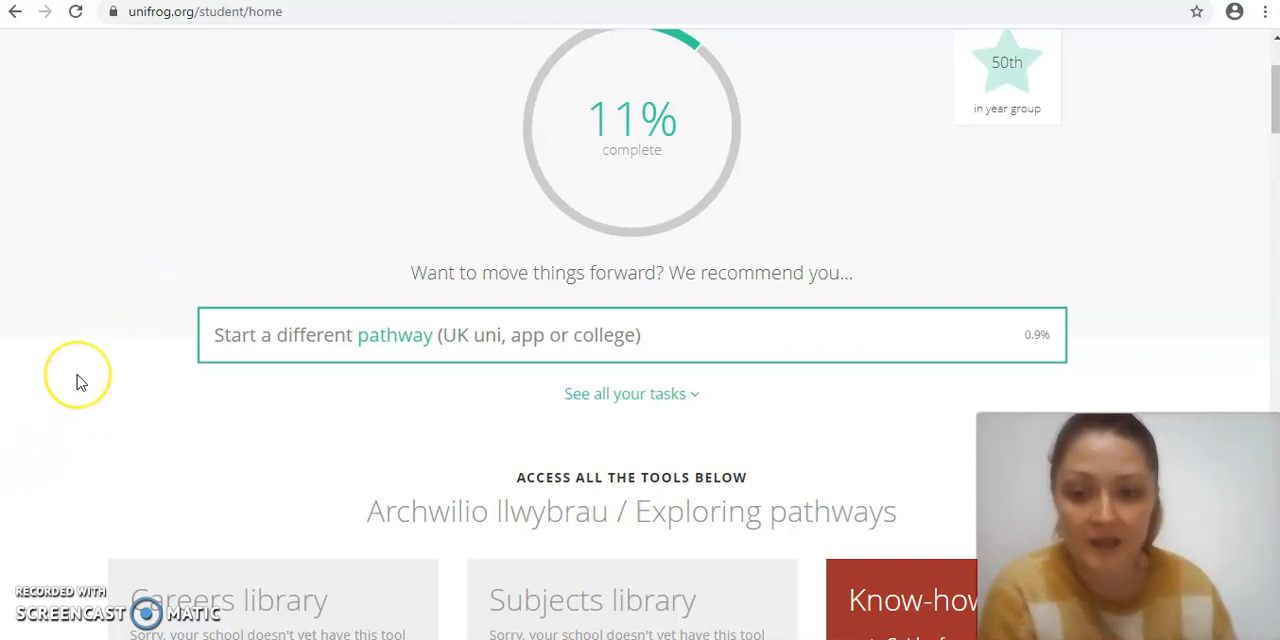
- Start the MOOC tool from its home-page tile, landing on the About step
scroll("down", 3)
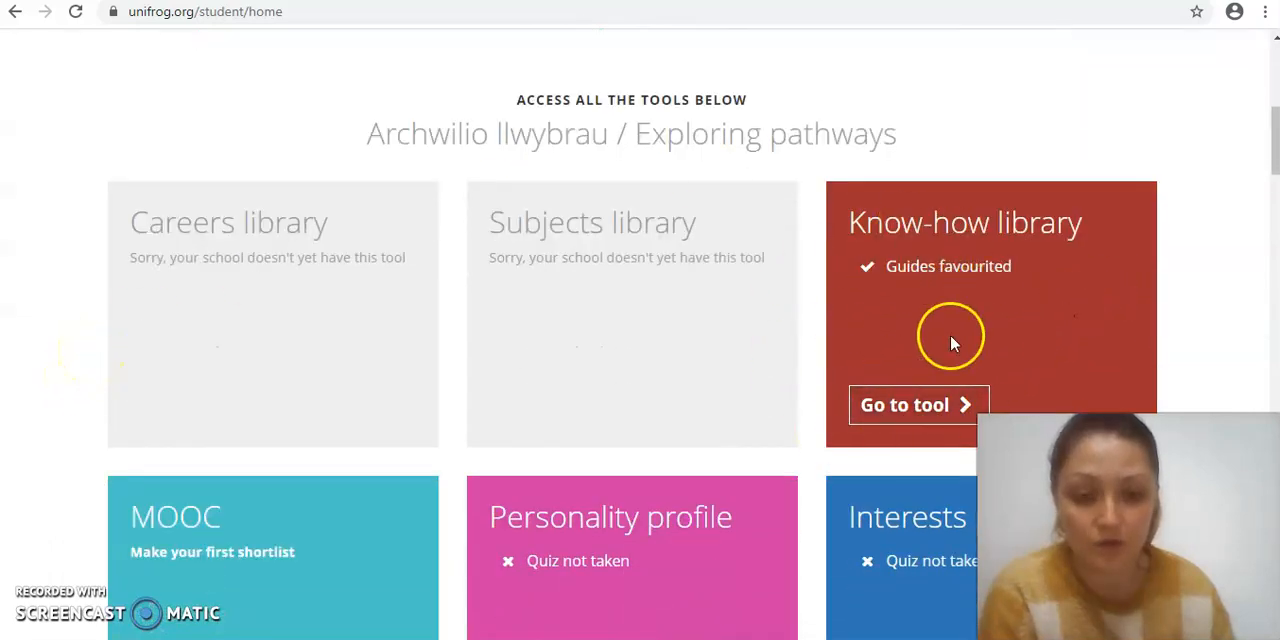
scroll("down", 3)
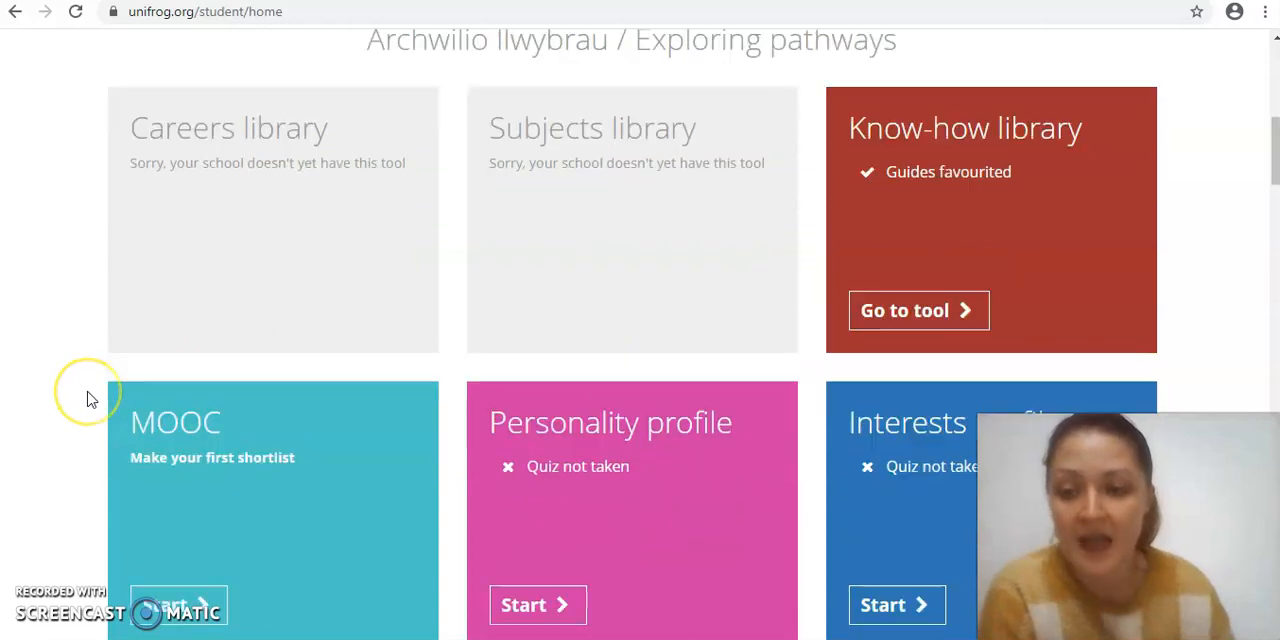
scroll("down", 3)
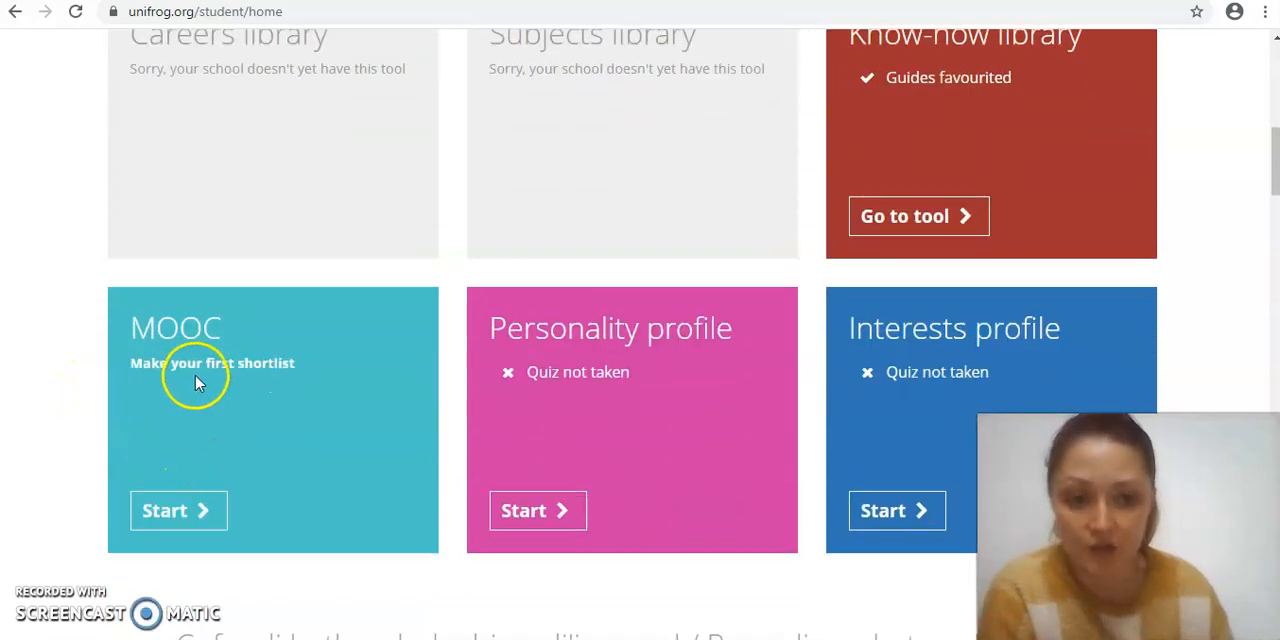
left_click(178, 510)
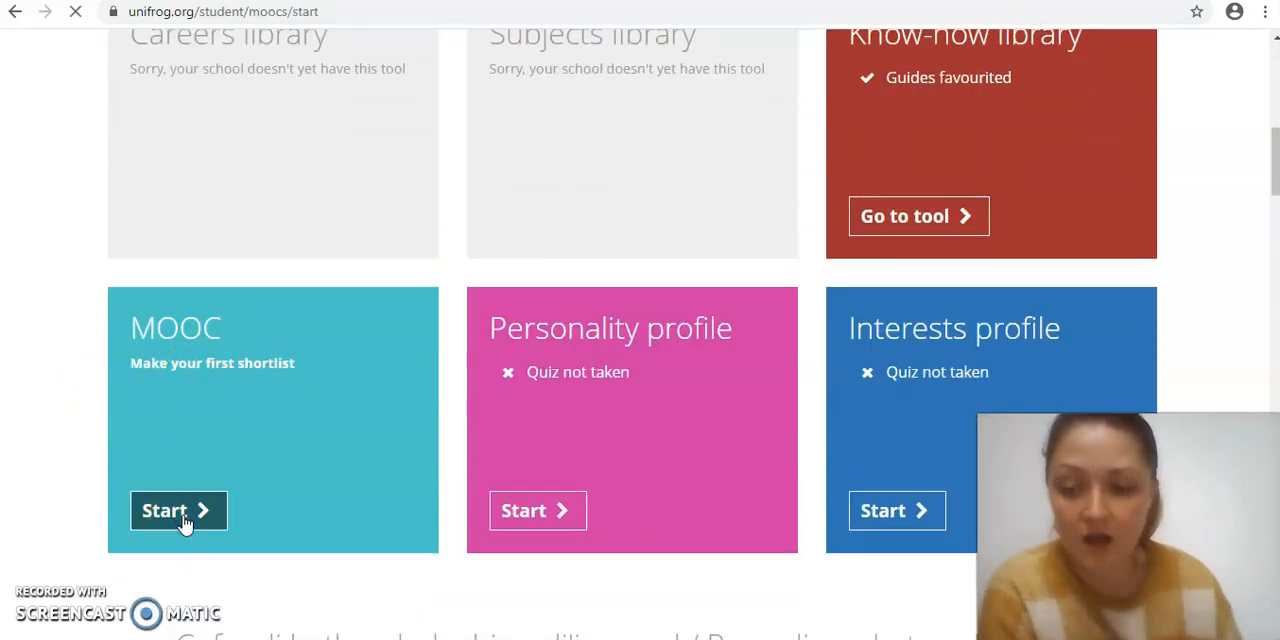
left_click(178, 510)
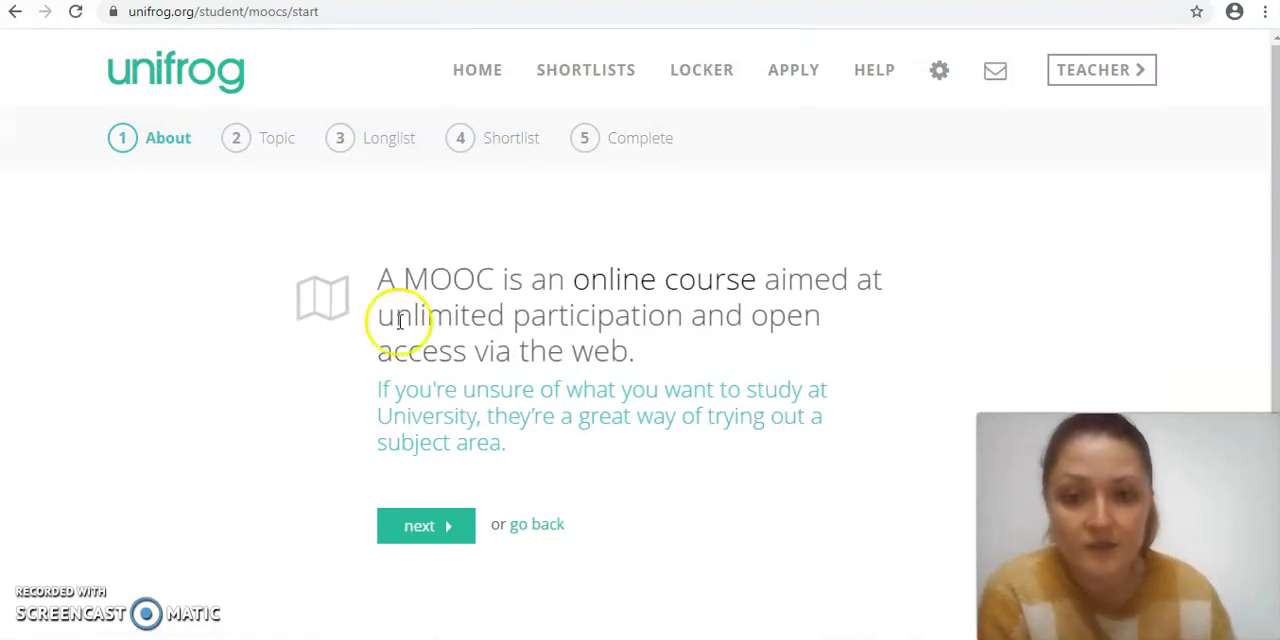
mouse_move(538, 324)
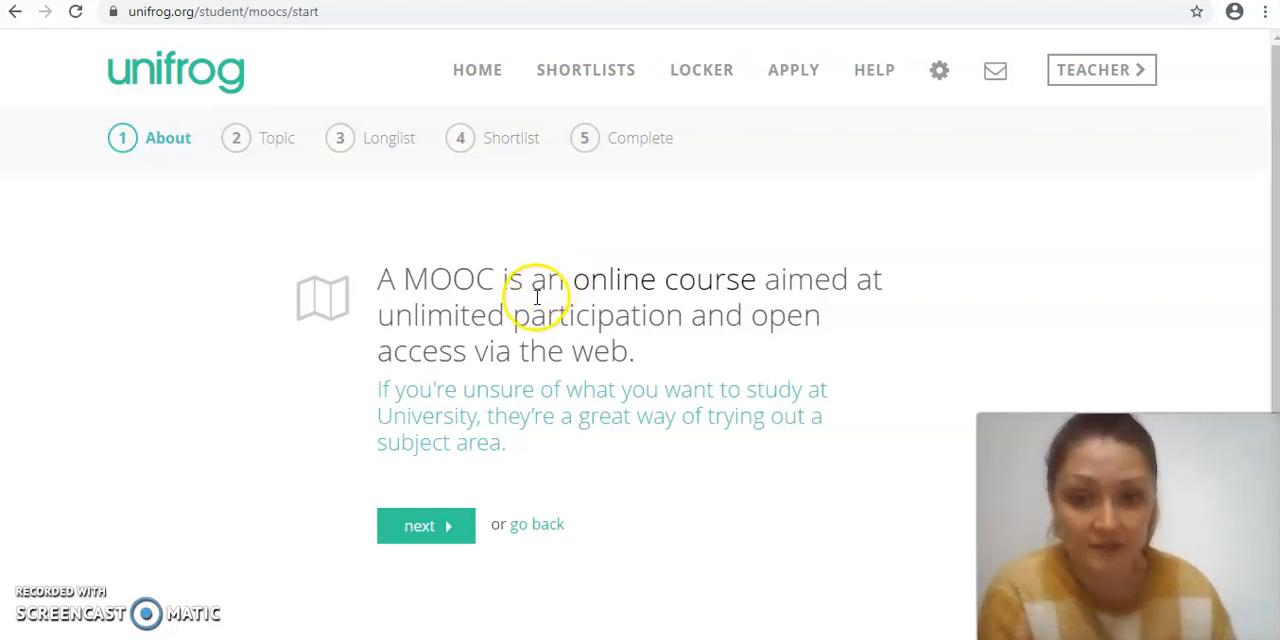
mouse_move(308, 360)
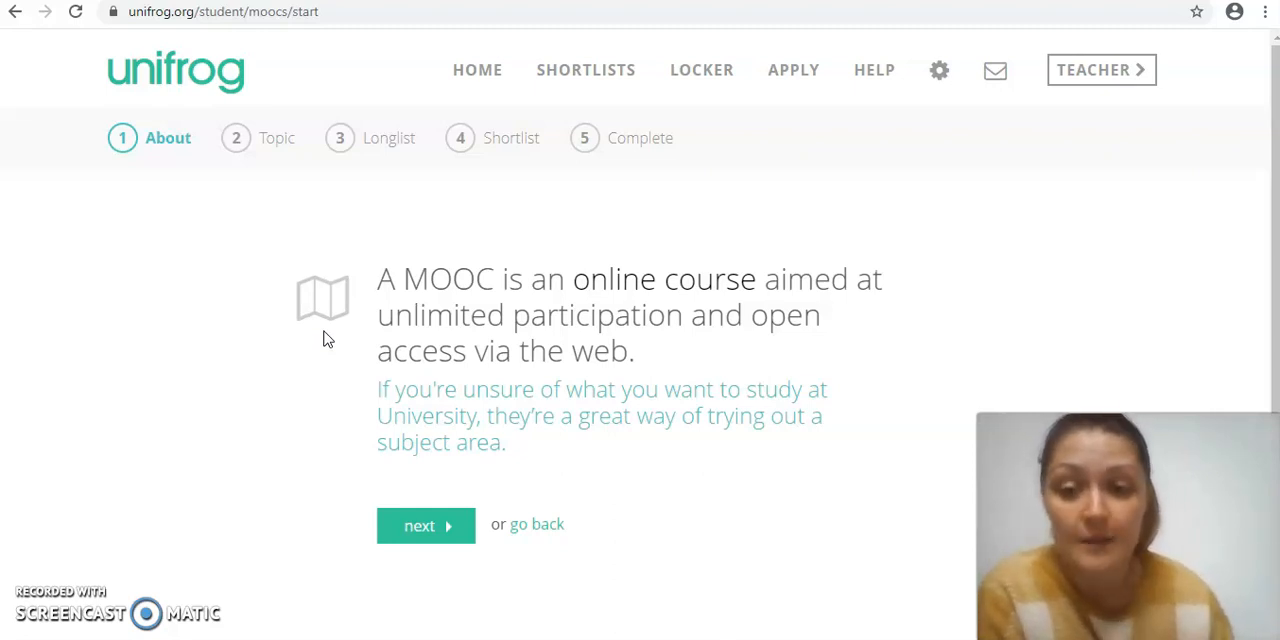
- Advance from About to the Topic step and look through the alphabetical list of 56 topics
left_click(424, 524)
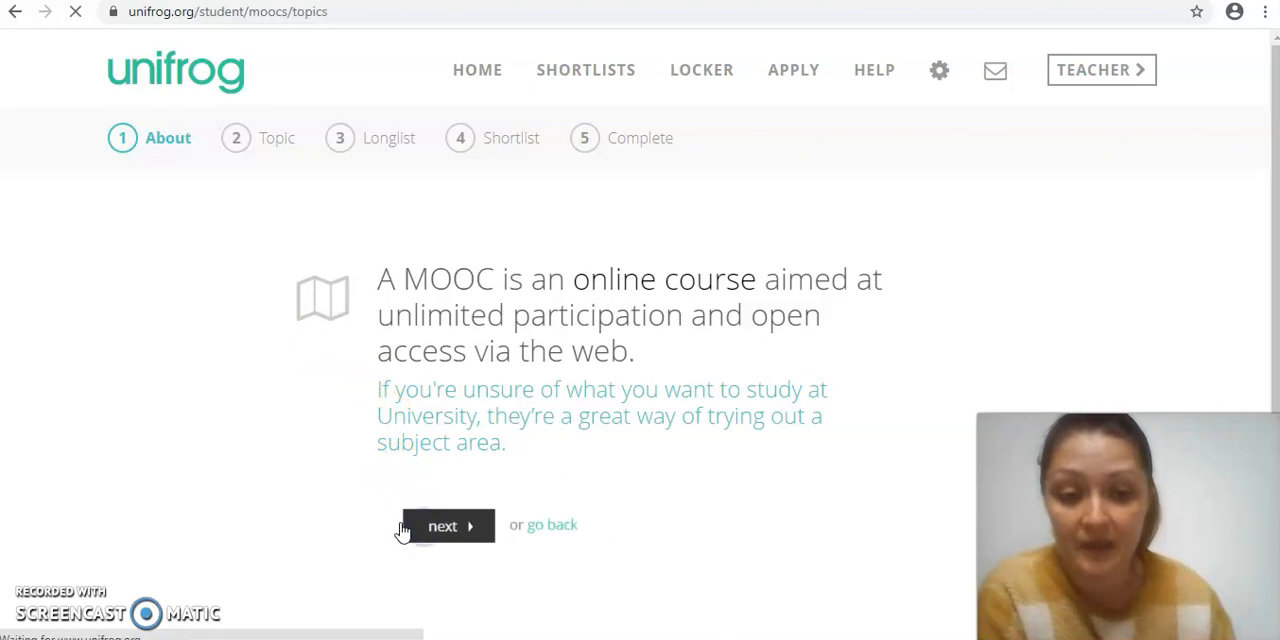
left_click(442, 526)
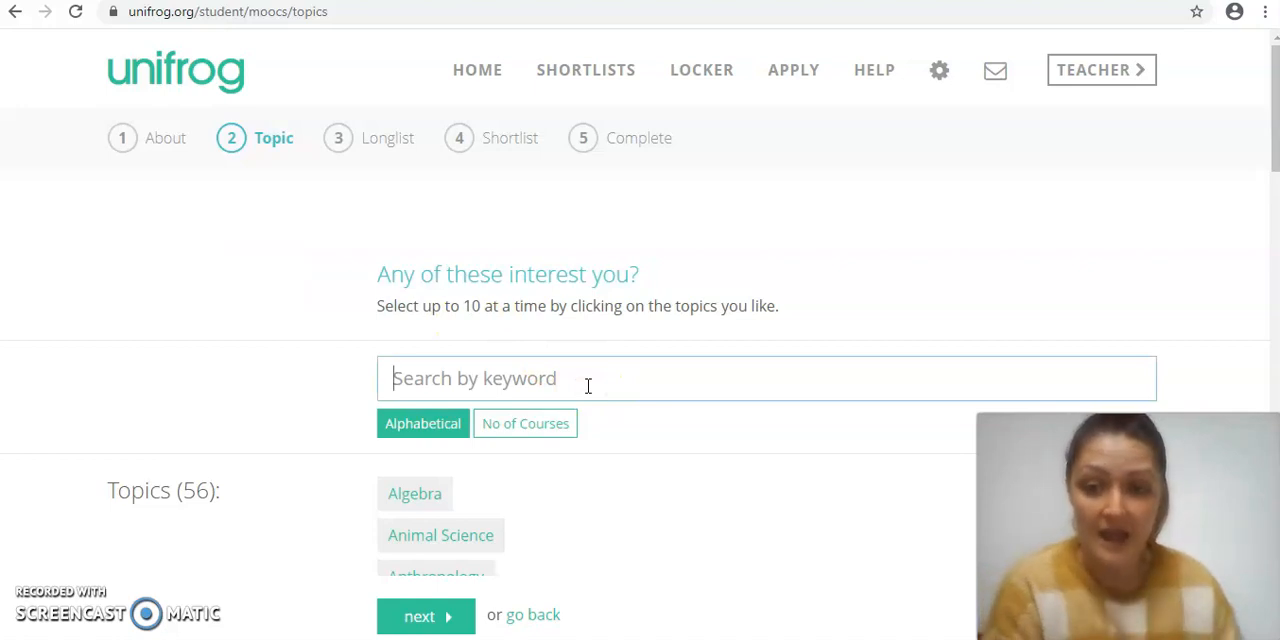
mouse_move(378, 460)
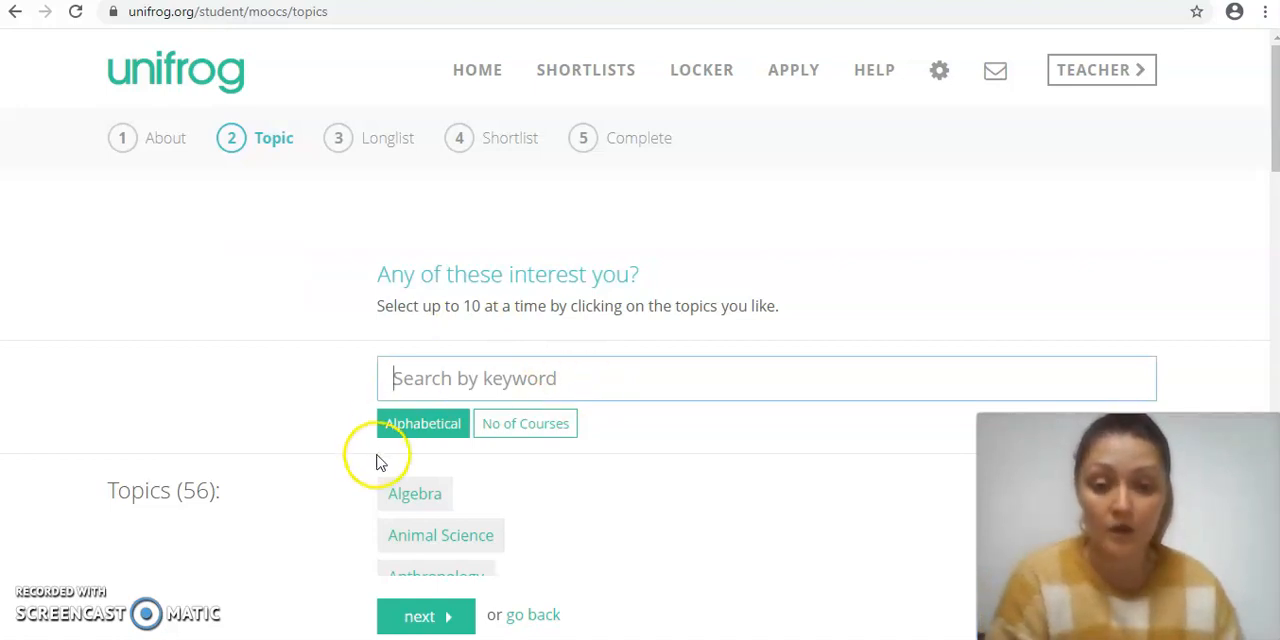
scroll("down", 3)
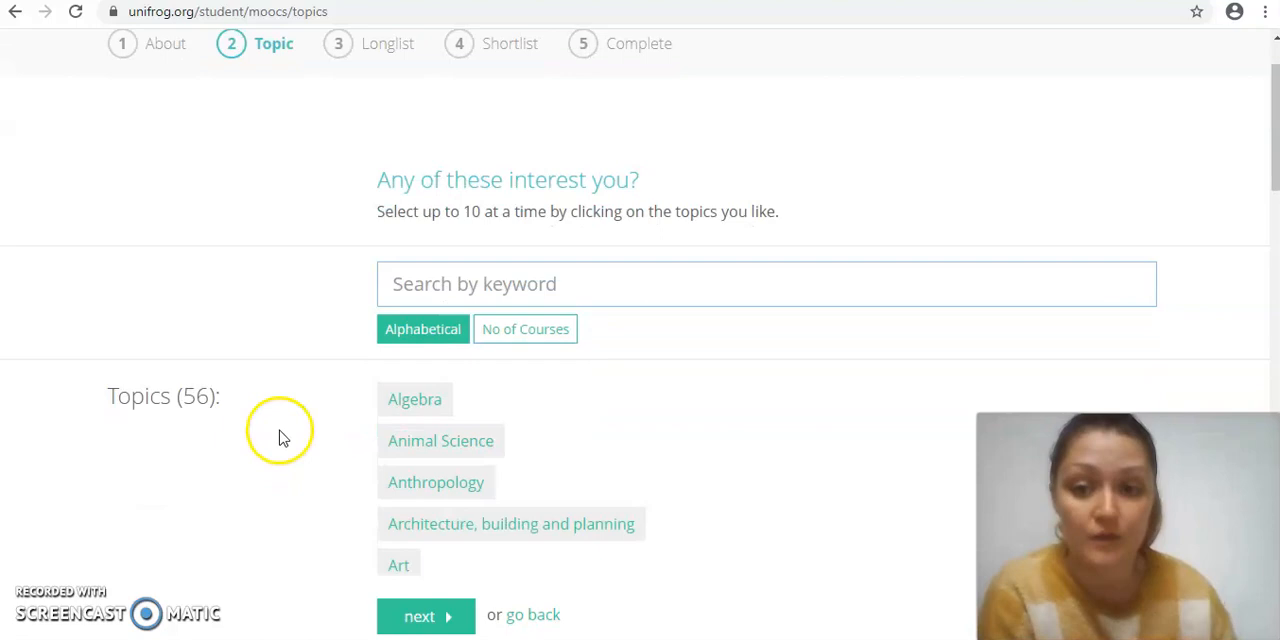
scroll("down", 3)
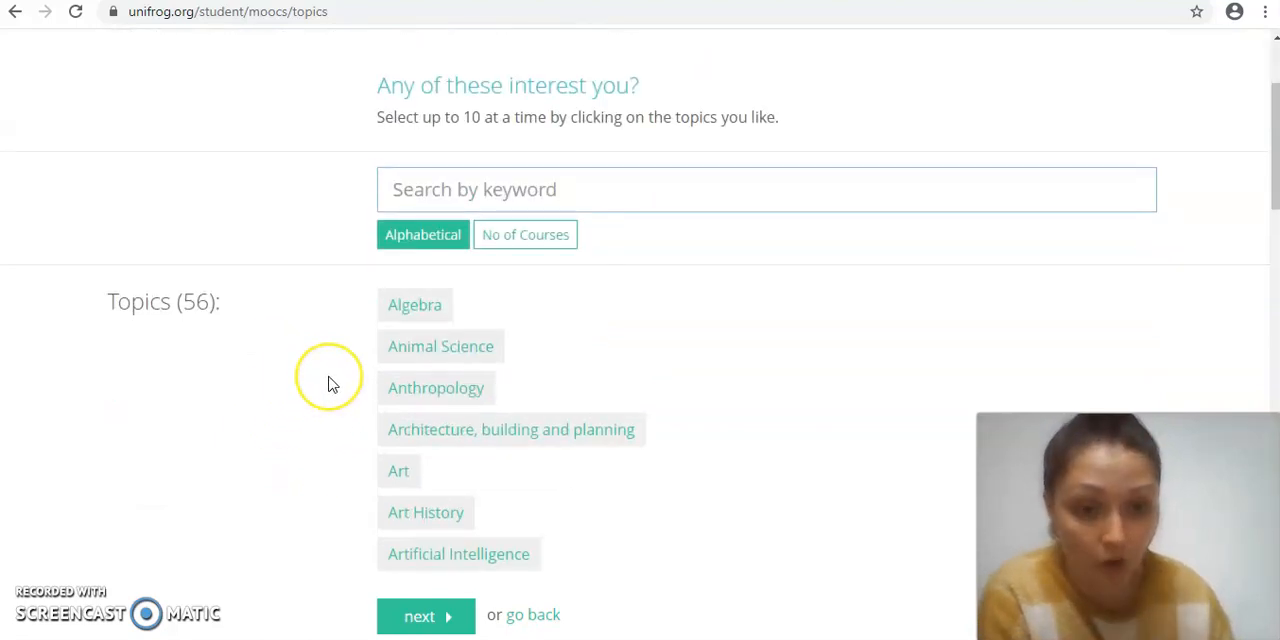
mouse_move(384, 360)
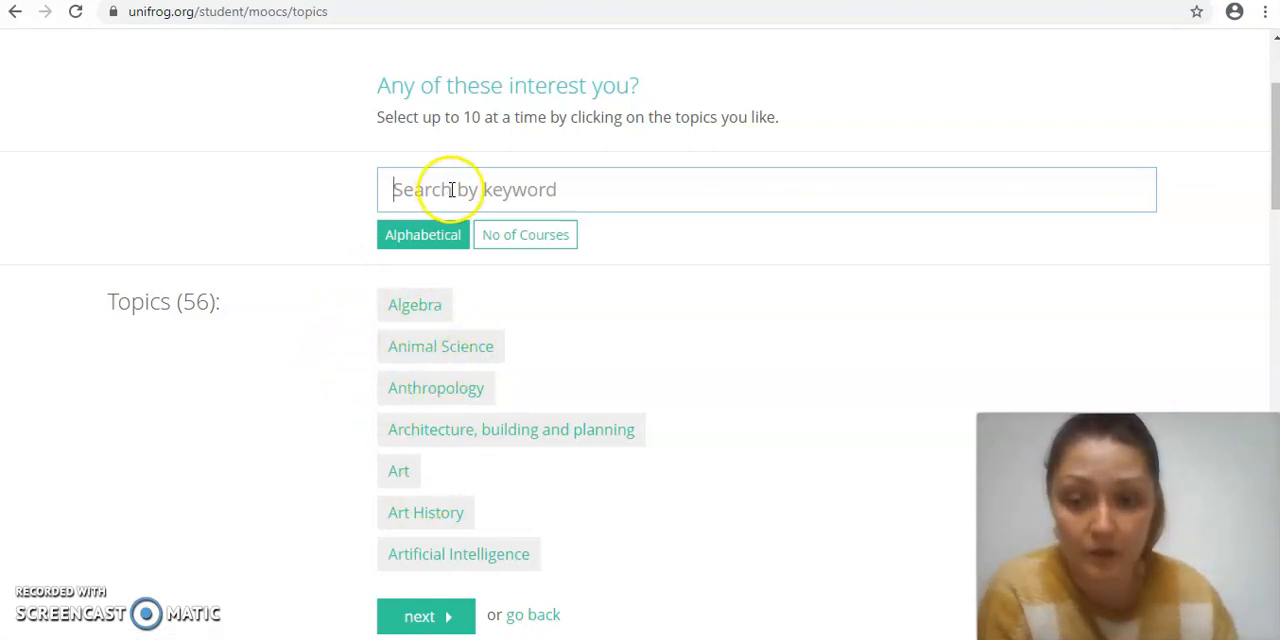
mouse_move(372, 364)
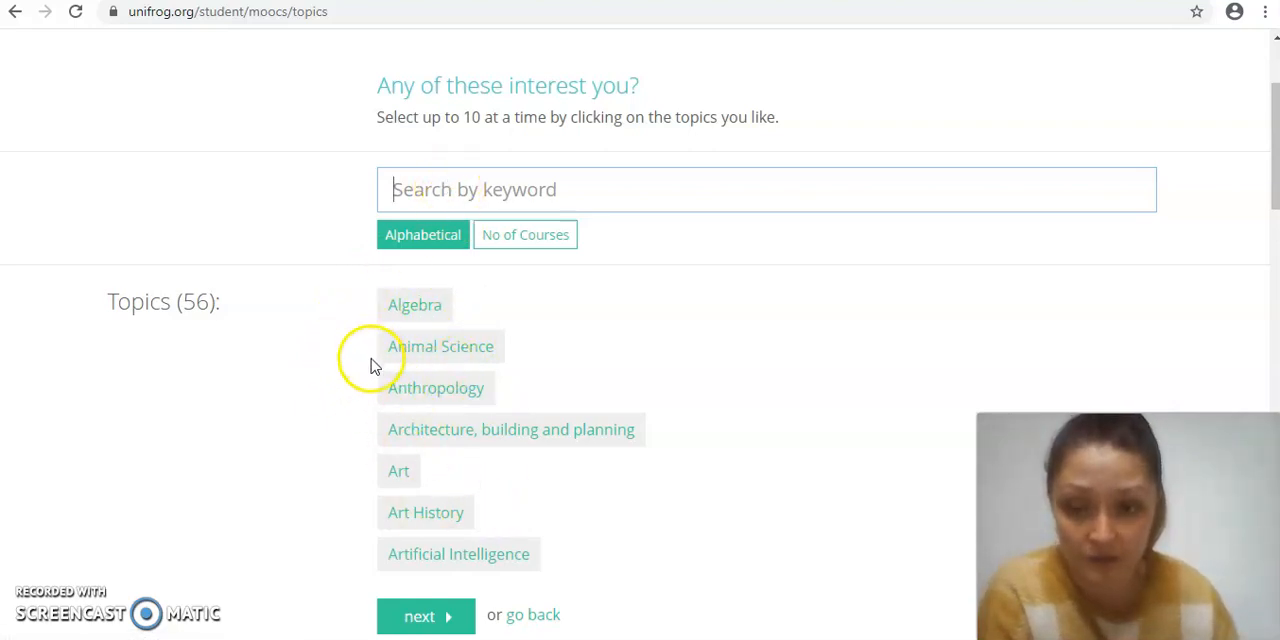
scroll("down", 3)
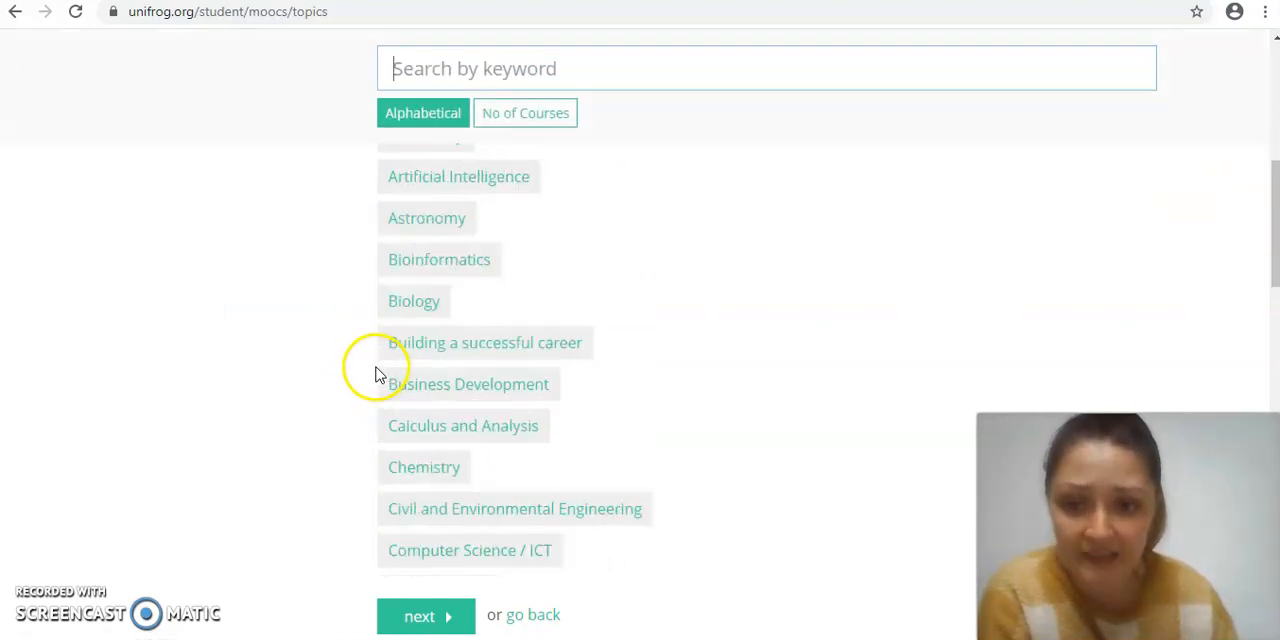
scroll("down", 3)
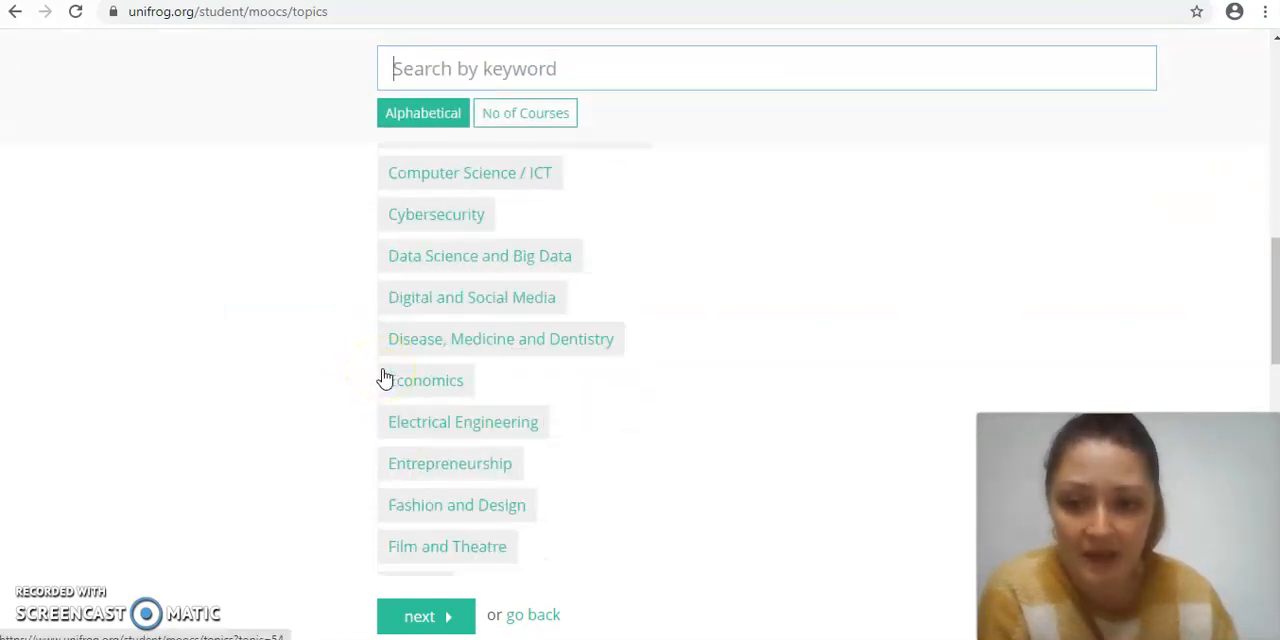
scroll("down", 3)
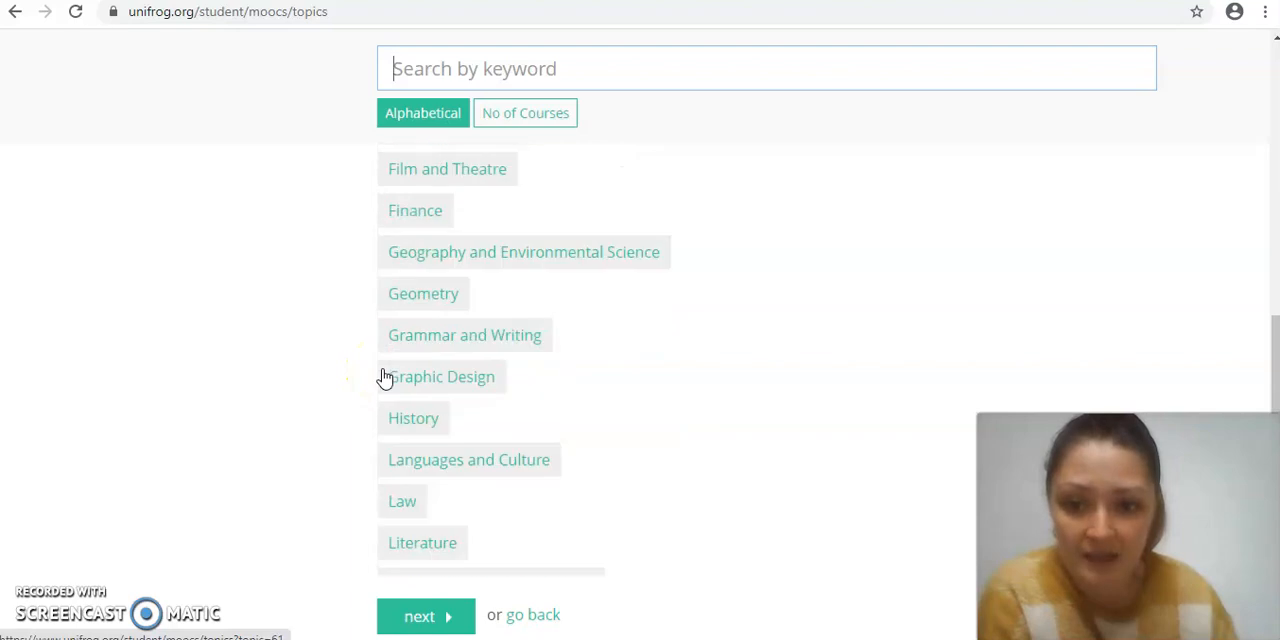
scroll("down", 3)
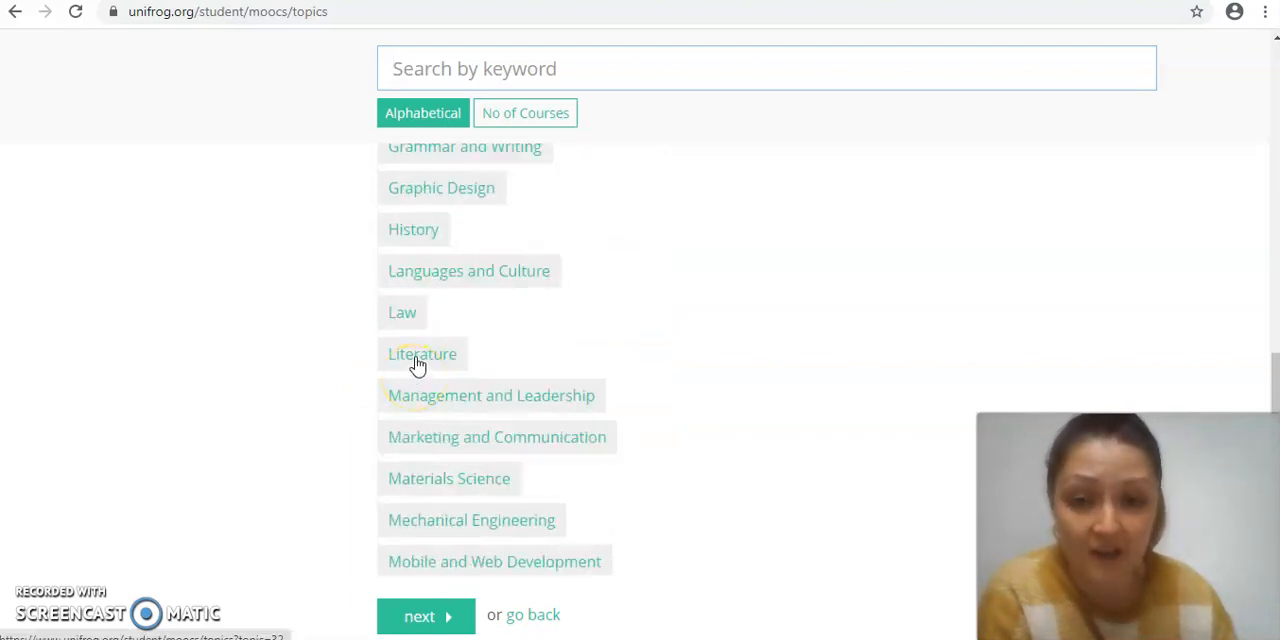
- Select Literature, Marketing and Communication, and History as the three topics
left_click(422, 352)
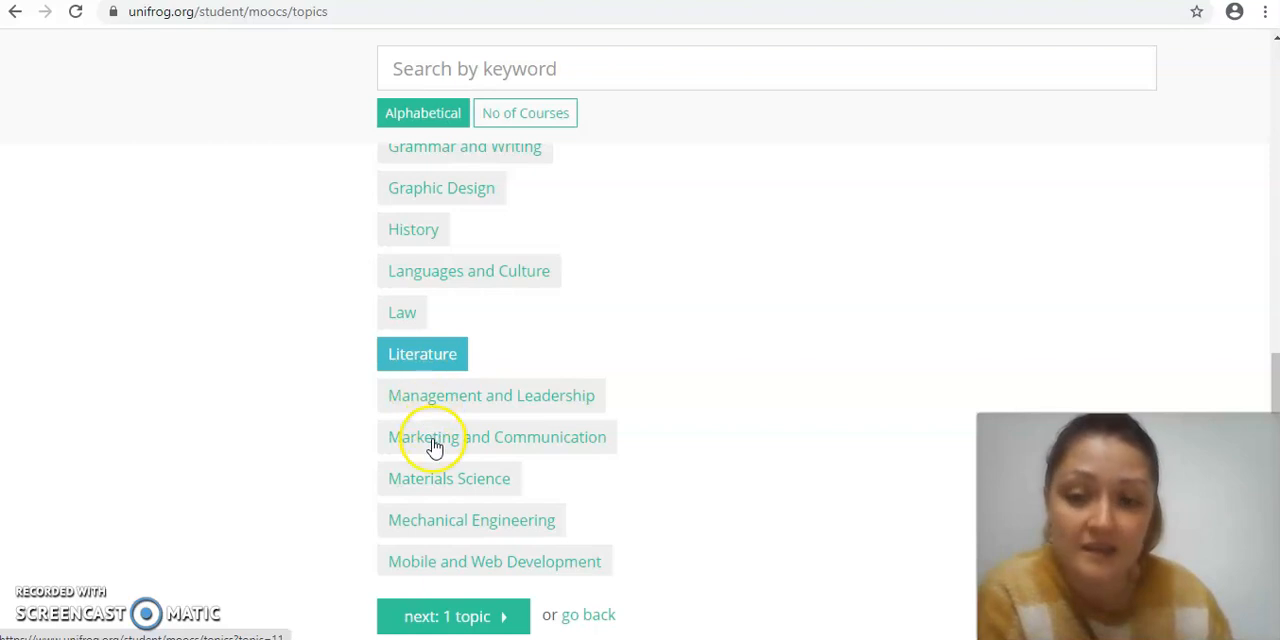
mouse_move(436, 436)
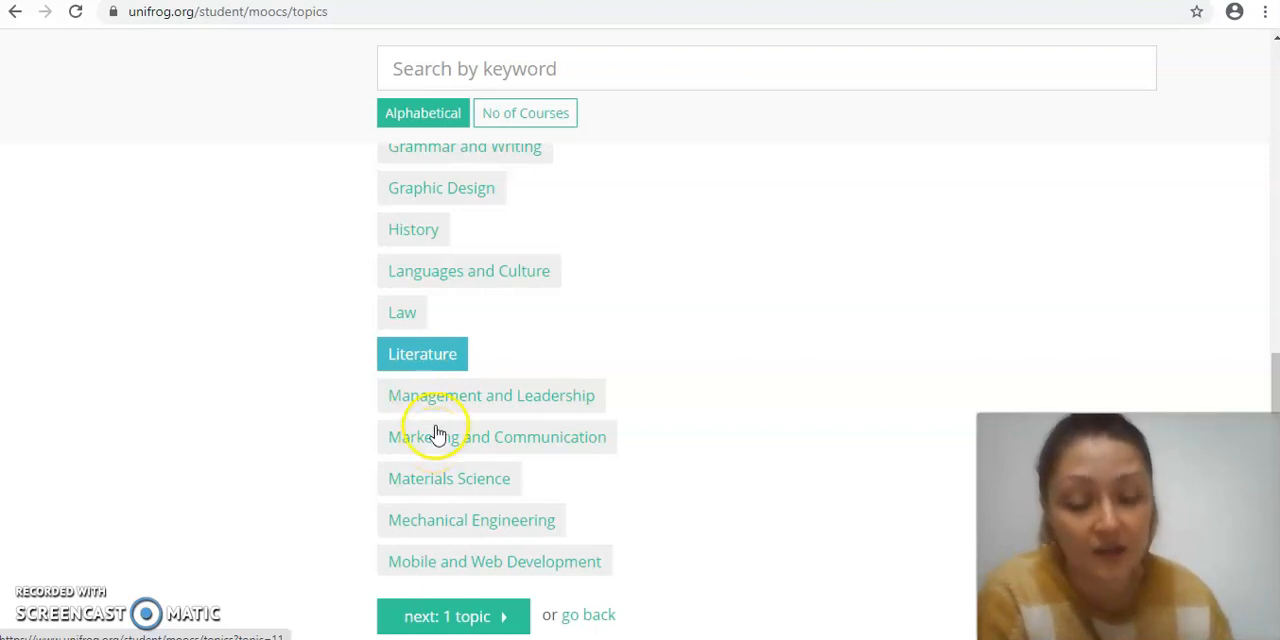
mouse_move(432, 448)
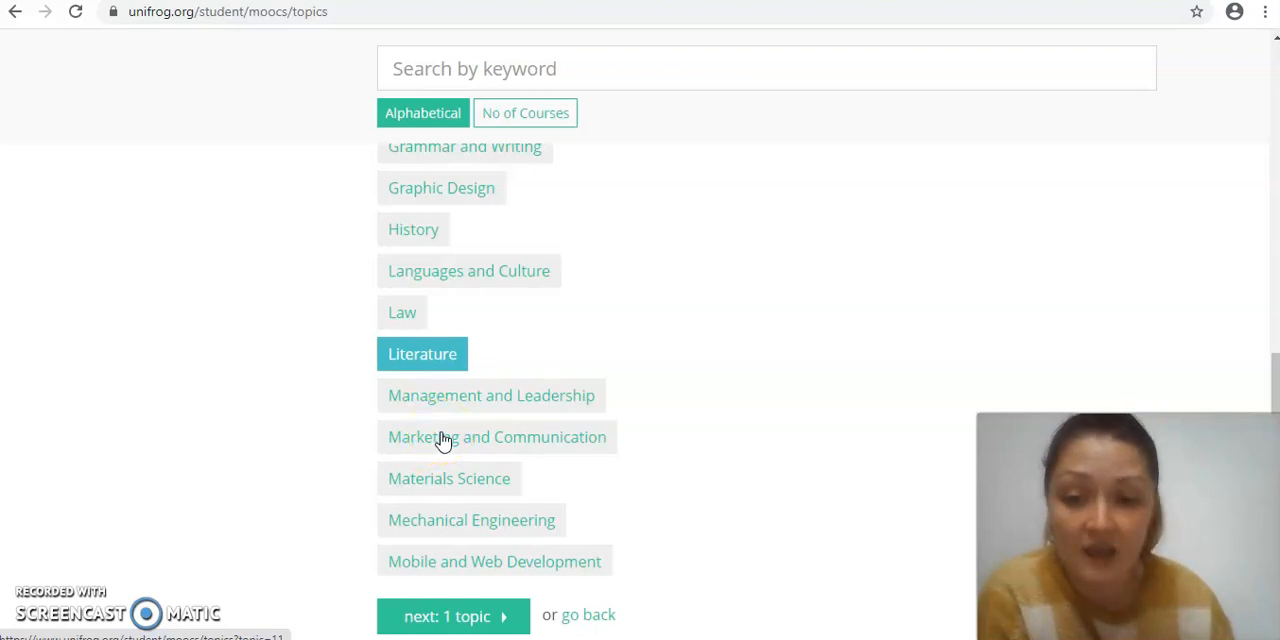
left_click(496, 436)
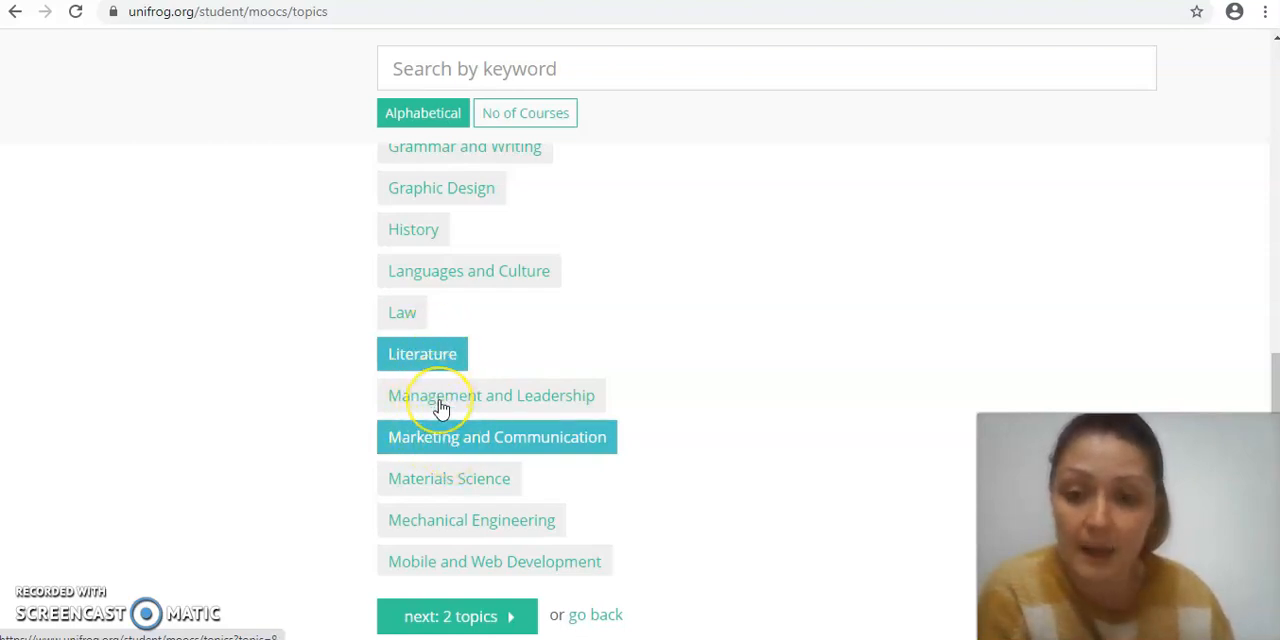
mouse_move(416, 304)
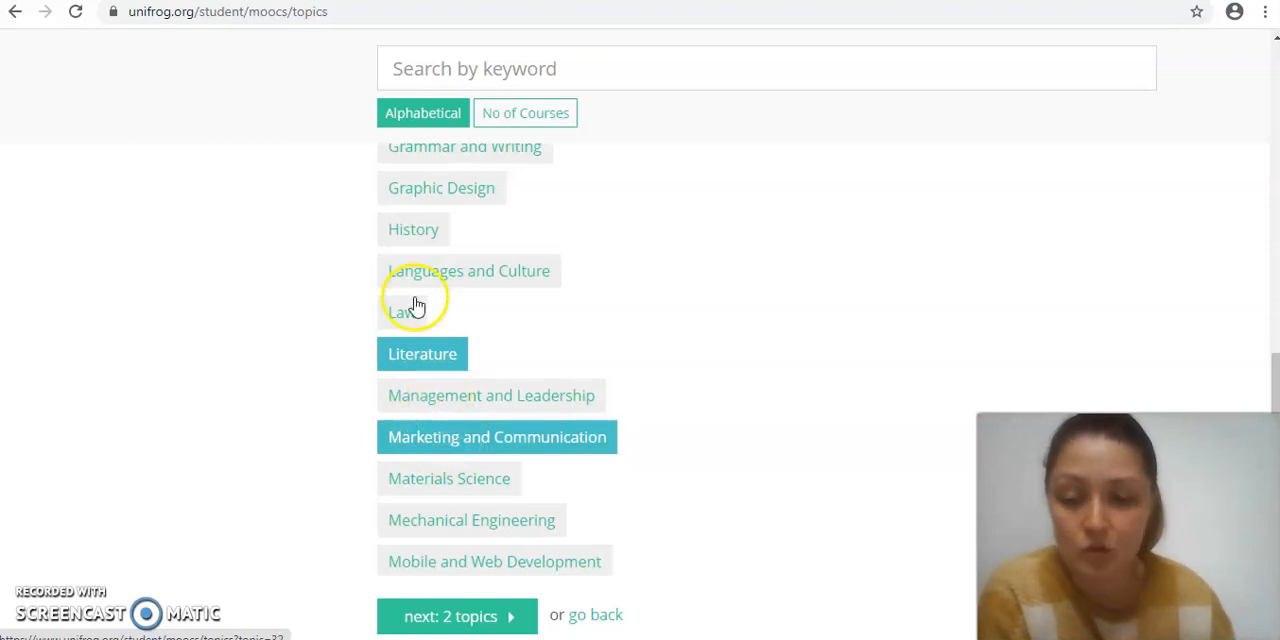
left_click(412, 228)
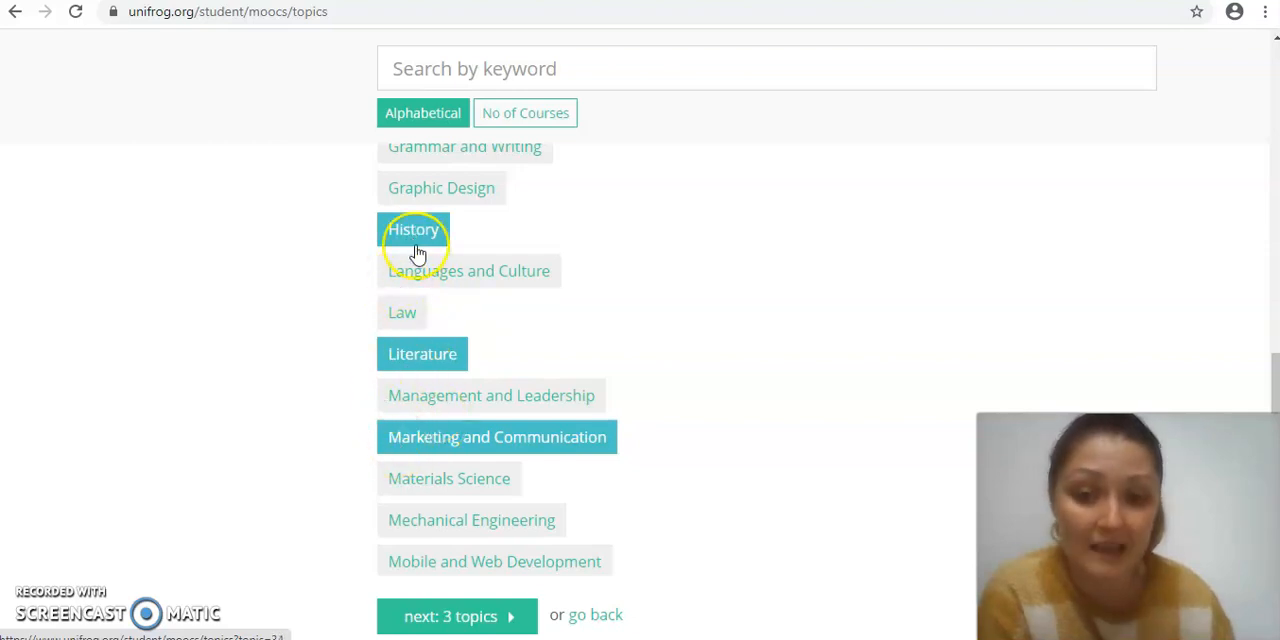
left_click(414, 228)
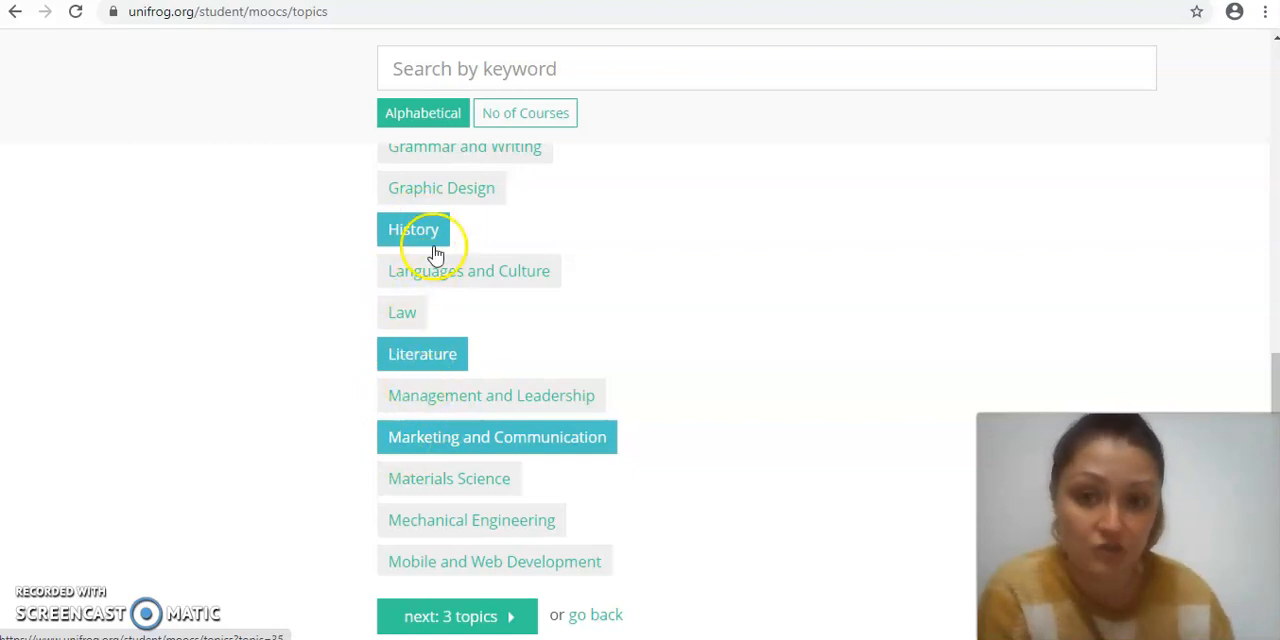
mouse_move(430, 328)
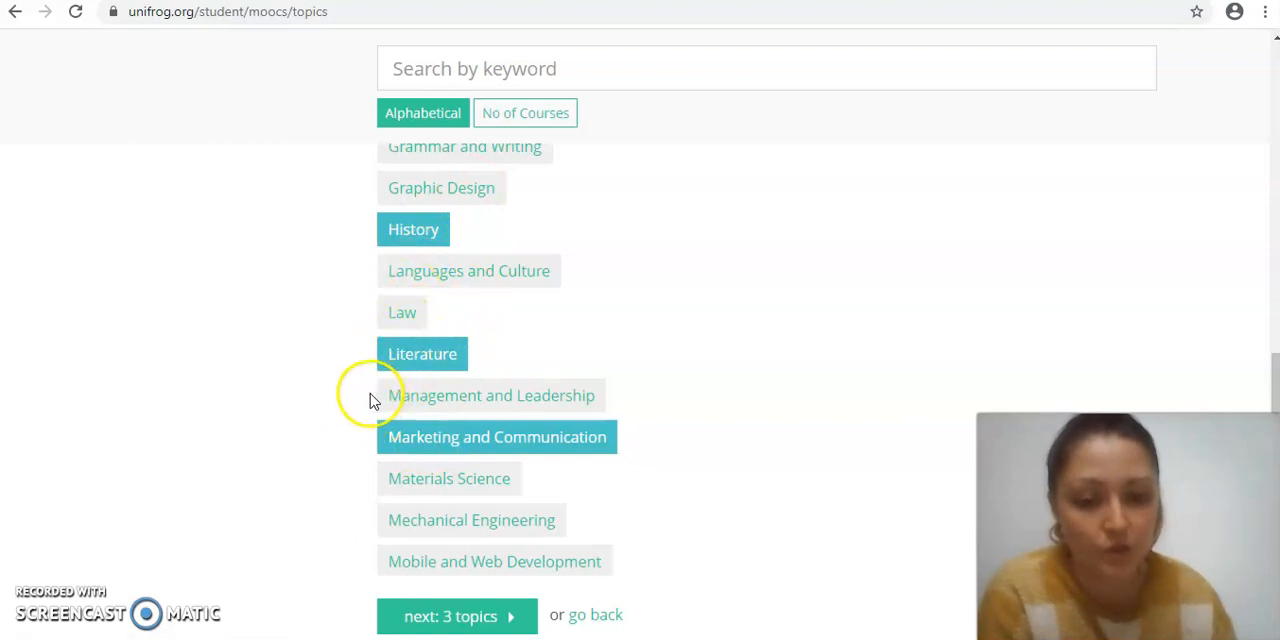
scroll("down", 3)
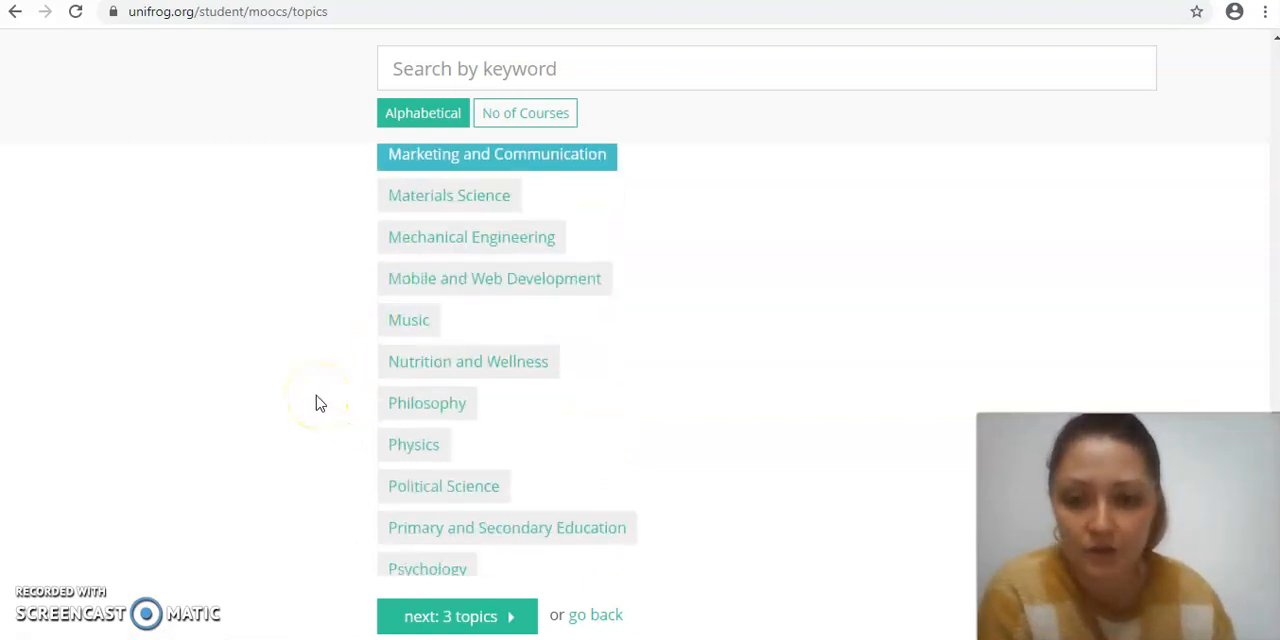
scroll("down", 3)
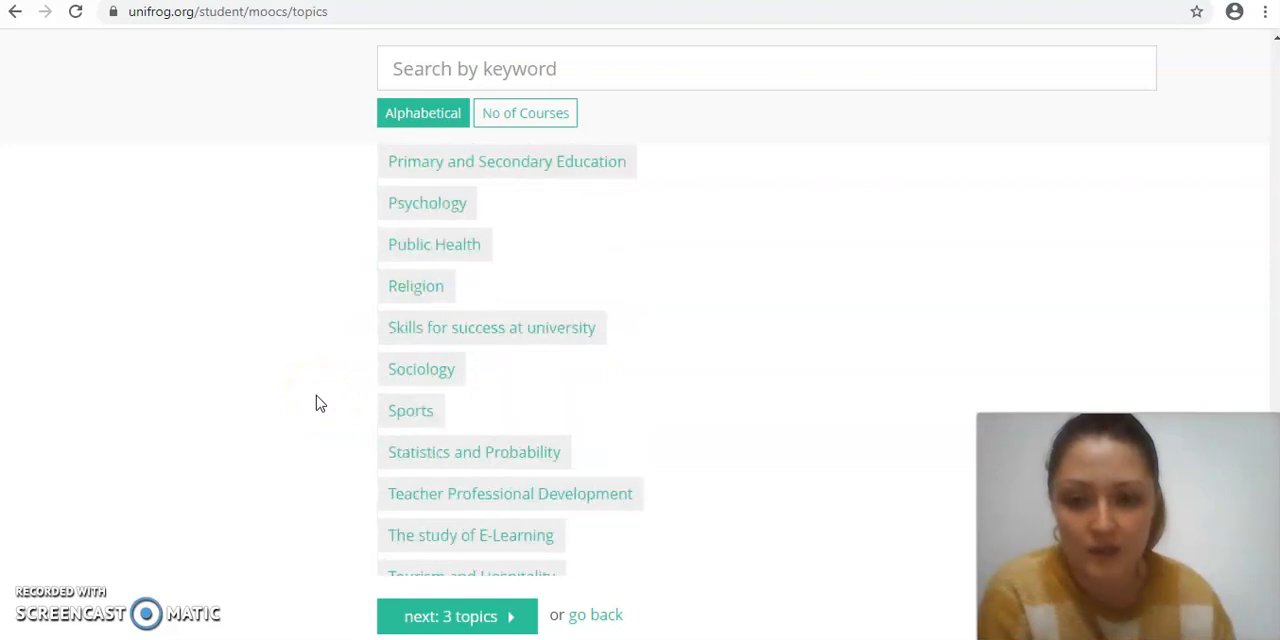
scroll("down", 3)
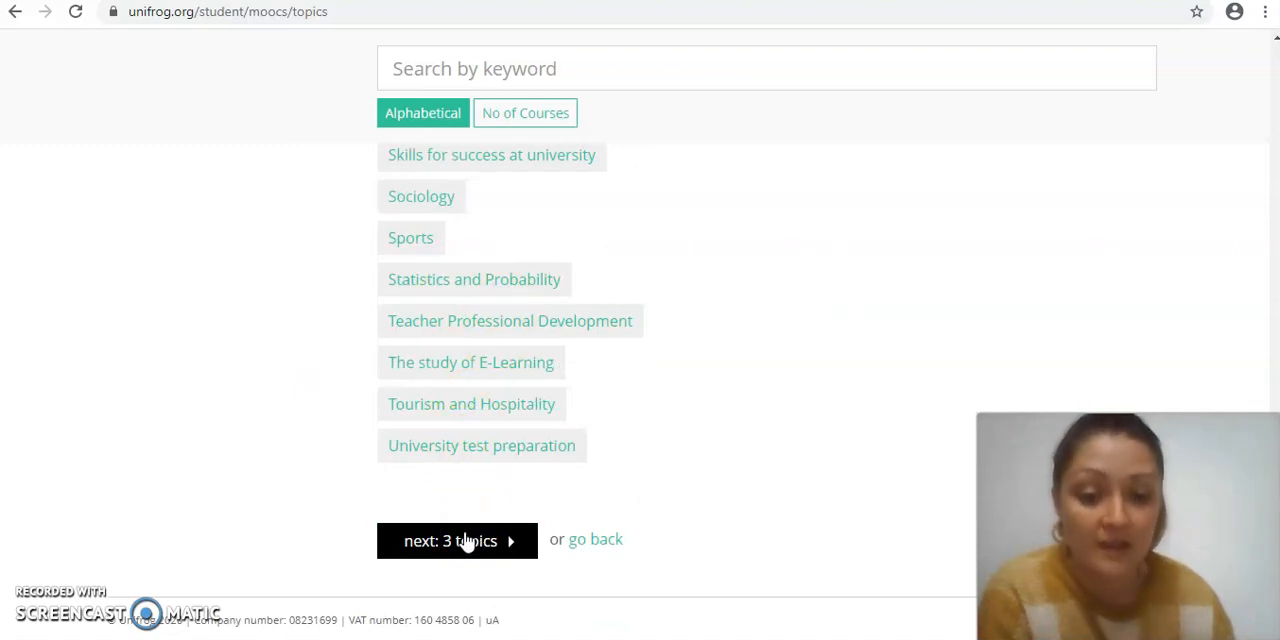
- Continue with the 3 topics to the Longlist of Starting soon, On demand and Already started courses
left_click(448, 540)
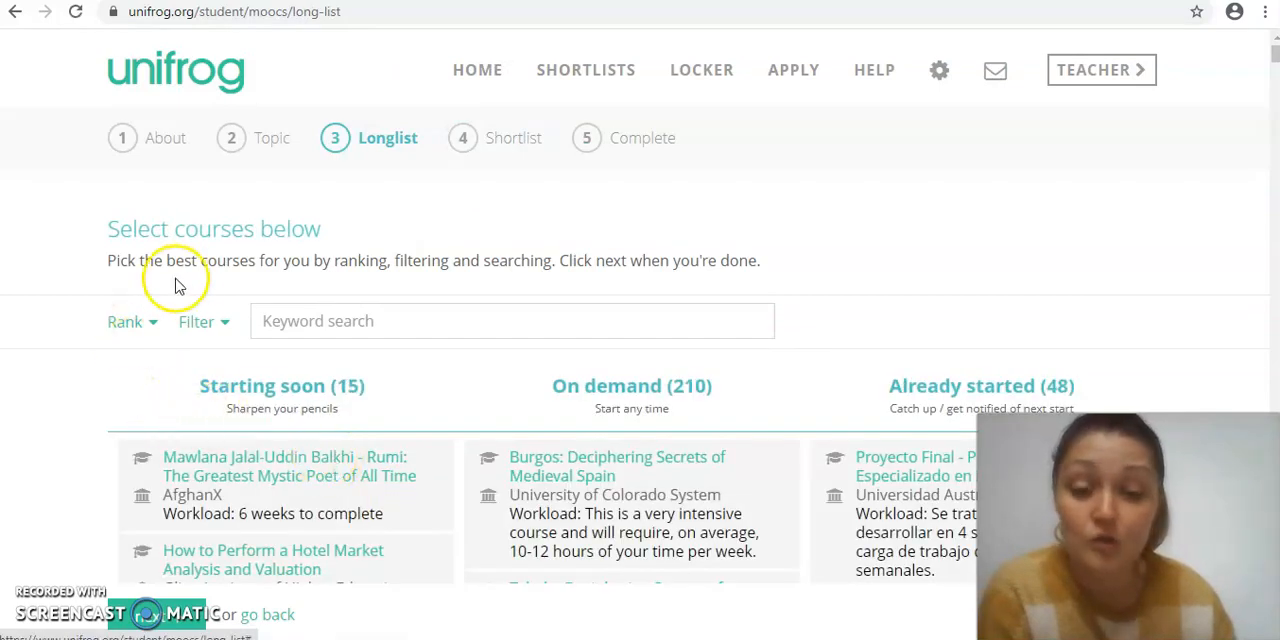
mouse_move(730, 384)
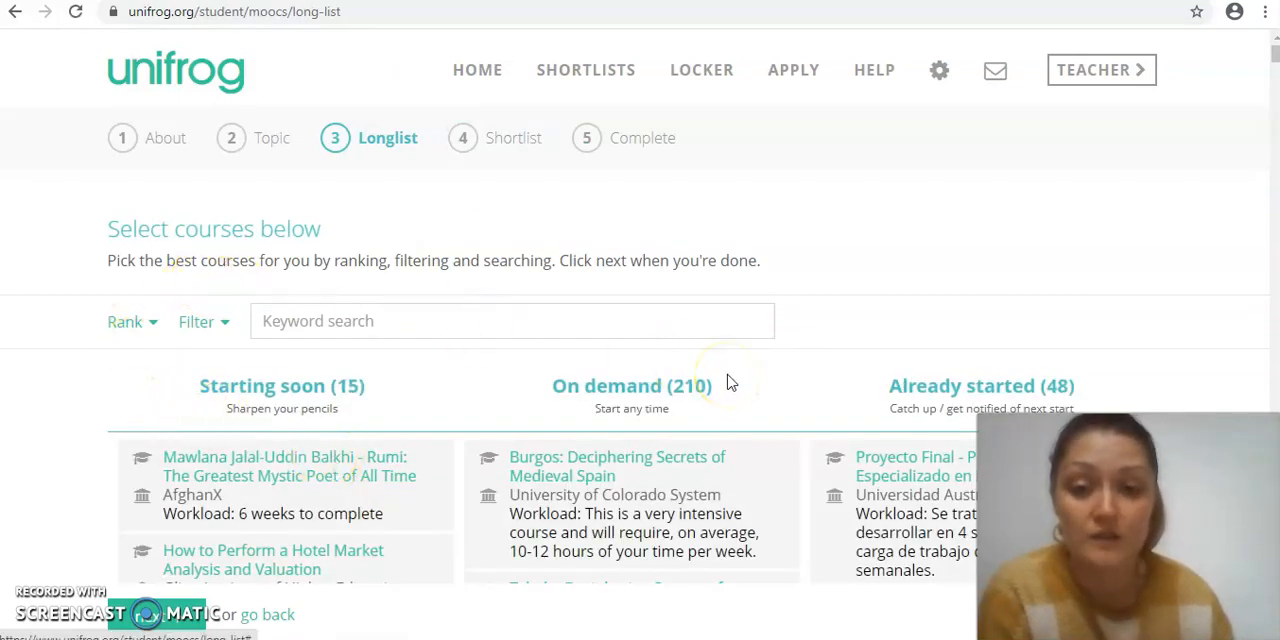
scroll("down", 3)
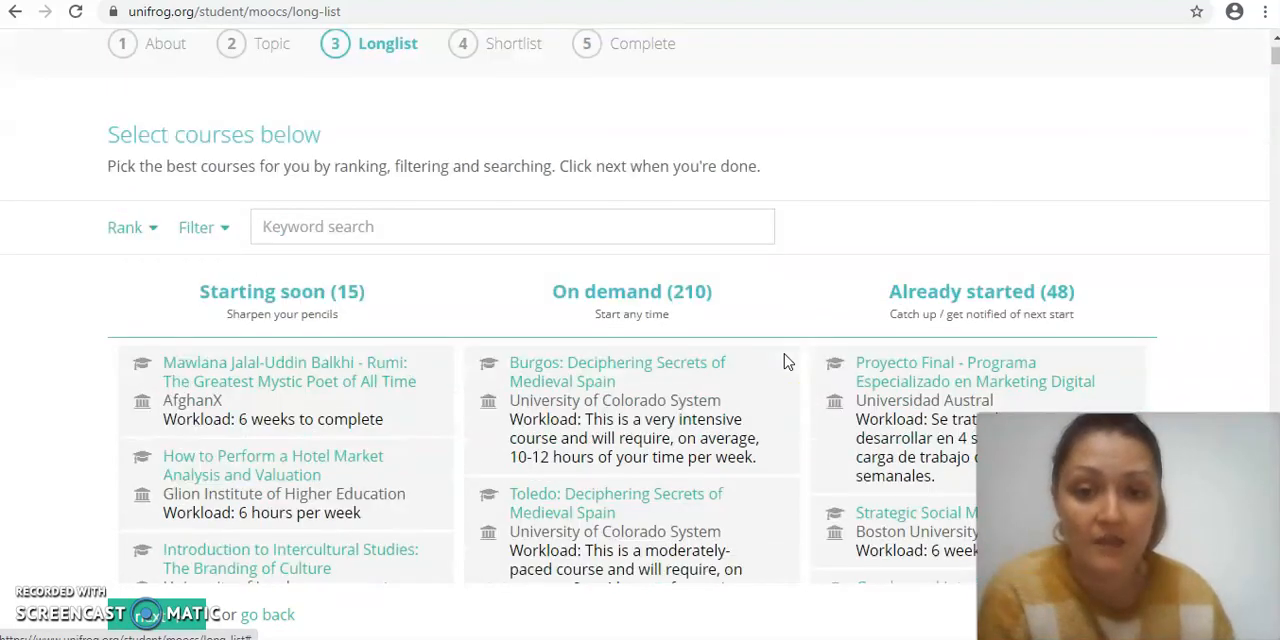
scroll("down", 3)
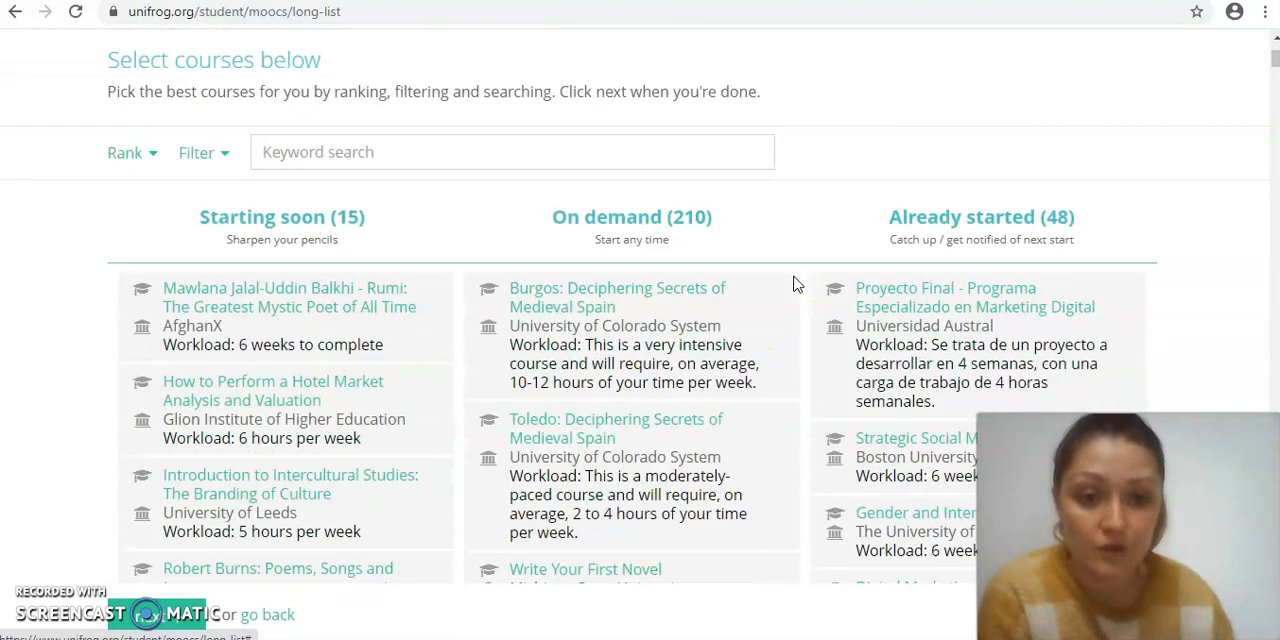
scroll("down", 3)
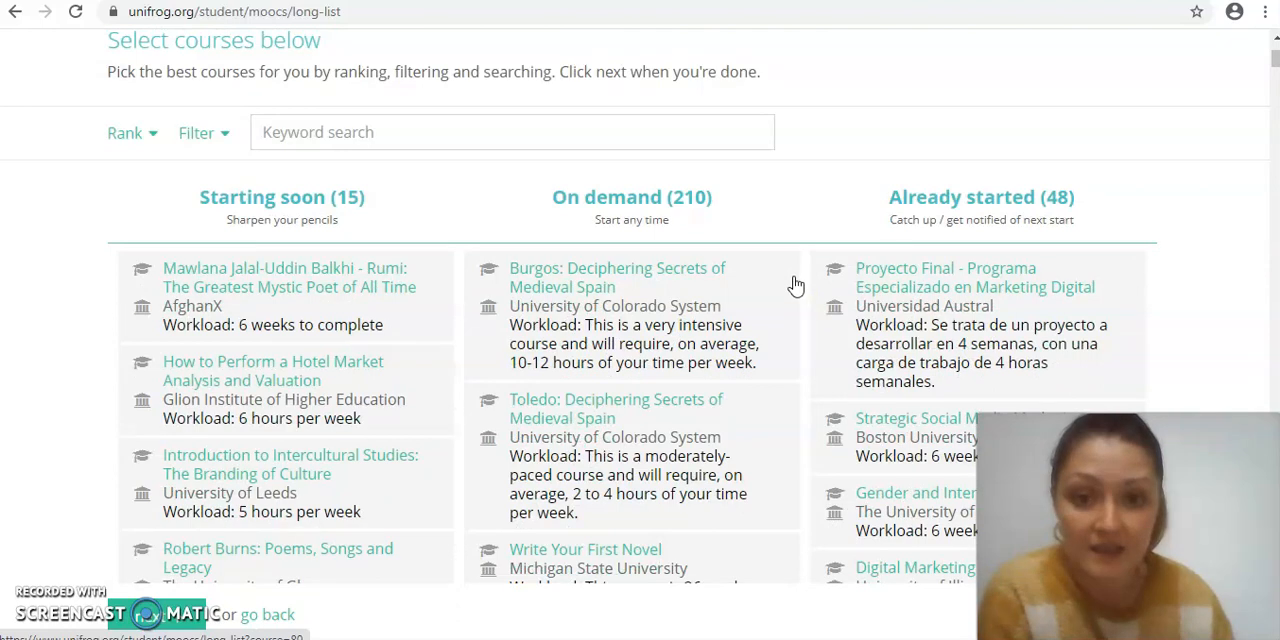
scroll("down", 3)
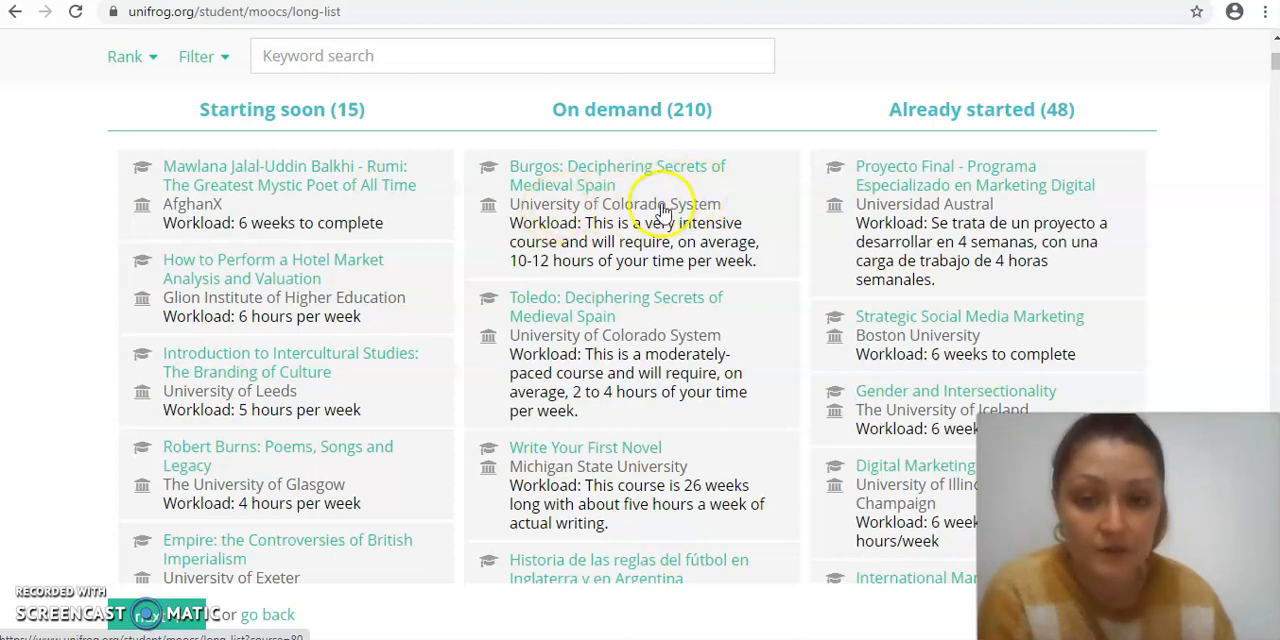
mouse_move(570, 416)
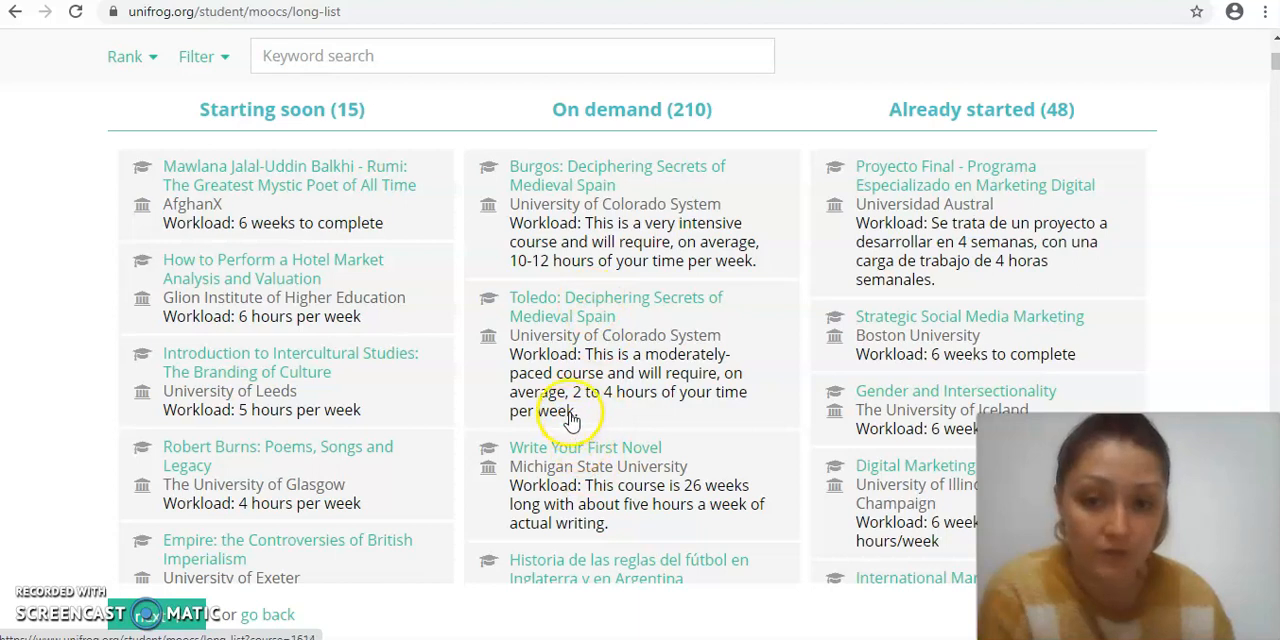
mouse_move(624, 352)
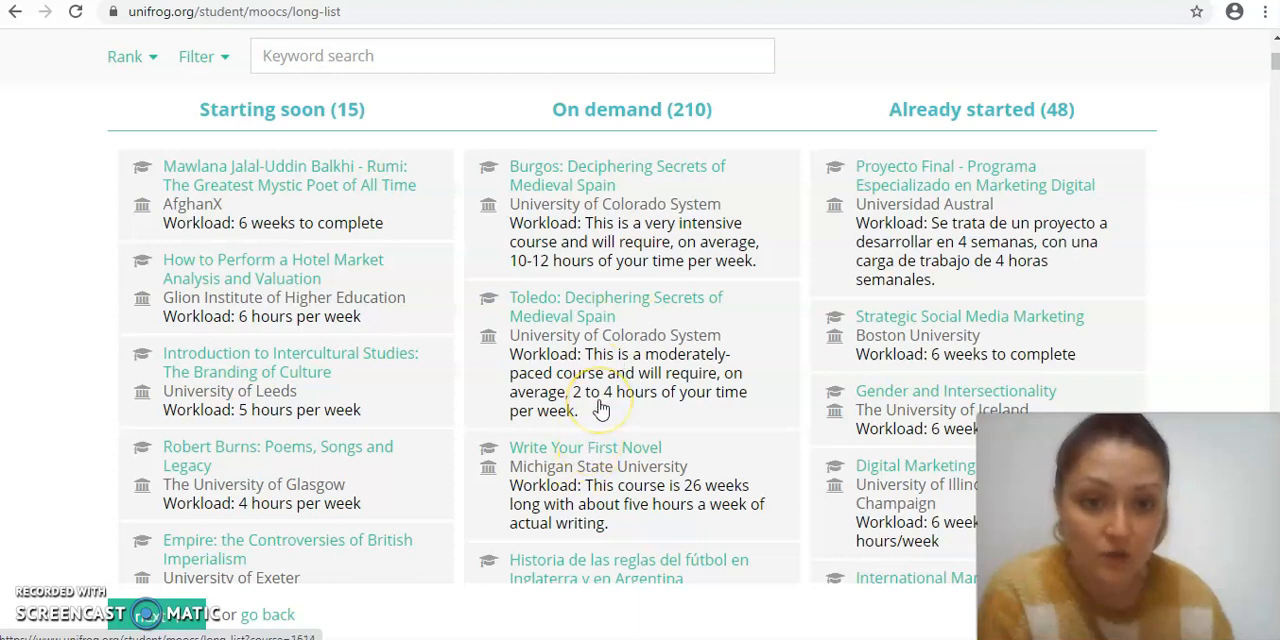
- Browse down through the longlist columns to see the courses offered
scroll("down", 3)
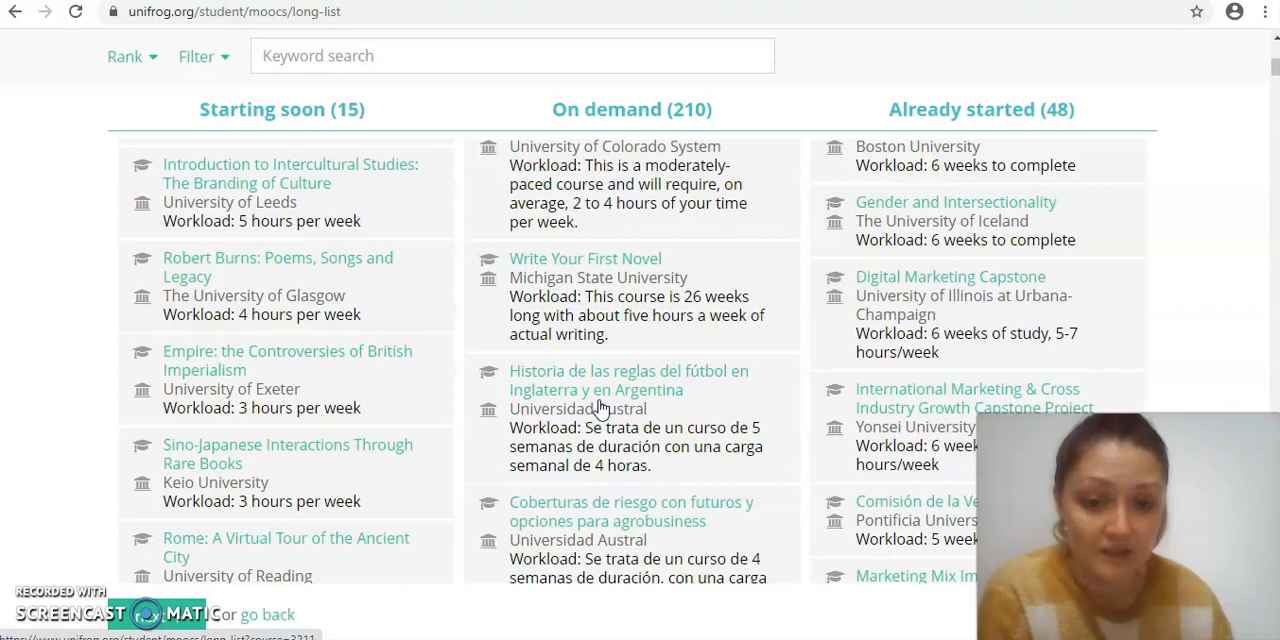
scroll("down", 3)
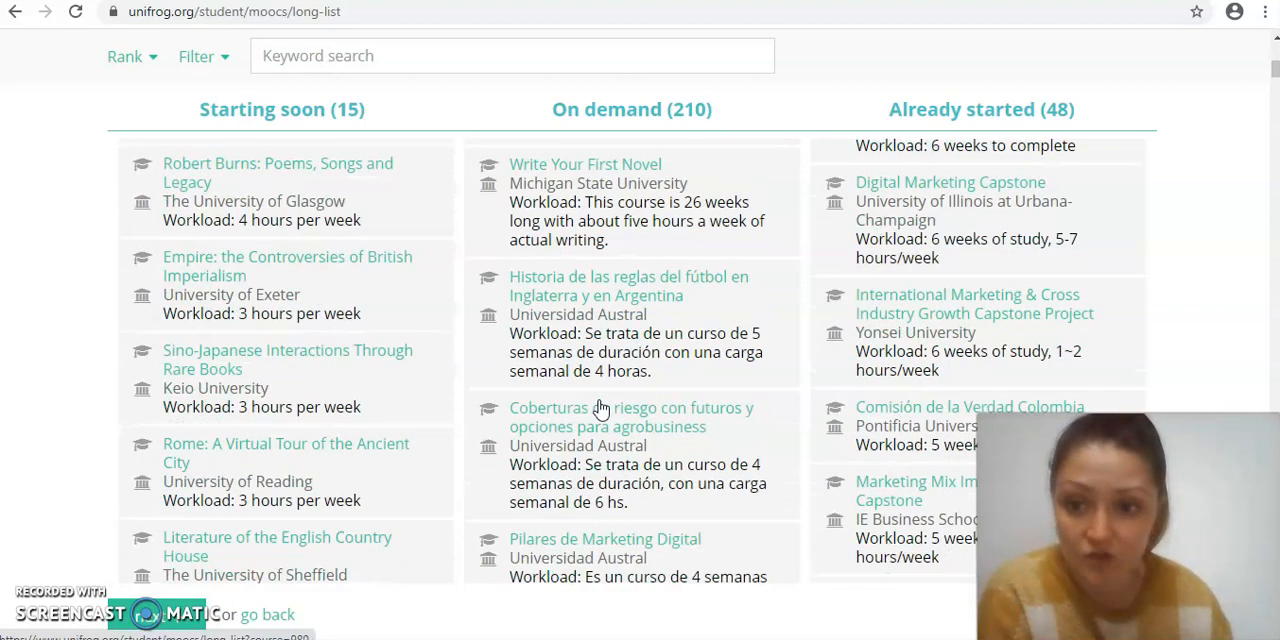
scroll("down", 3)
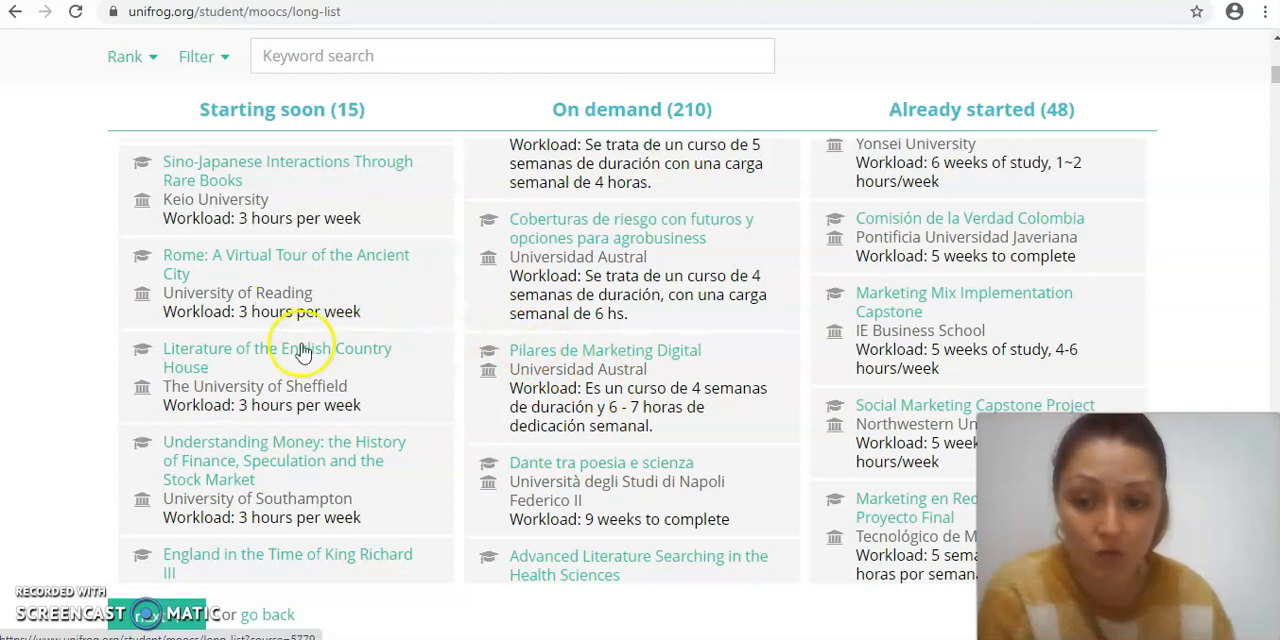
scroll("down", 3)
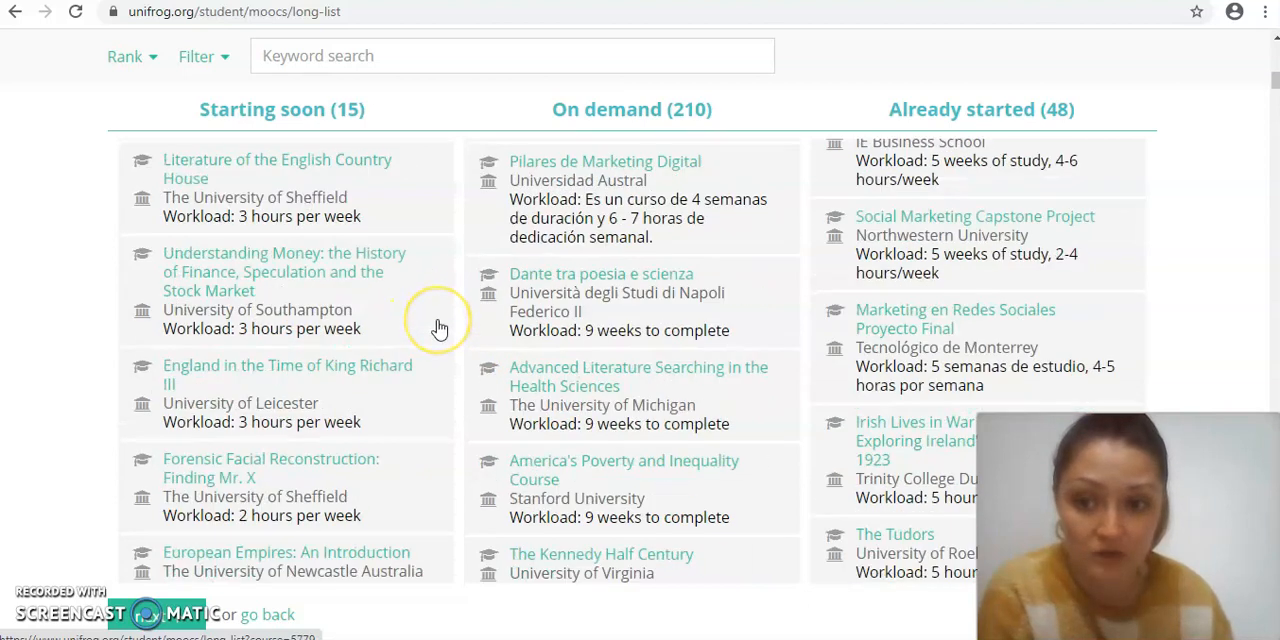
mouse_move(456, 364)
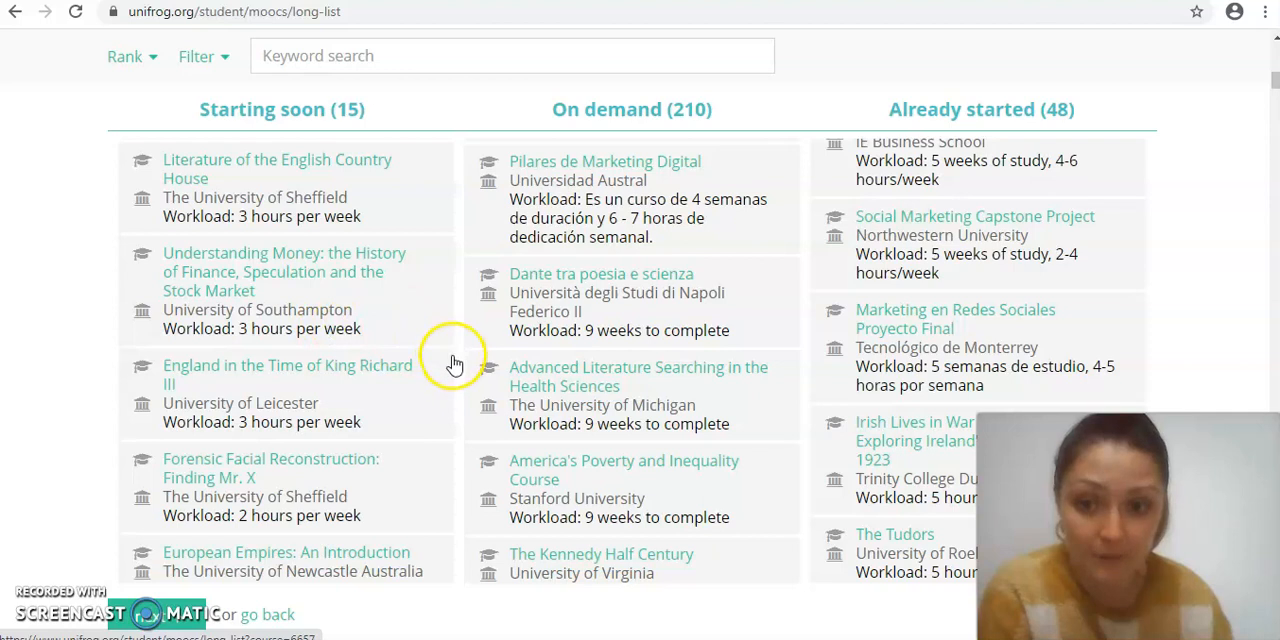
scroll("down", 3)
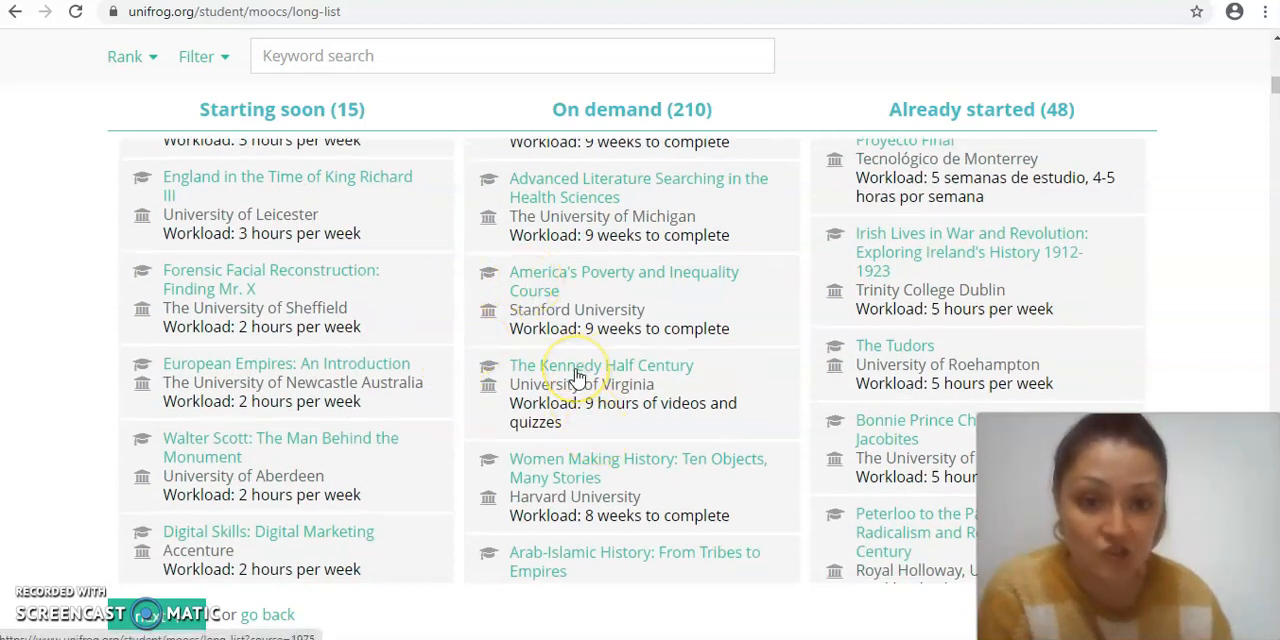
scroll("down", 3)
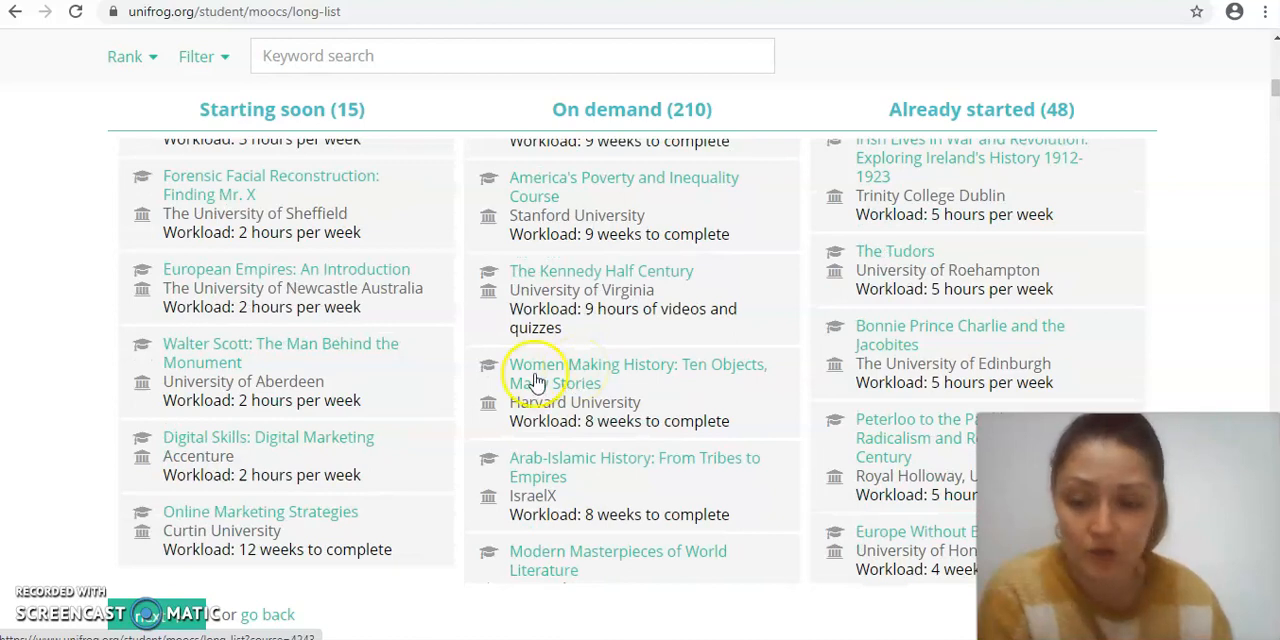
scroll("down", 3)
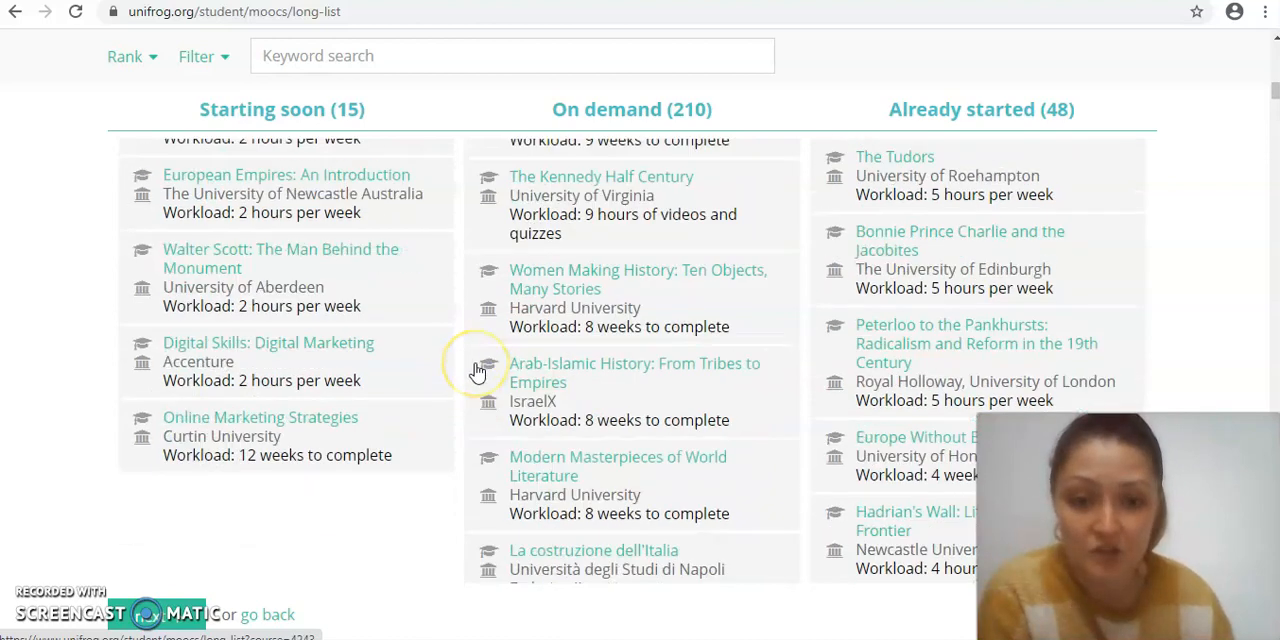
scroll("down", 3)
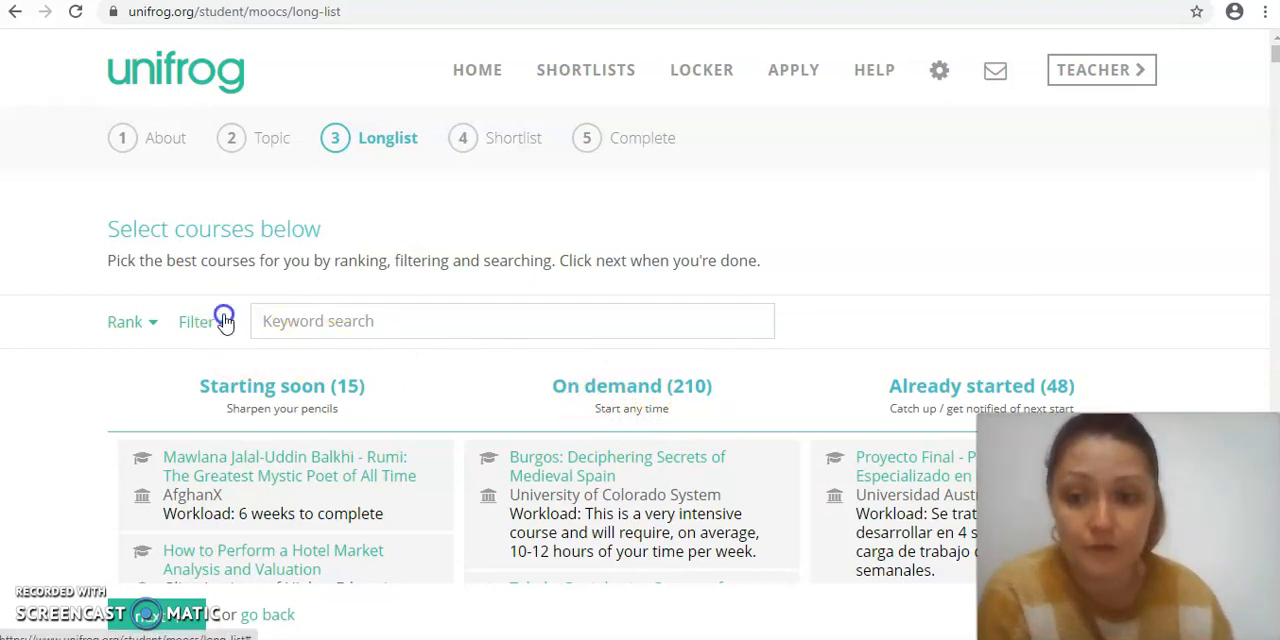
left_click(196, 320)
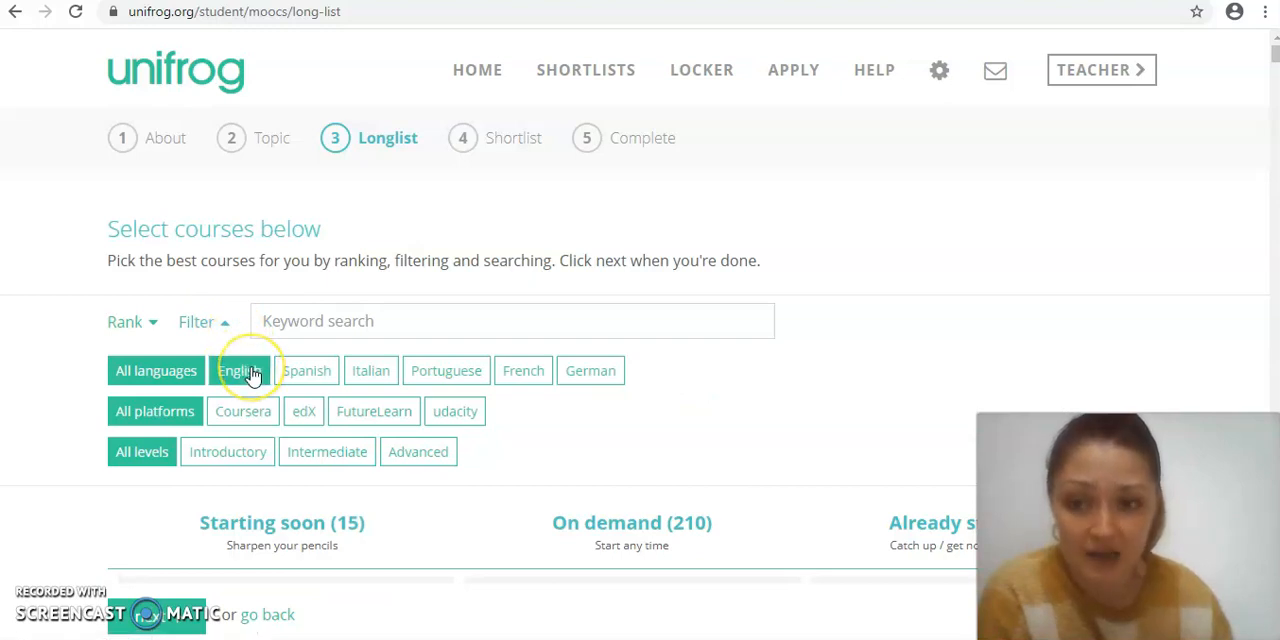
left_click(240, 370)
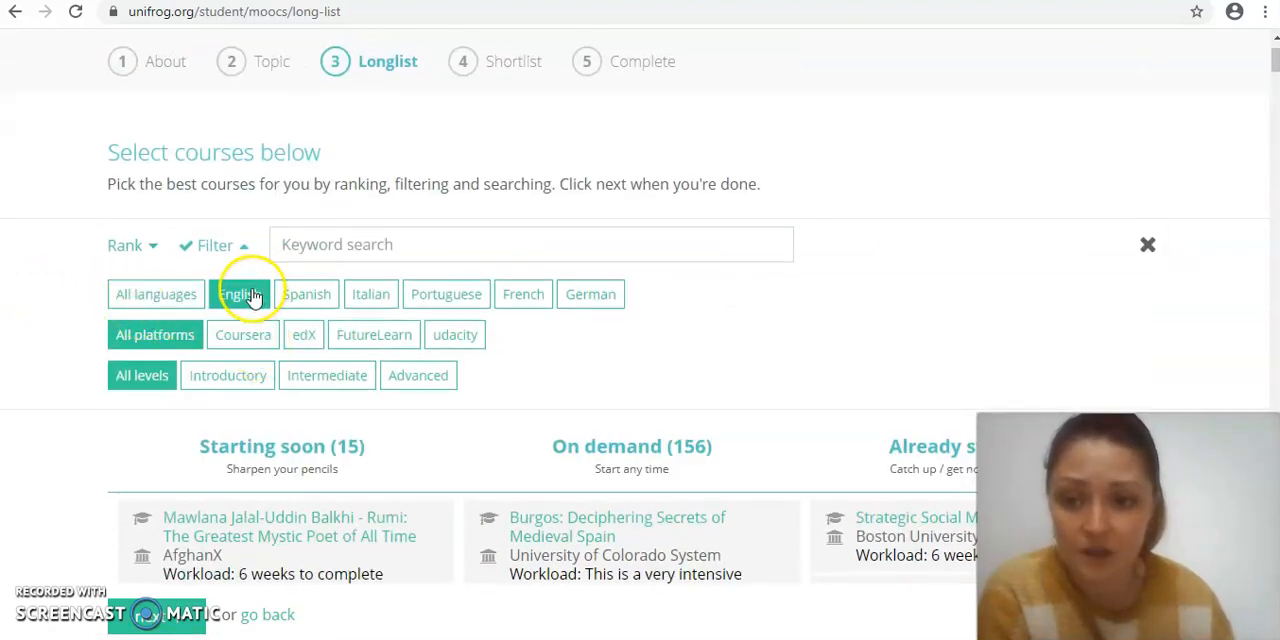
left_click(240, 294)
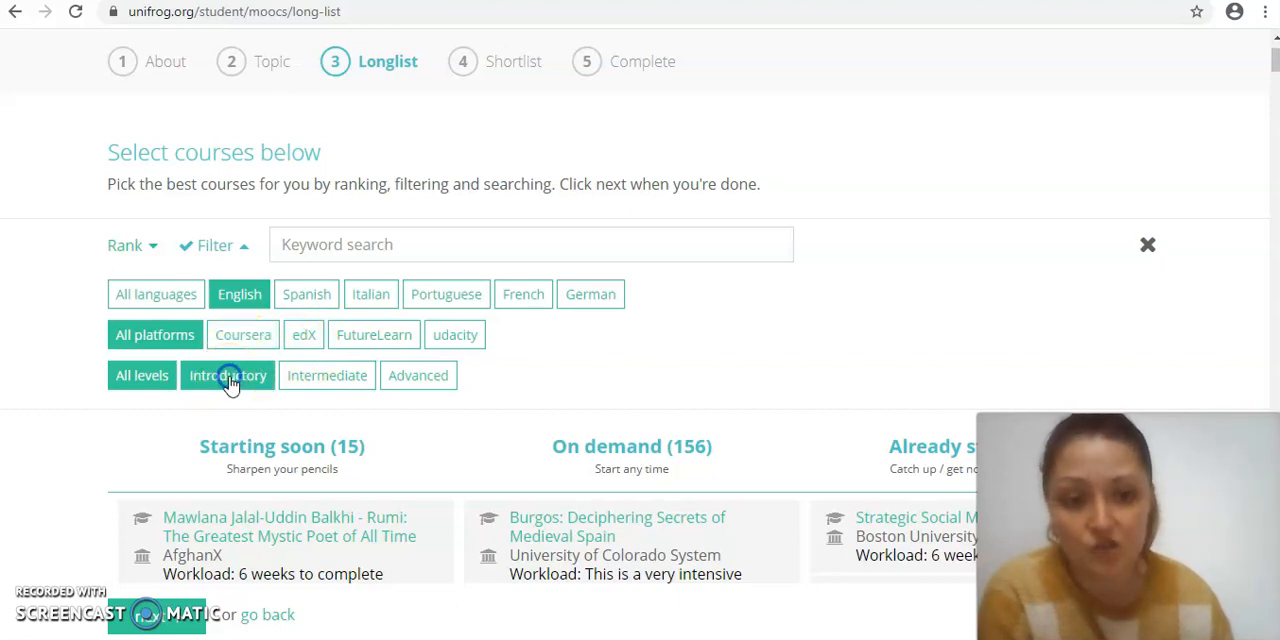
left_click(228, 376)
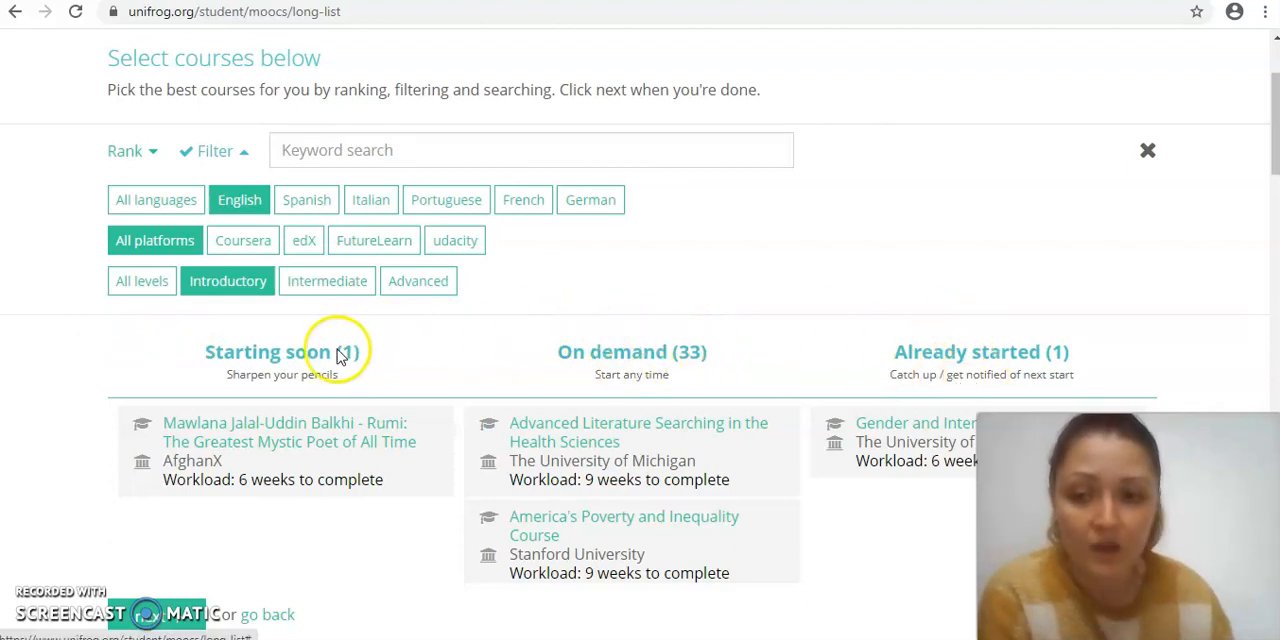
mouse_move(880, 390)
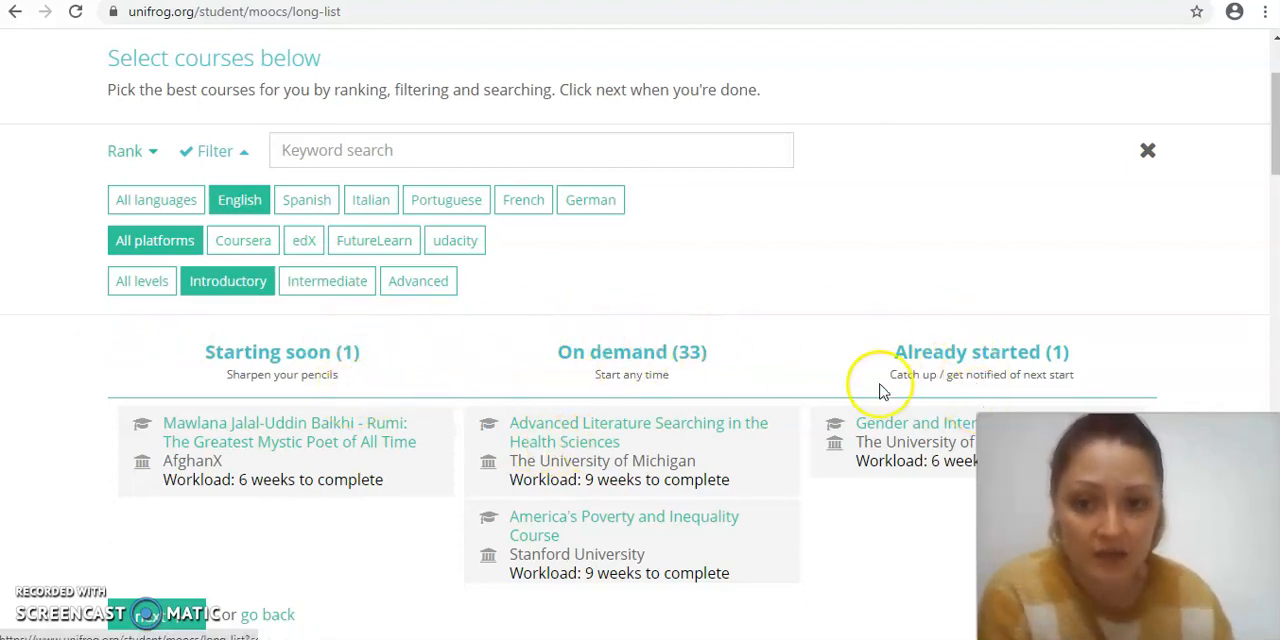
mouse_move(276, 374)
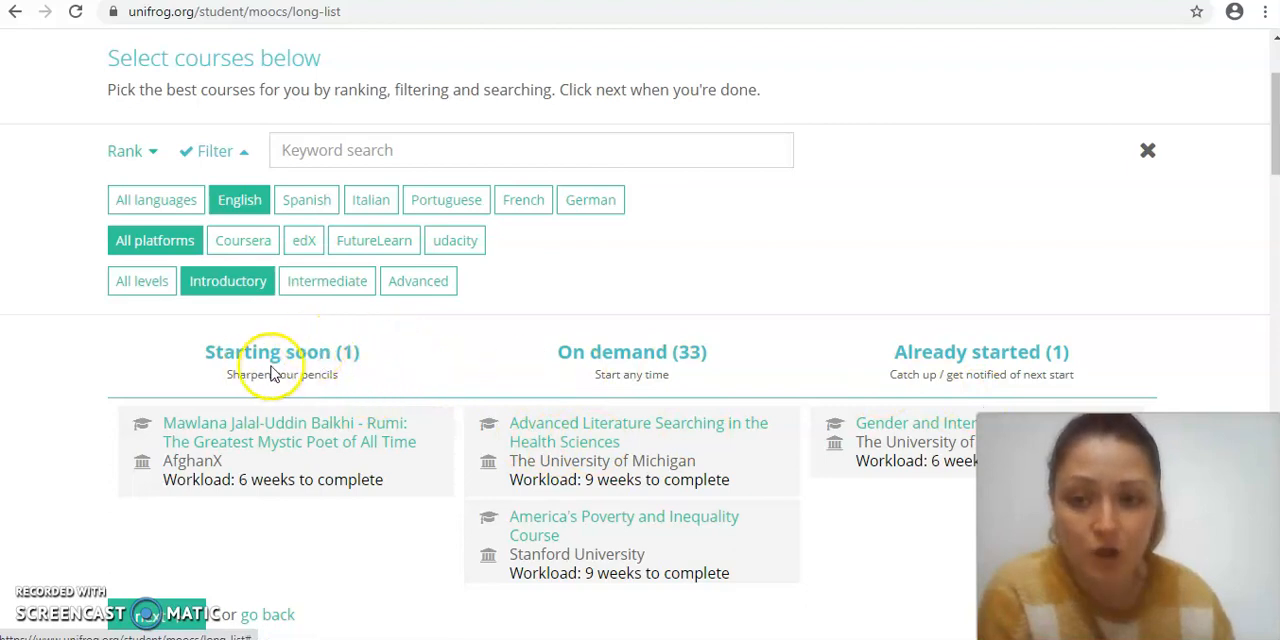
mouse_move(274, 390)
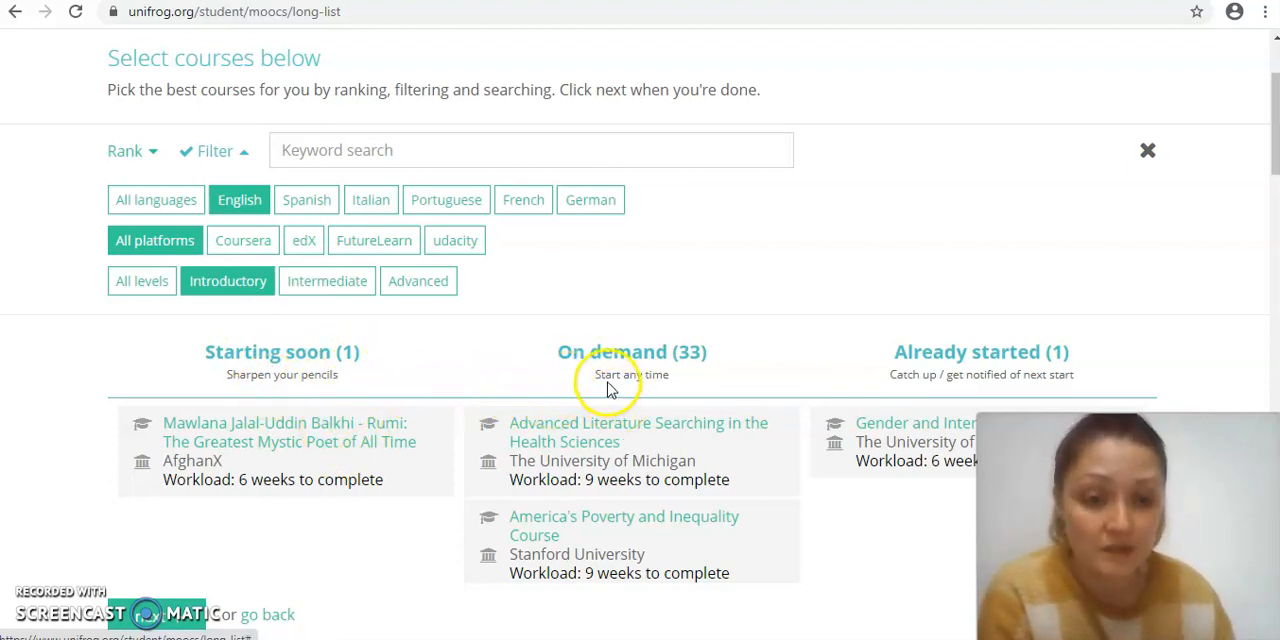
mouse_move(640, 344)
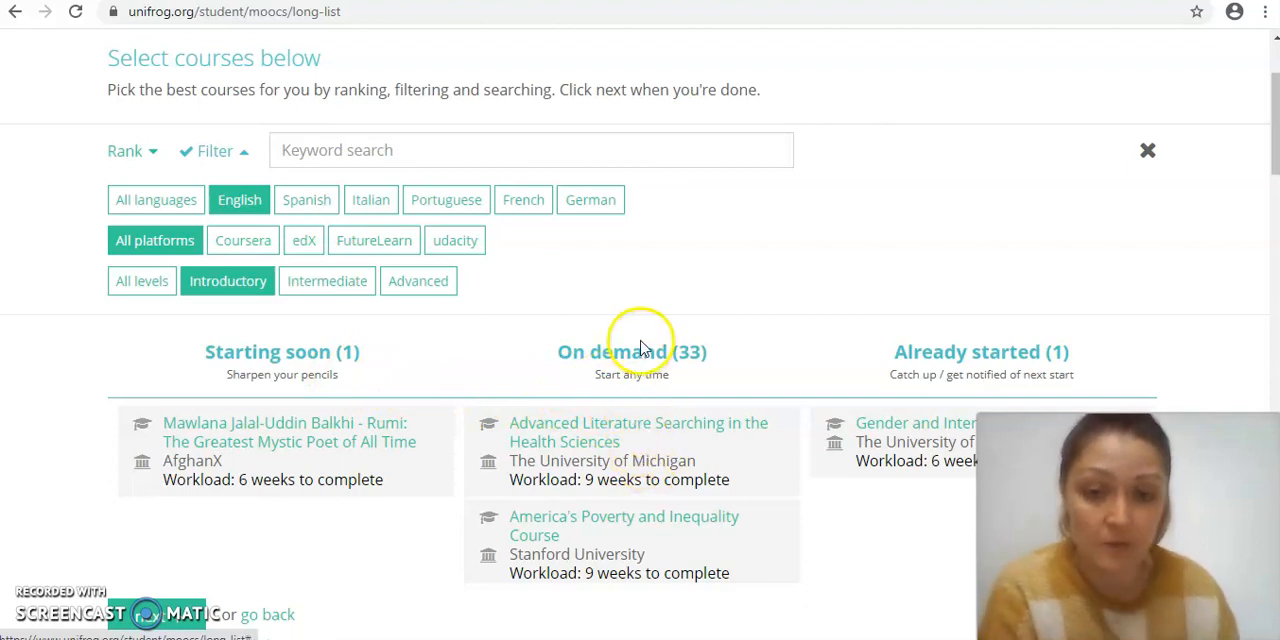
mouse_move(620, 398)
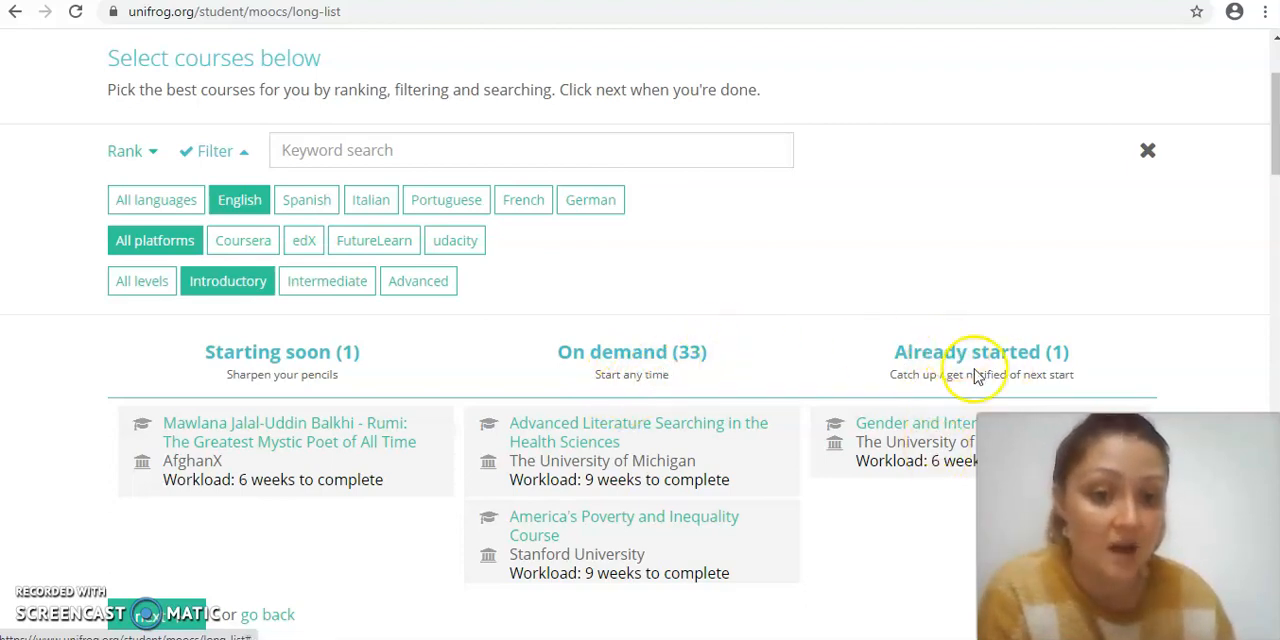
mouse_move(742, 348)
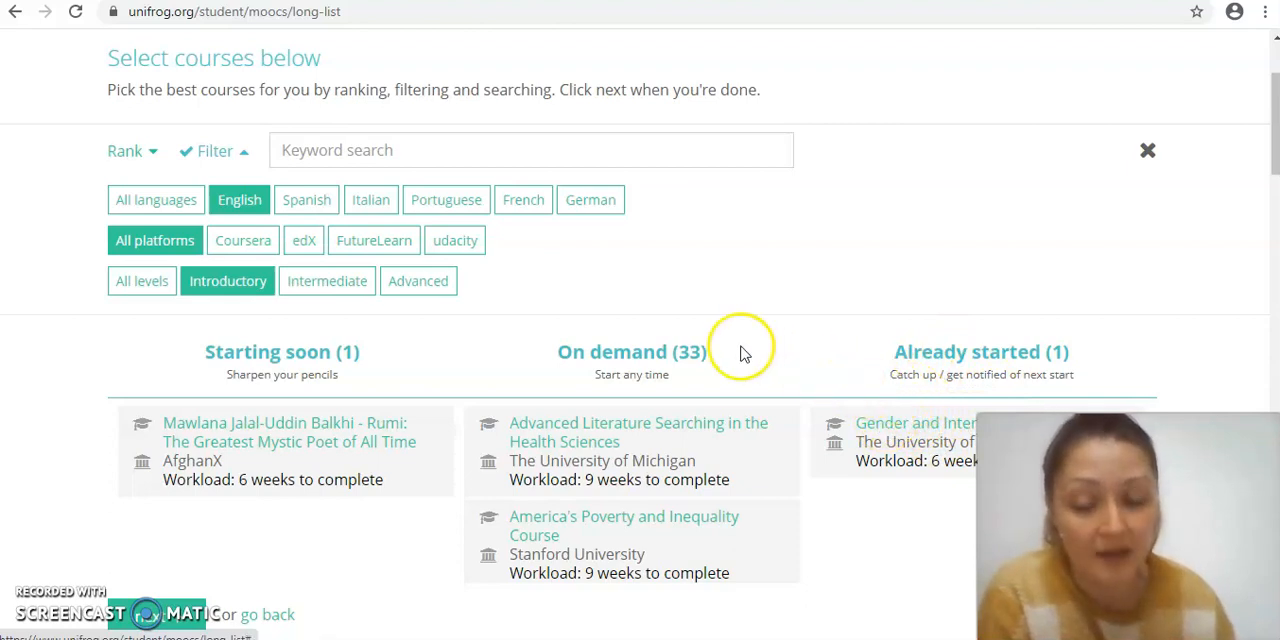
mouse_move(652, 388)
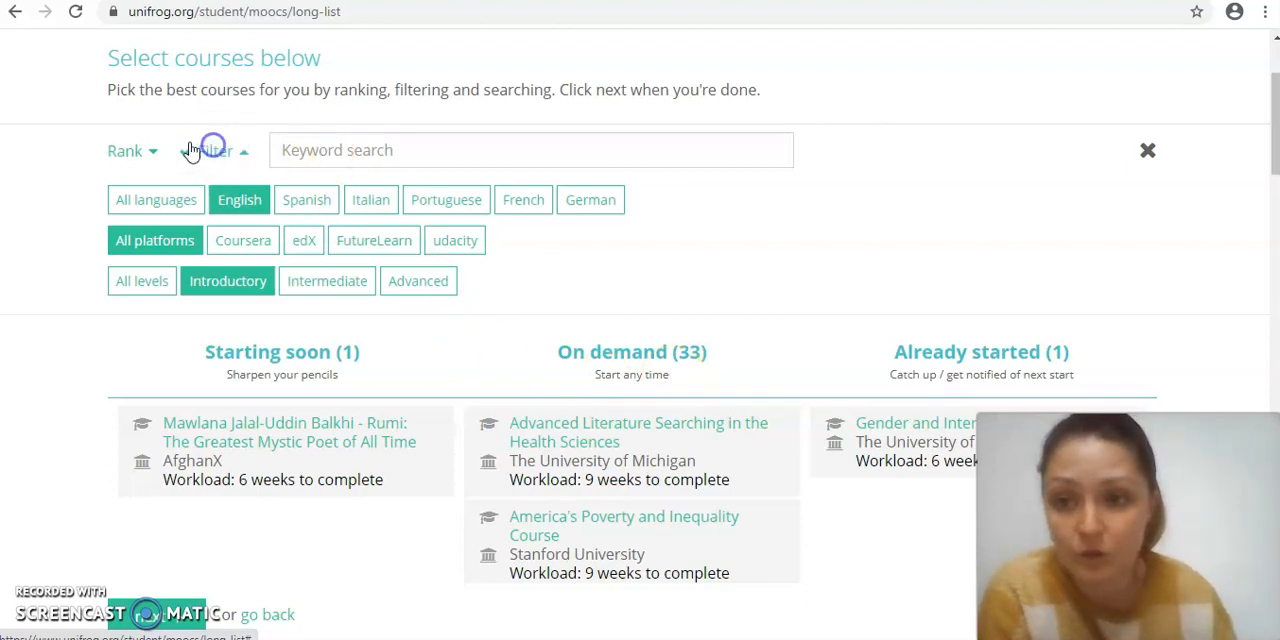
- Try ranking the longlist by workload, duration and university overall ranking
left_click(124, 150)
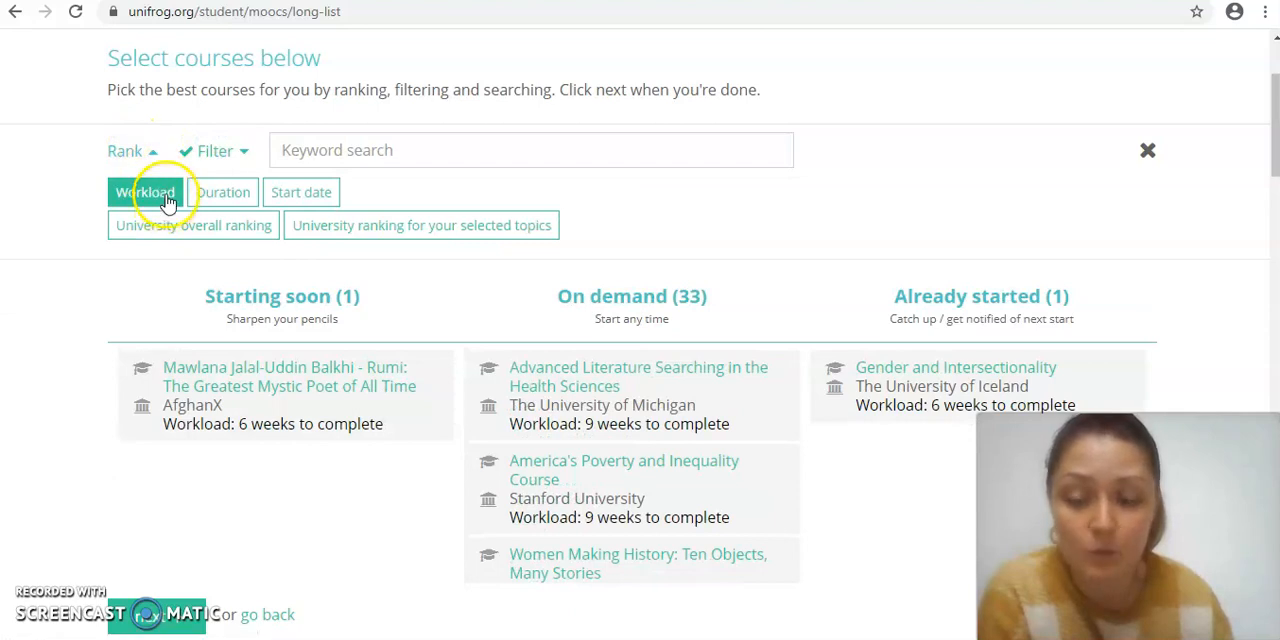
left_click(222, 192)
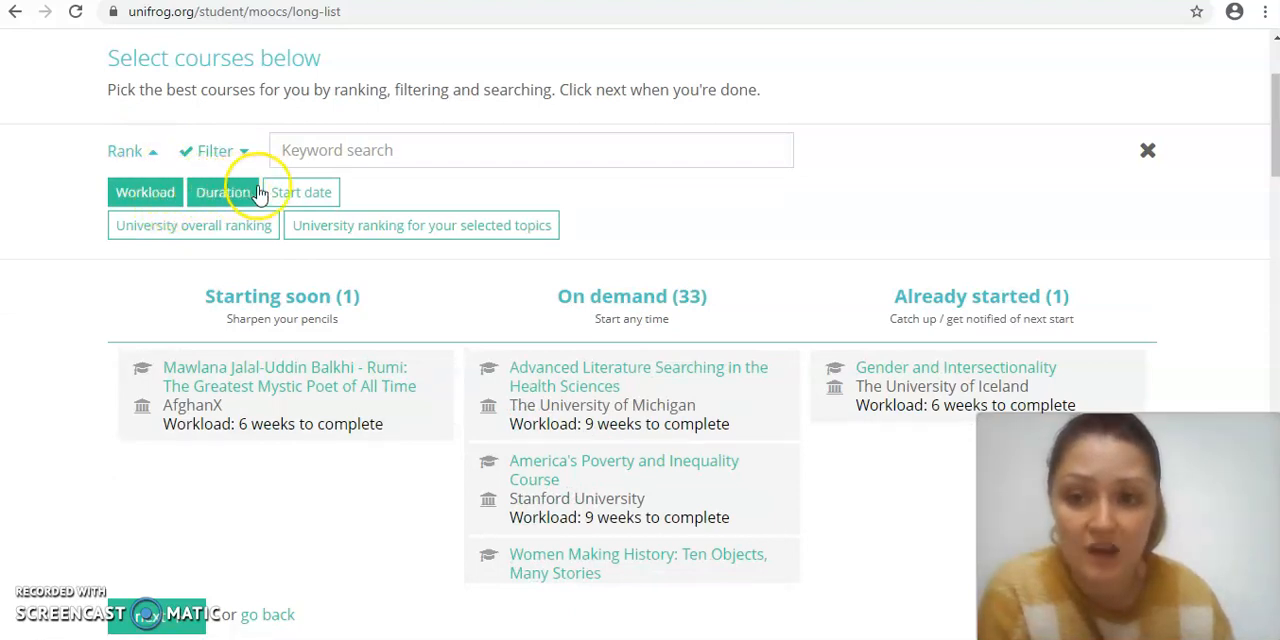
left_click(192, 224)
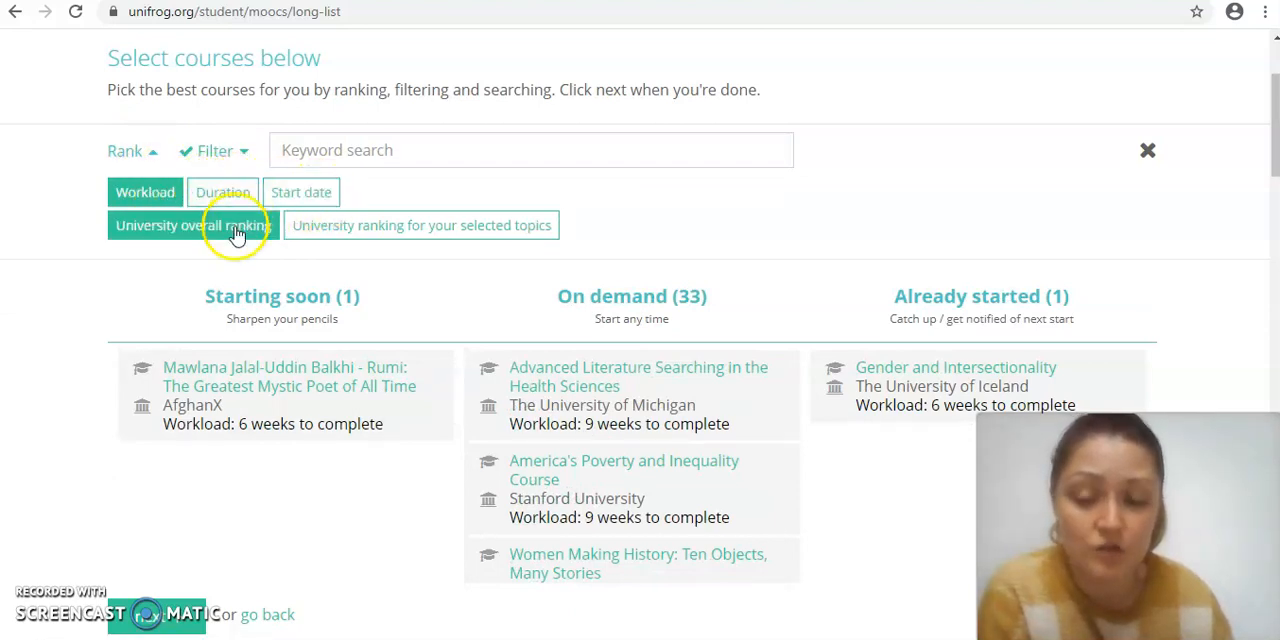
left_click(190, 224)
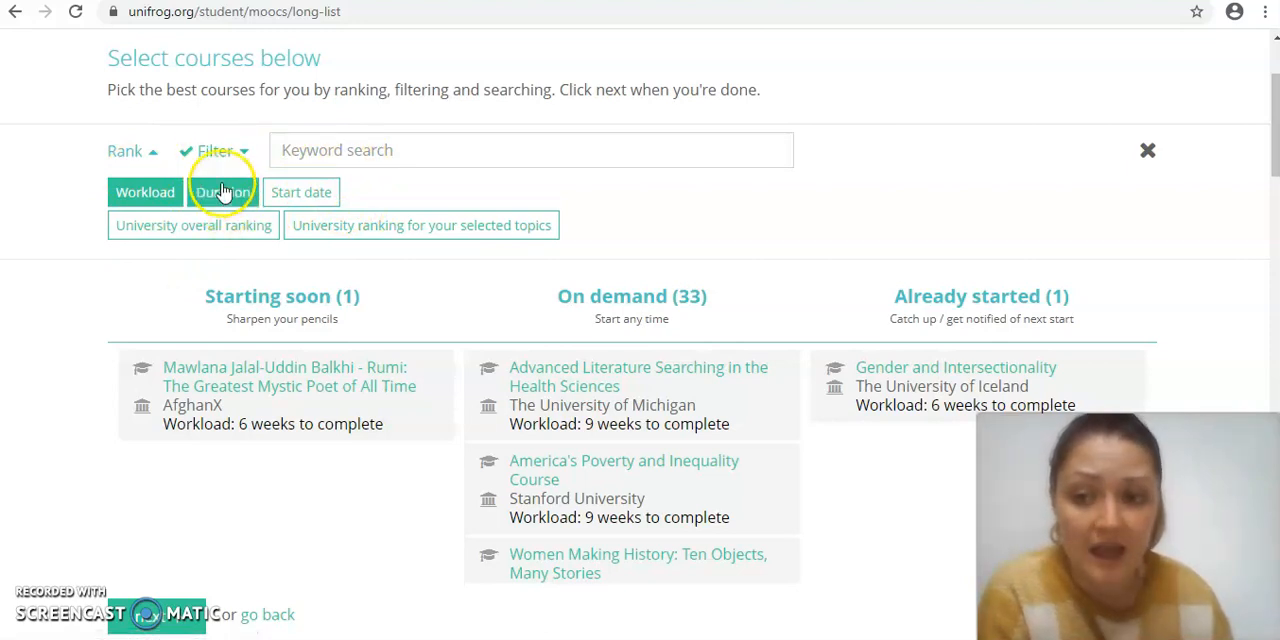
- Drop the duration ranking so the courses are ordered by workload
left_click(224, 192)
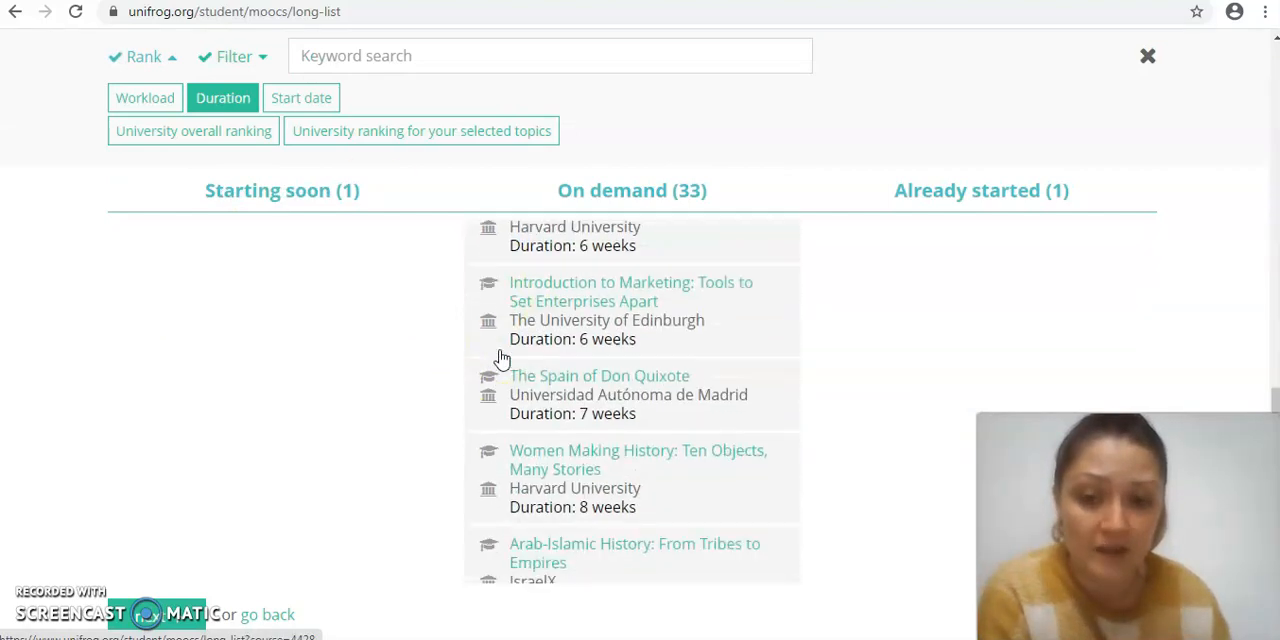
scroll("down", 3)
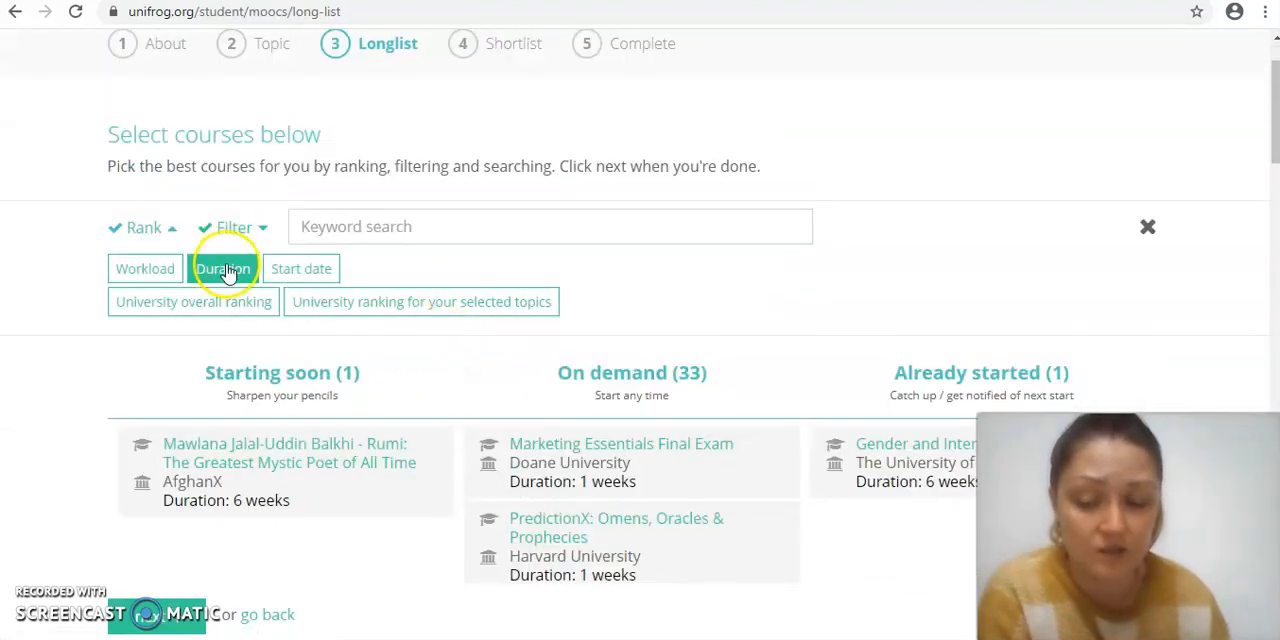
left_click(222, 268)
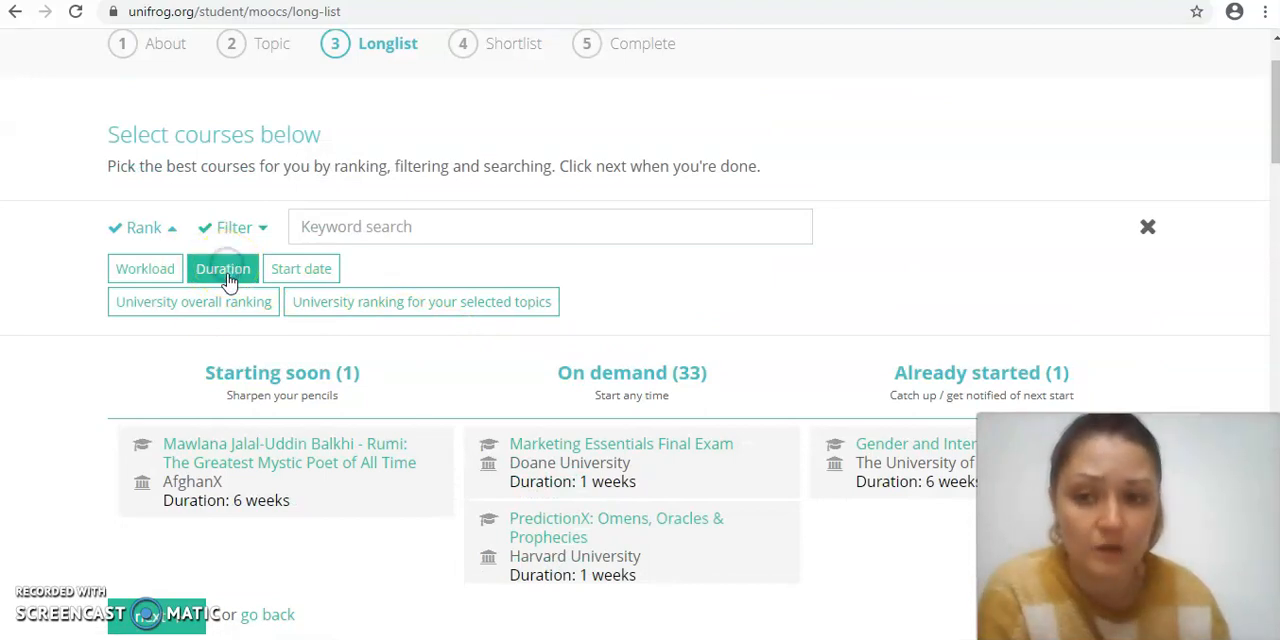
scroll("down", 3)
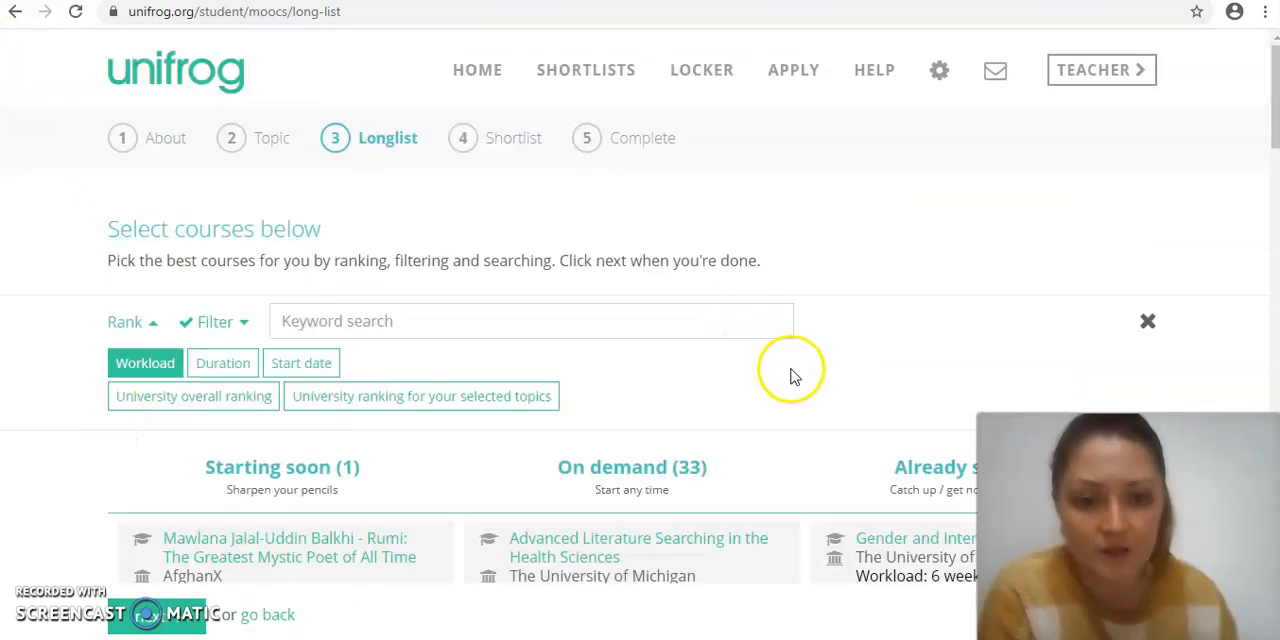
- Search the longlist for 'shake' and choose the Shakespeare's Life and Work course
scroll("down", 3)
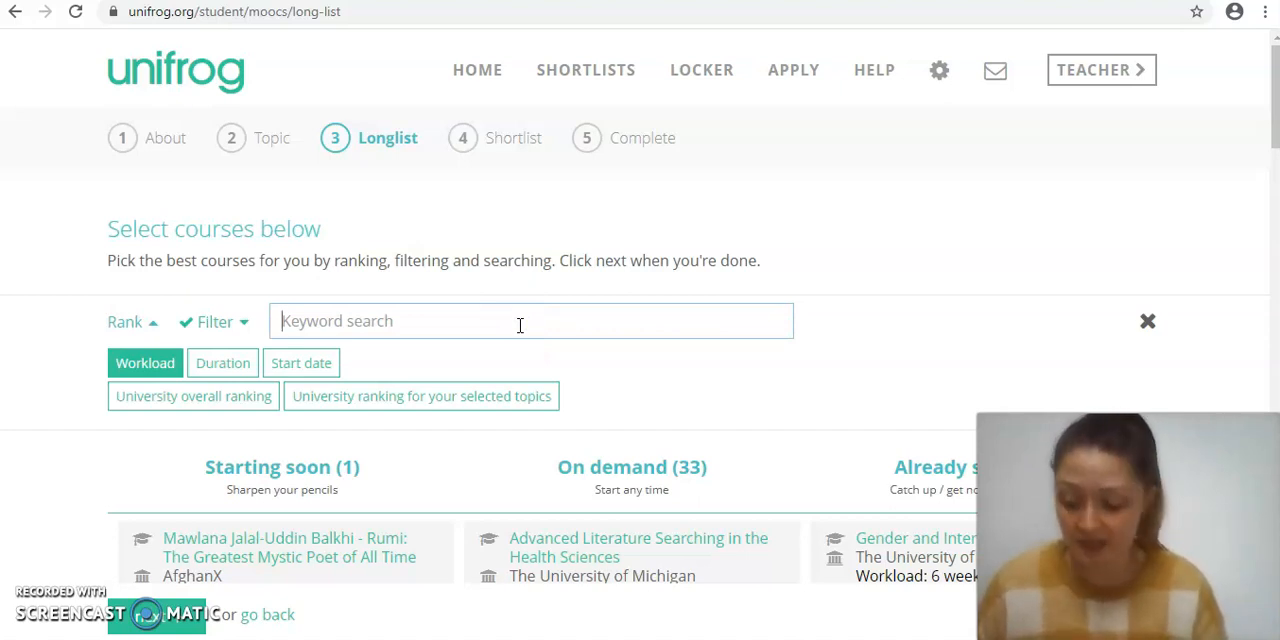
type("shakespeare")
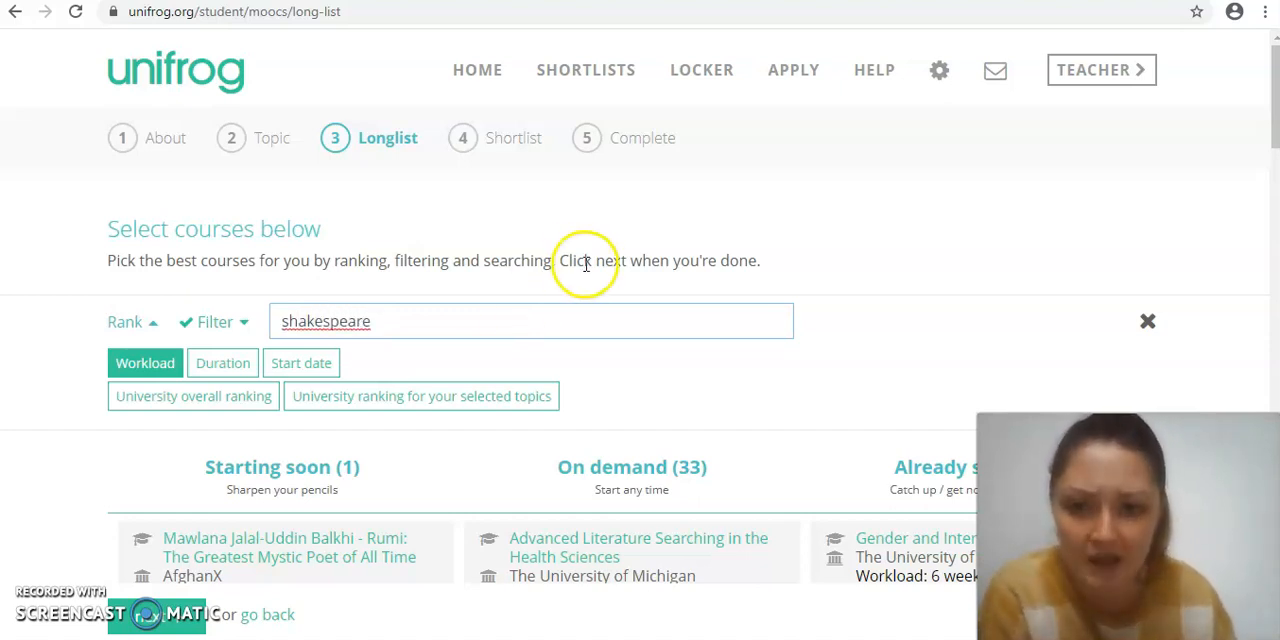
scroll("down", 3)
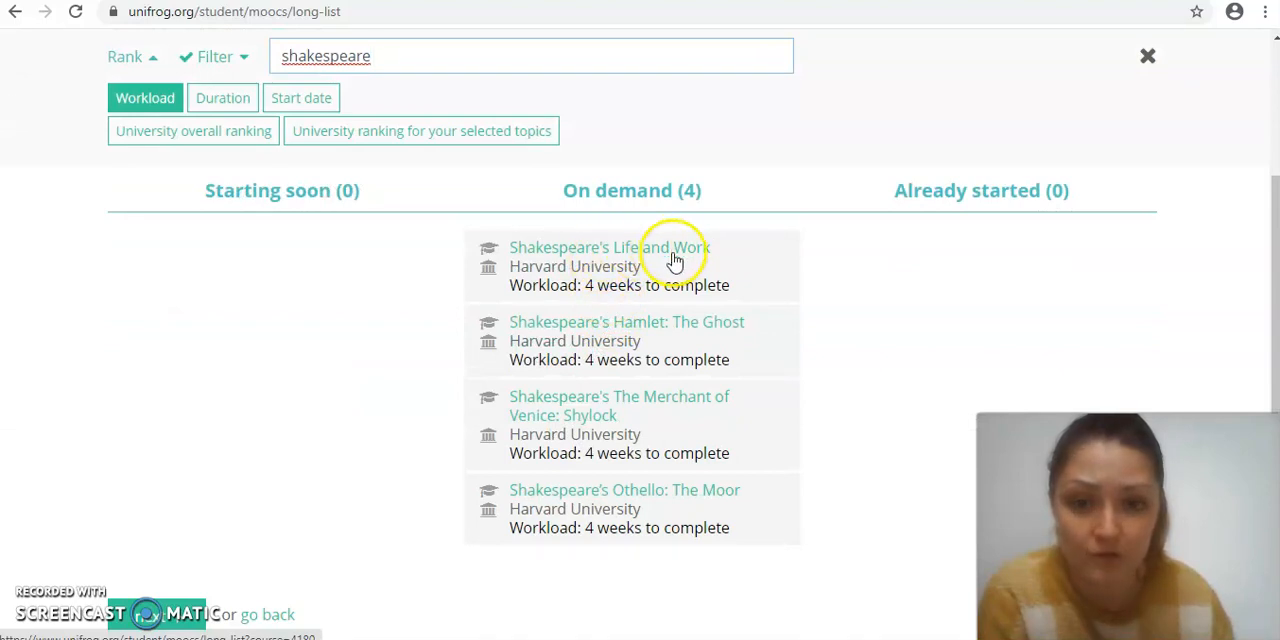
mouse_move(622, 264)
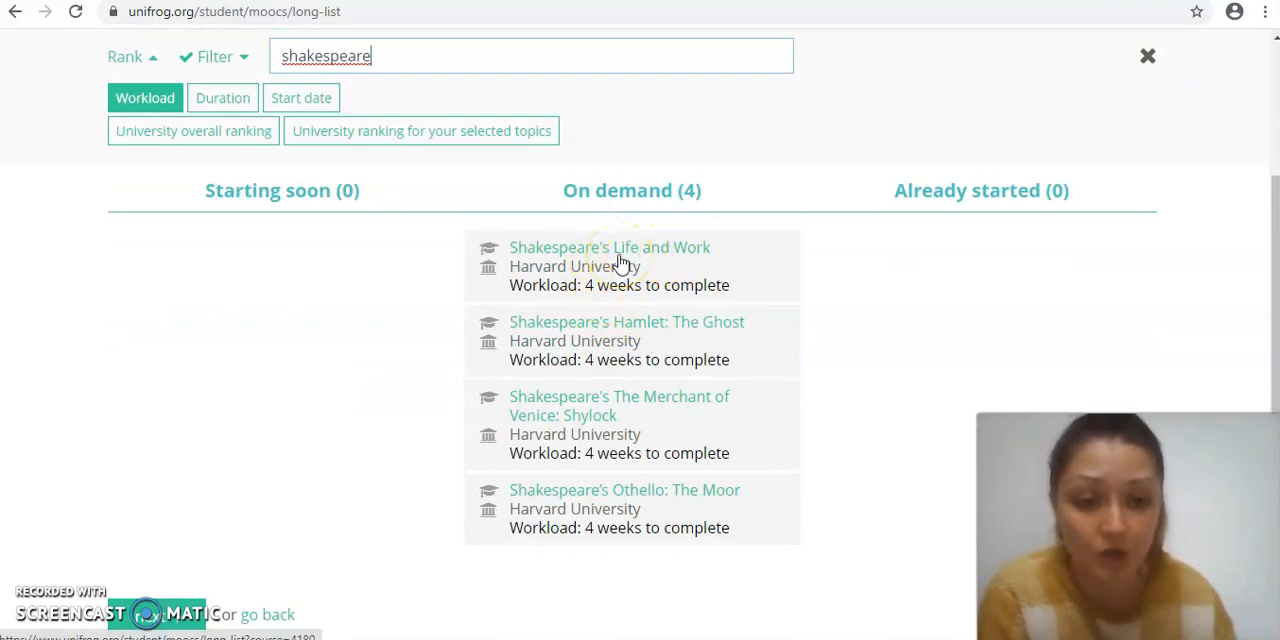
left_click(620, 264)
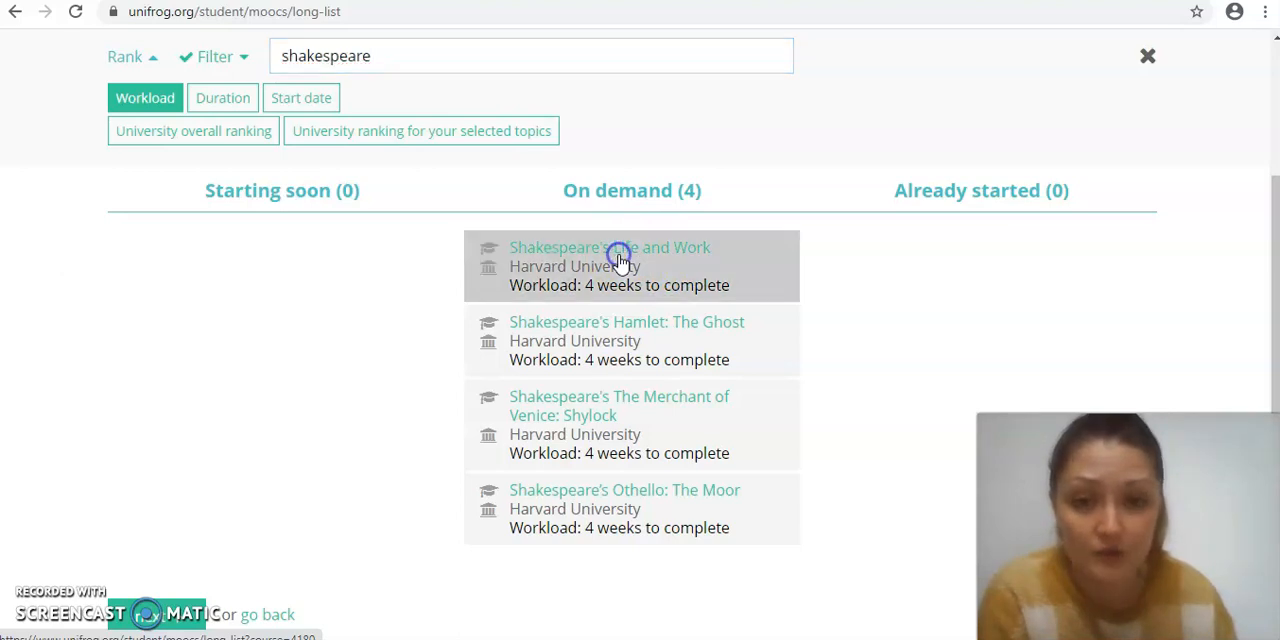
left_click(610, 248)
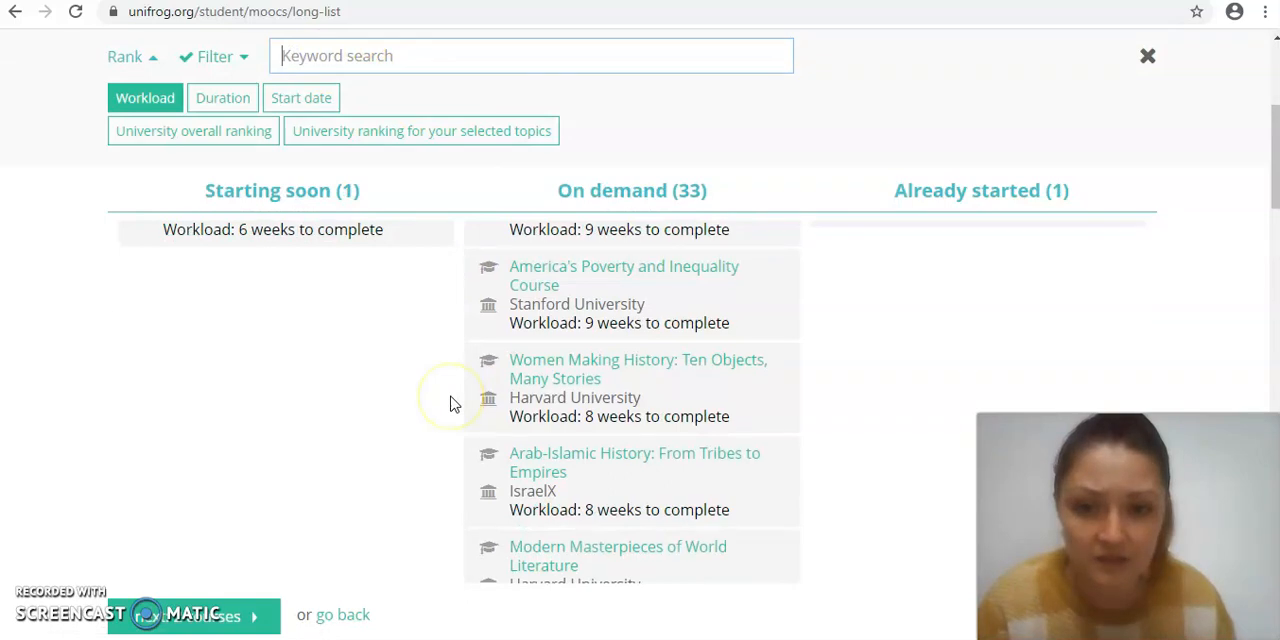
- Select The Civil War and Reconstruction course, then continue to the Shortlist step with five courses
scroll("down", 3)
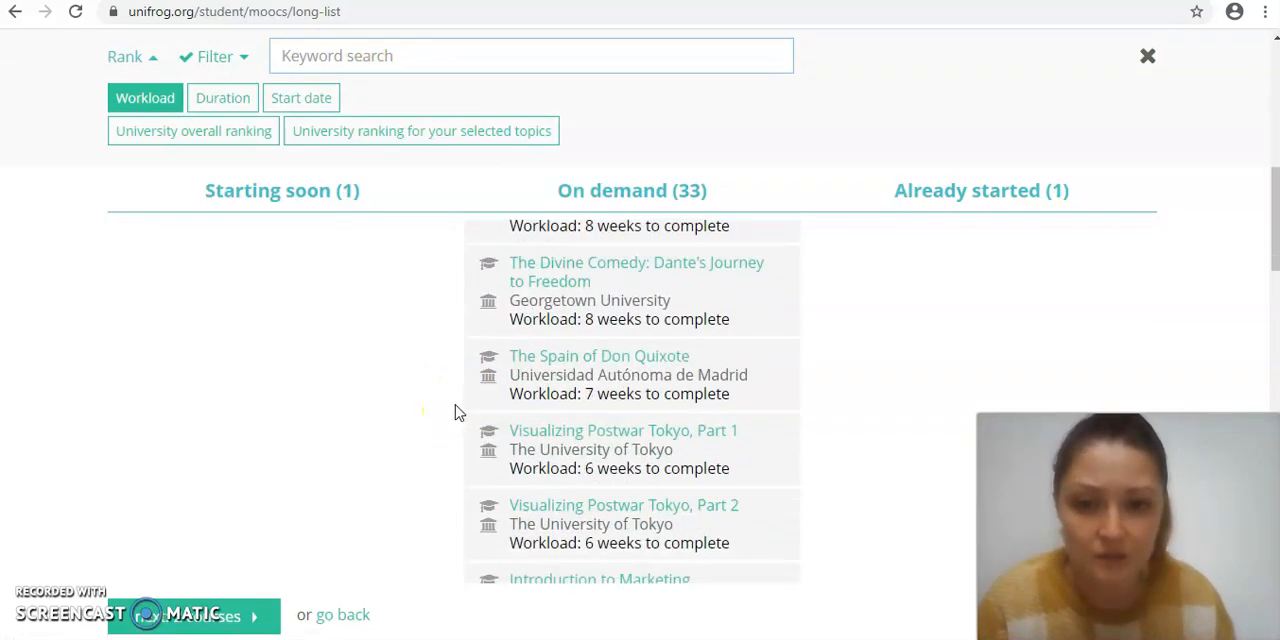
scroll("down", 3)
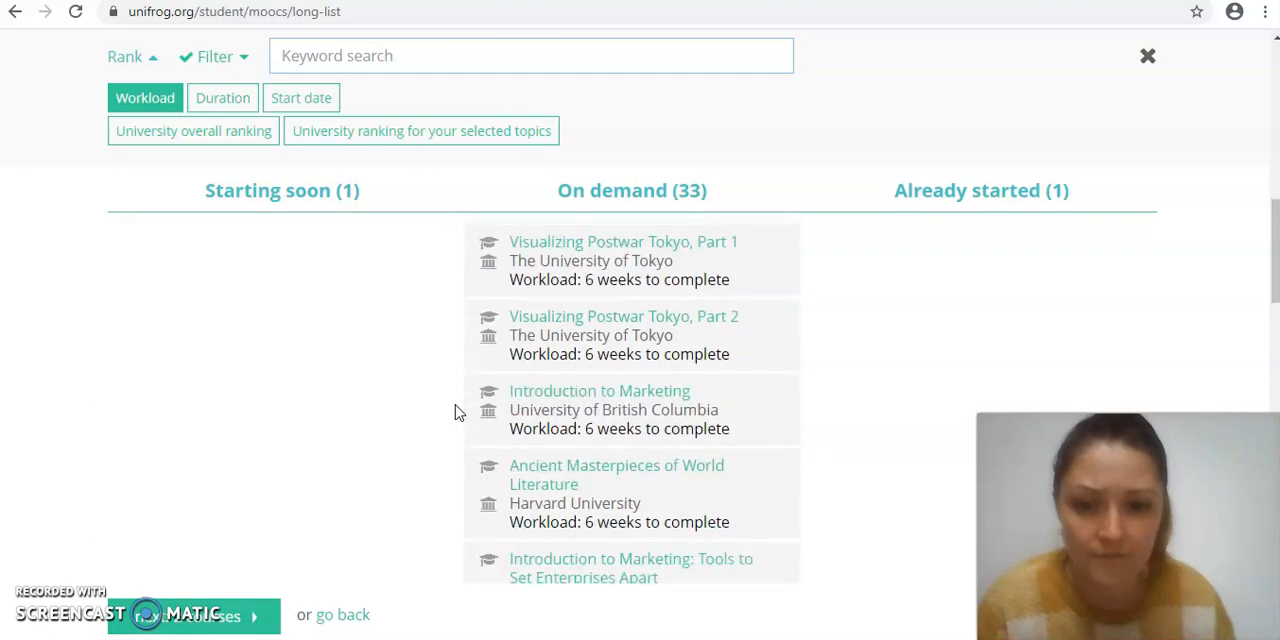
scroll("down", 3)
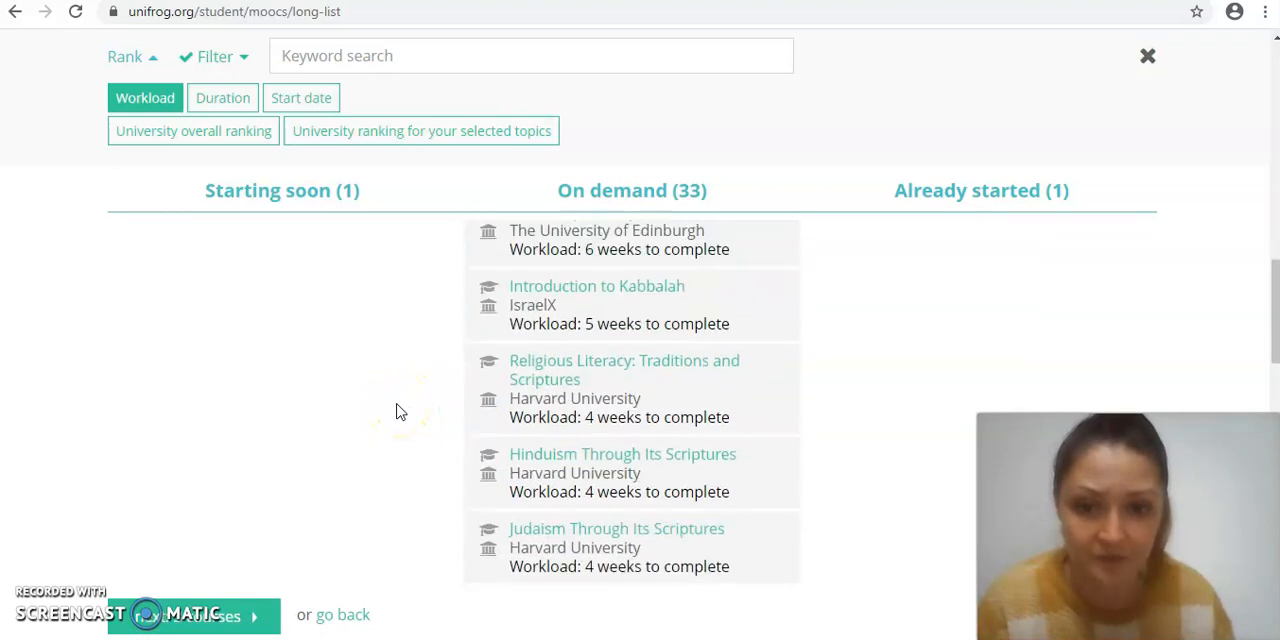
scroll("down", 3)
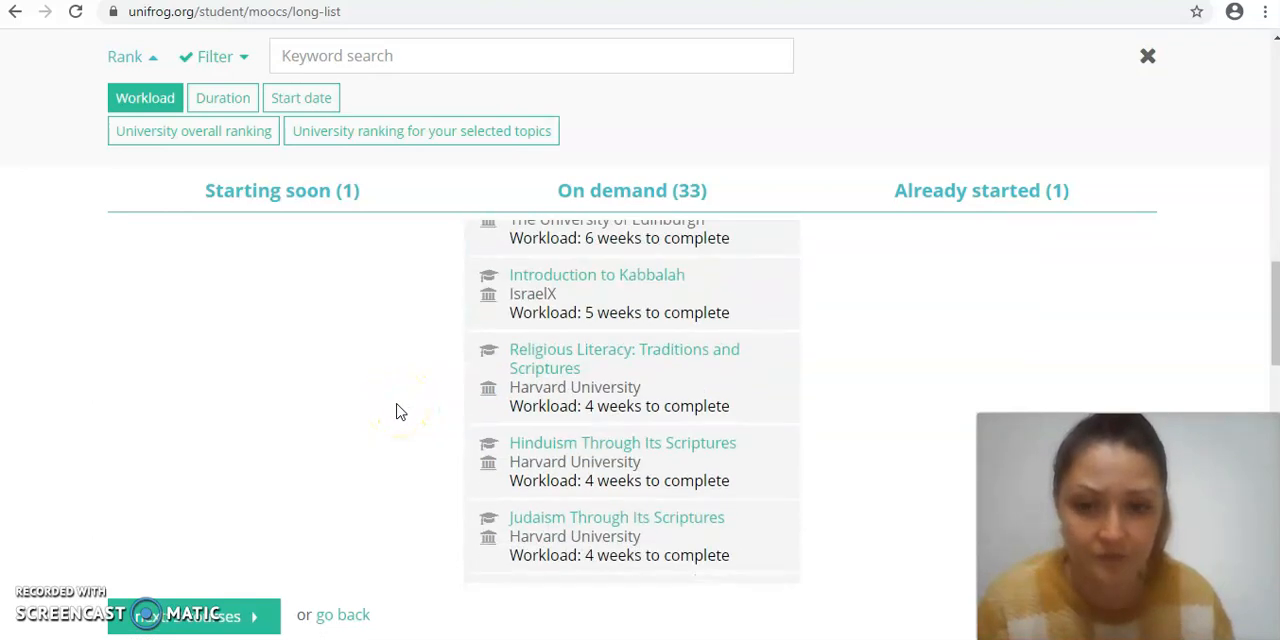
scroll("down", 3)
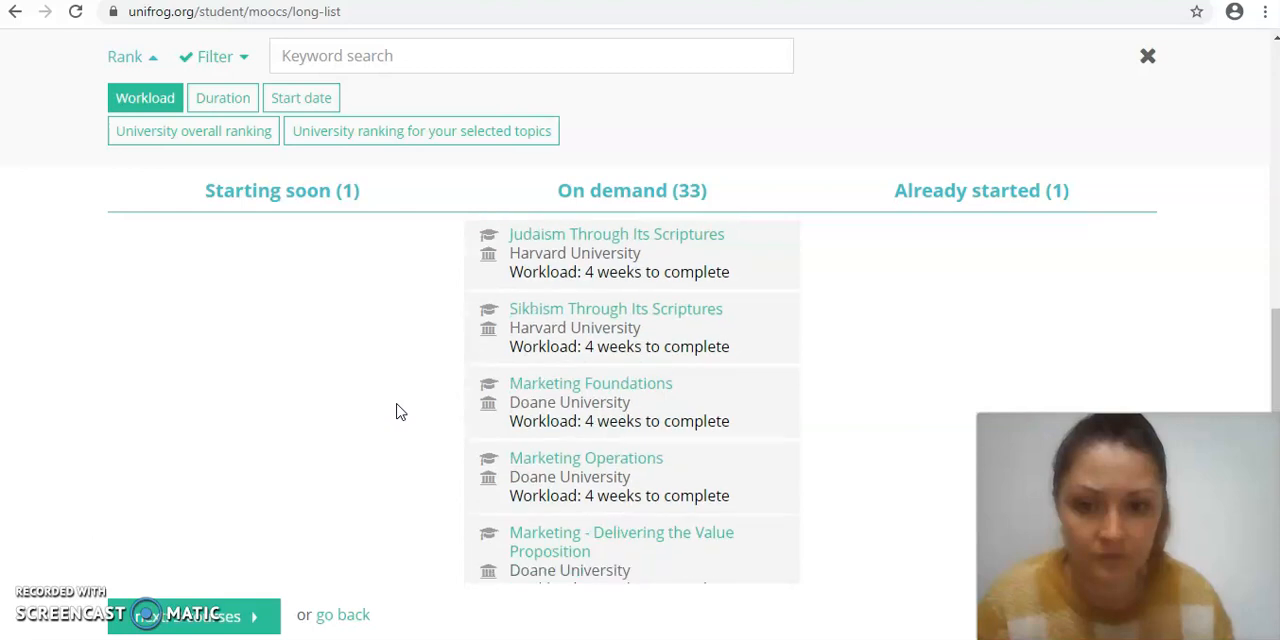
scroll("down", 3)
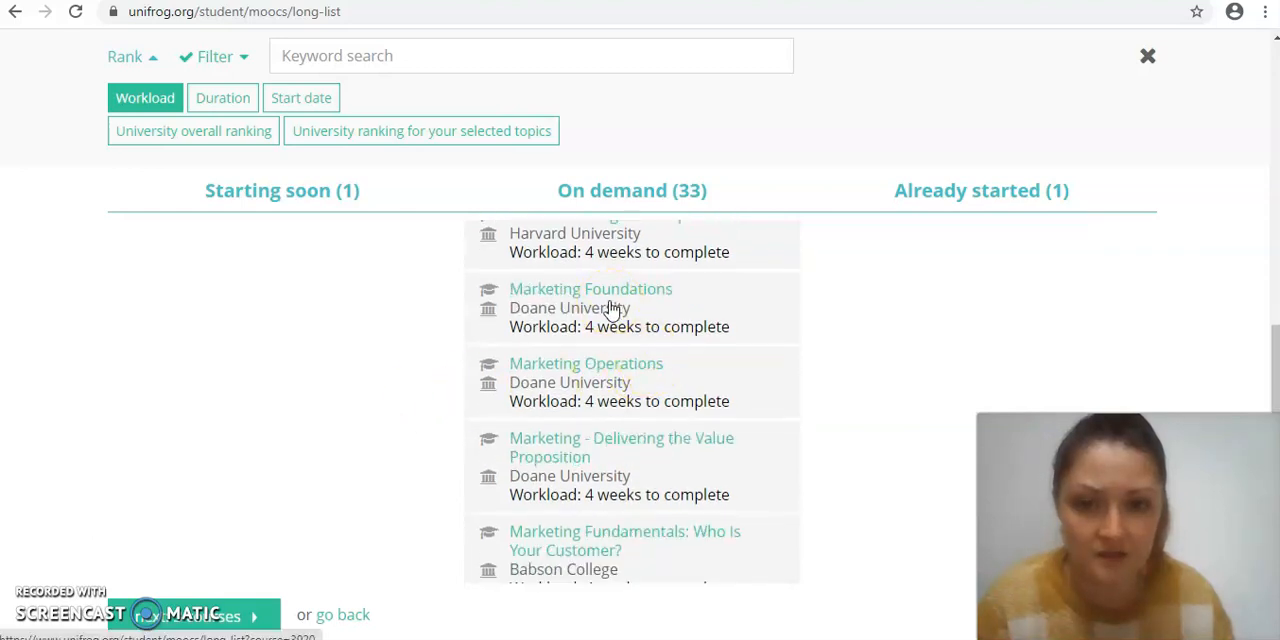
scroll("down", 3)
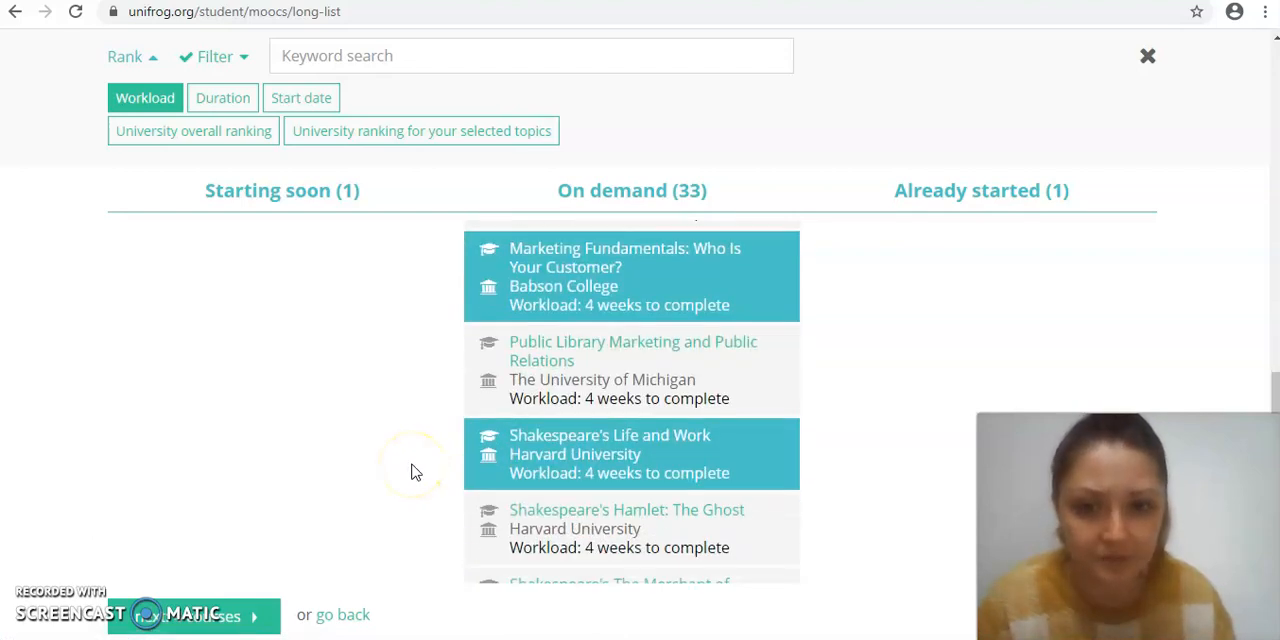
scroll("down", 3)
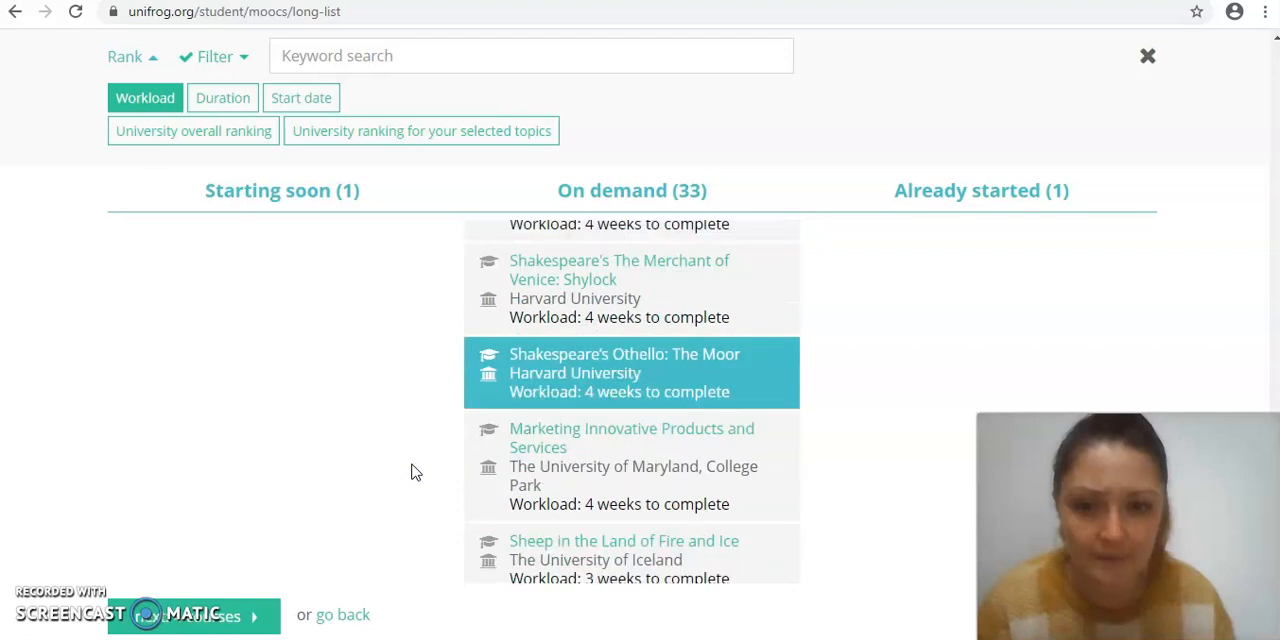
scroll("down", 3)
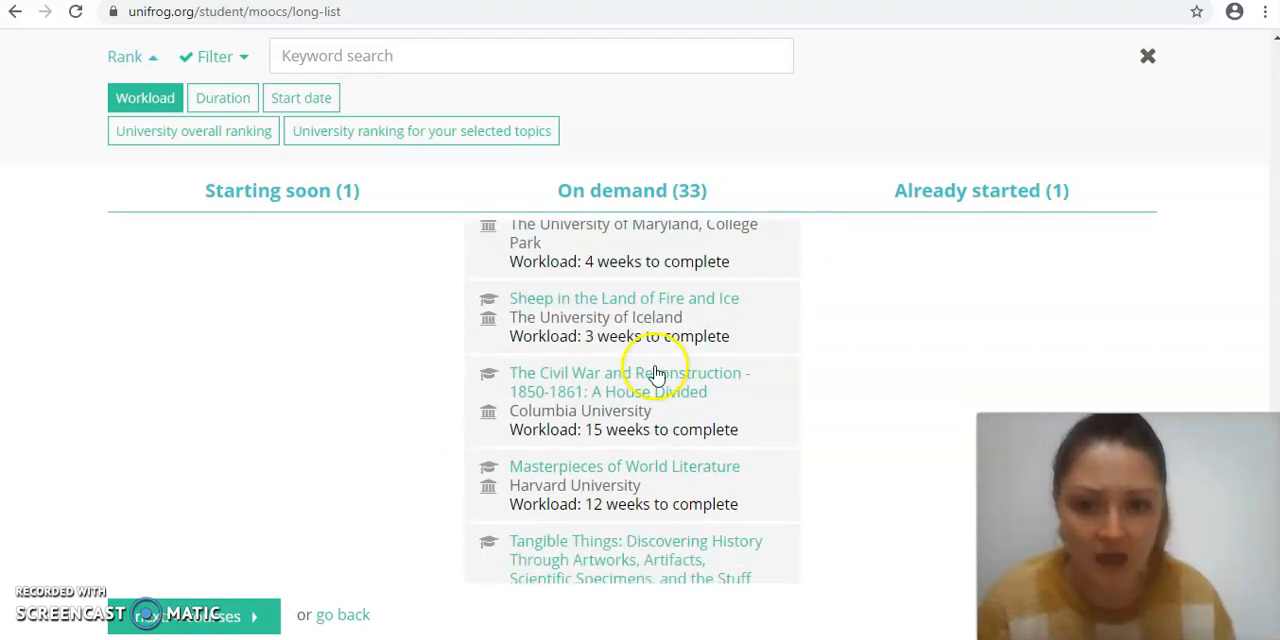
left_click(620, 390)
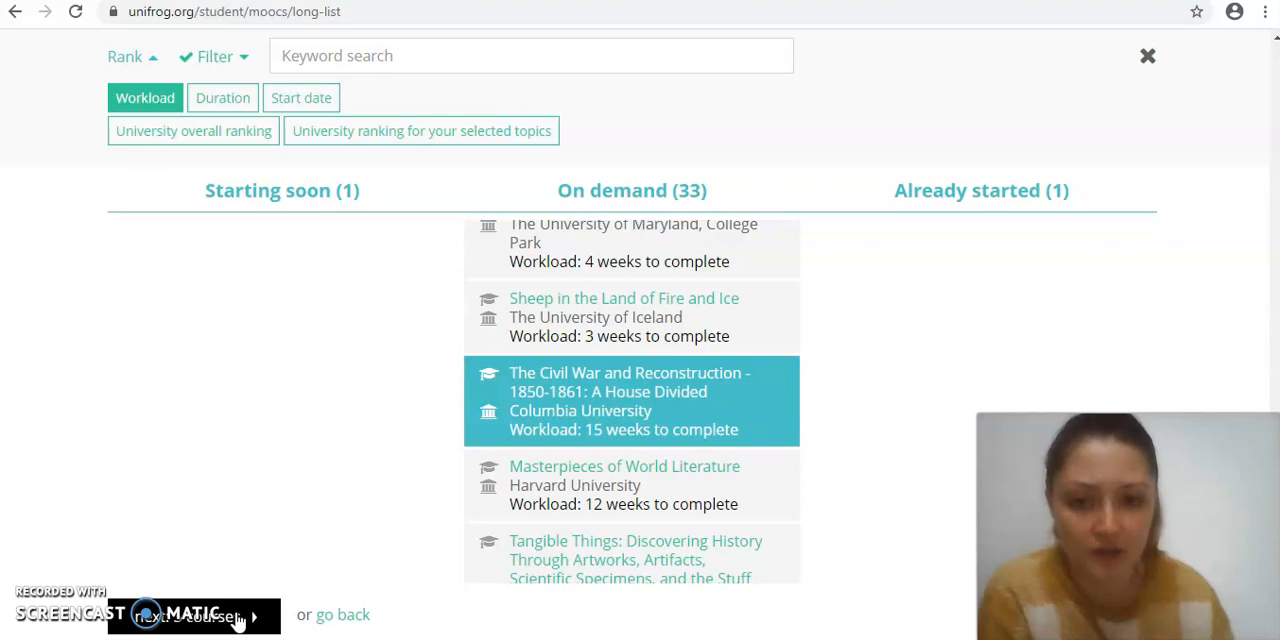
left_click(192, 614)
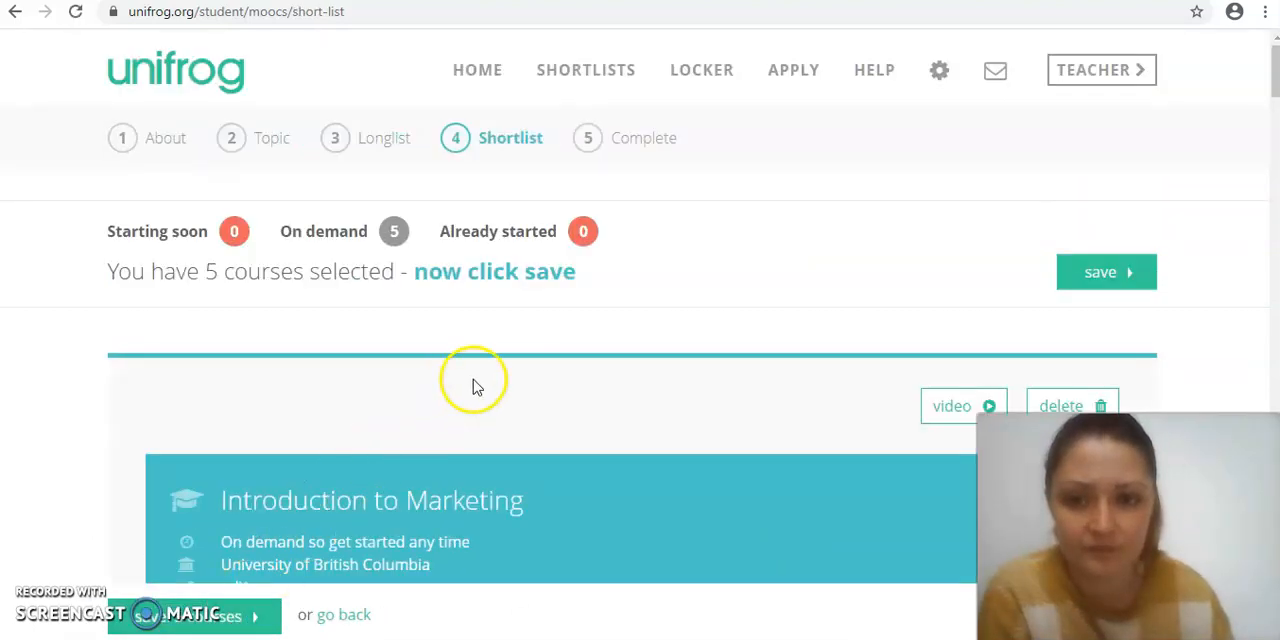
scroll("down", 3)
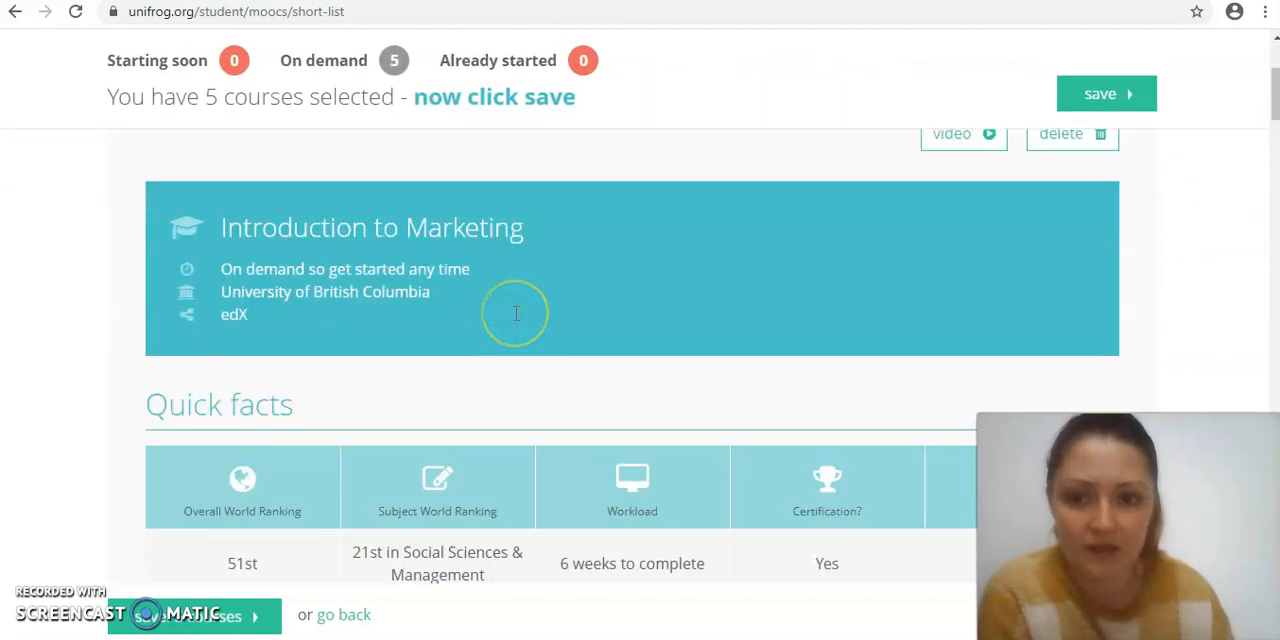
scroll("down", 3)
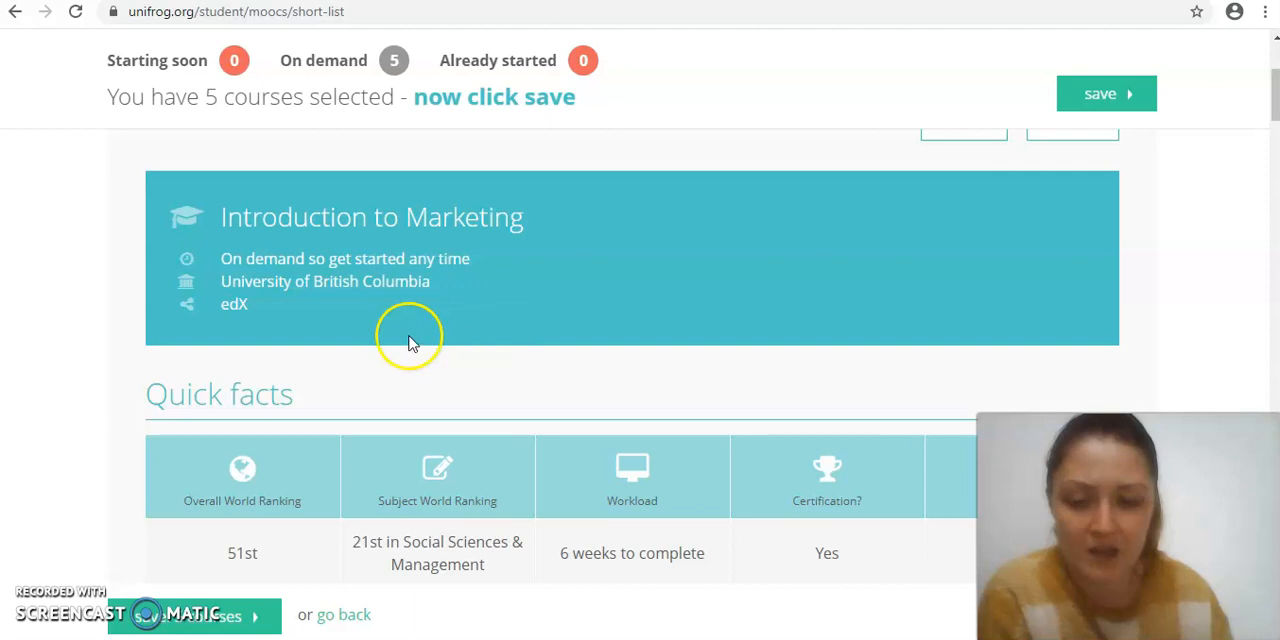
mouse_move(418, 348)
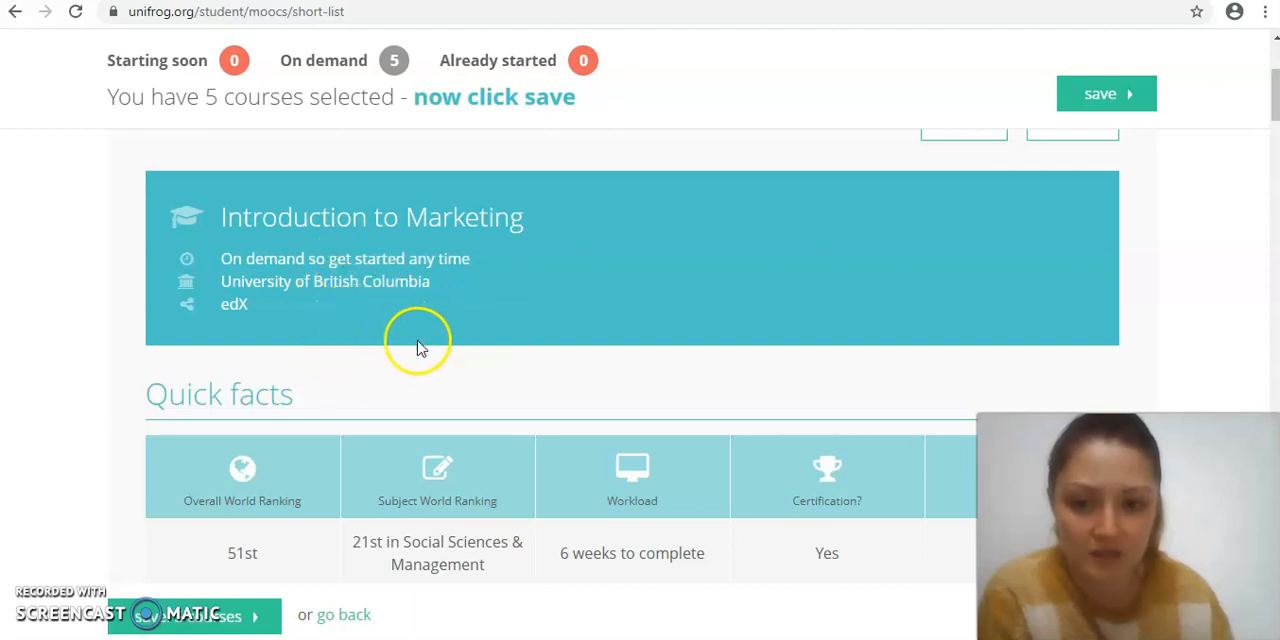
scroll("down", 3)
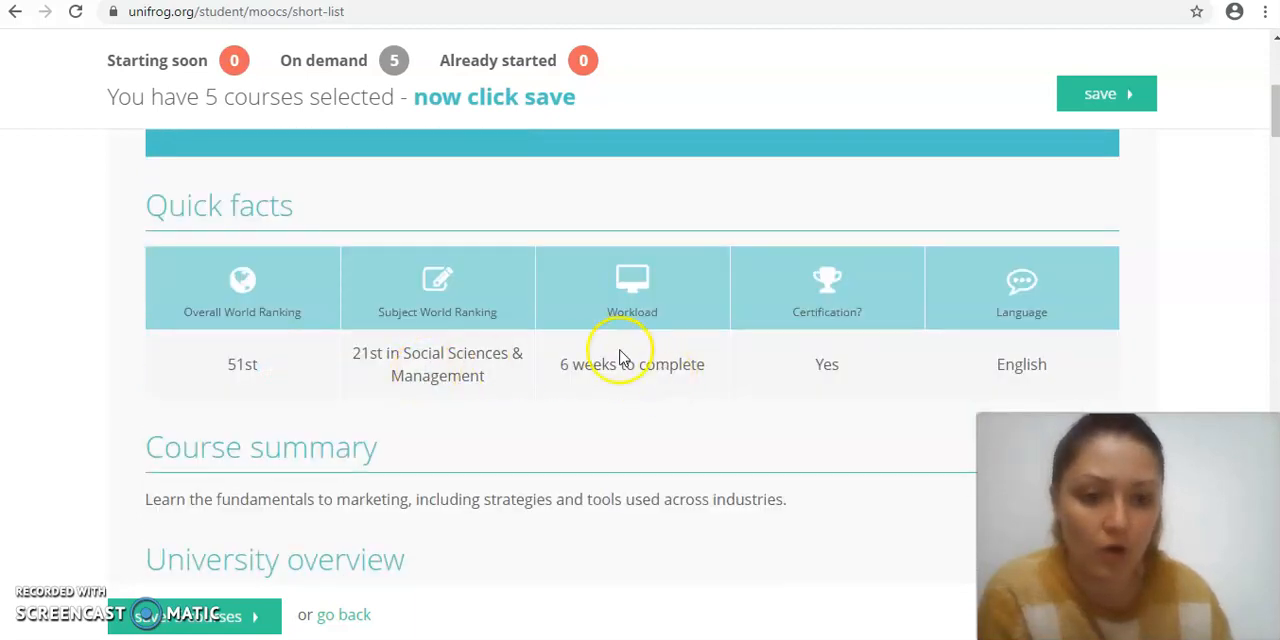
mouse_move(558, 384)
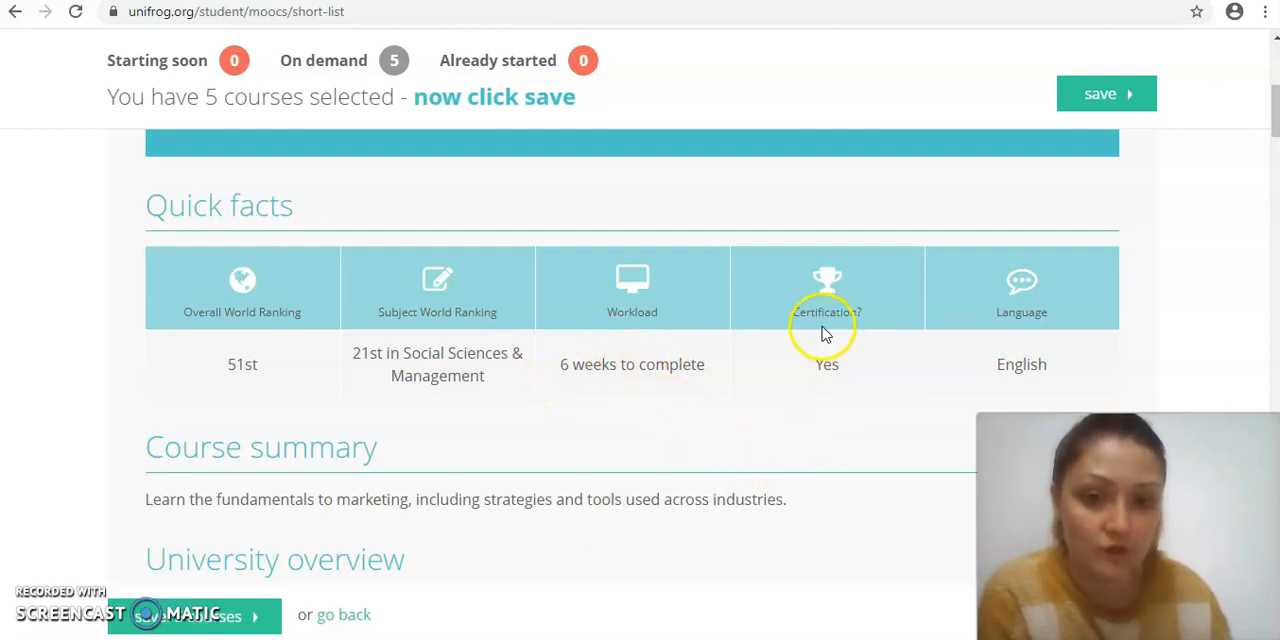
scroll("down", 3)
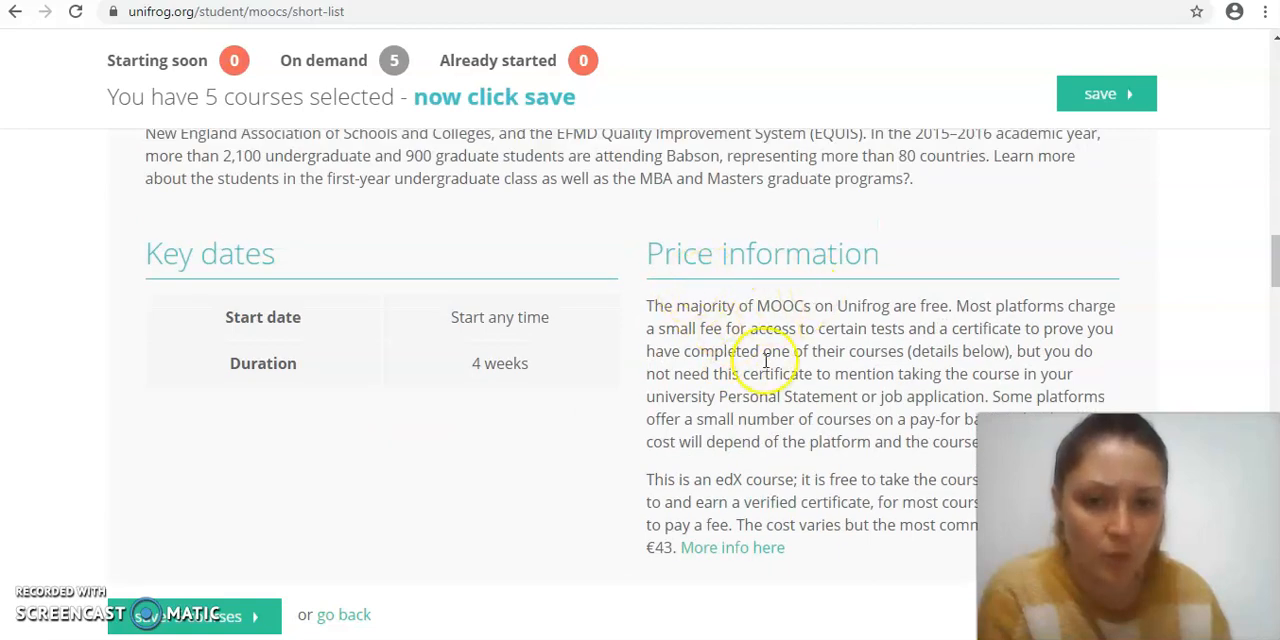
mouse_move(70, 452)
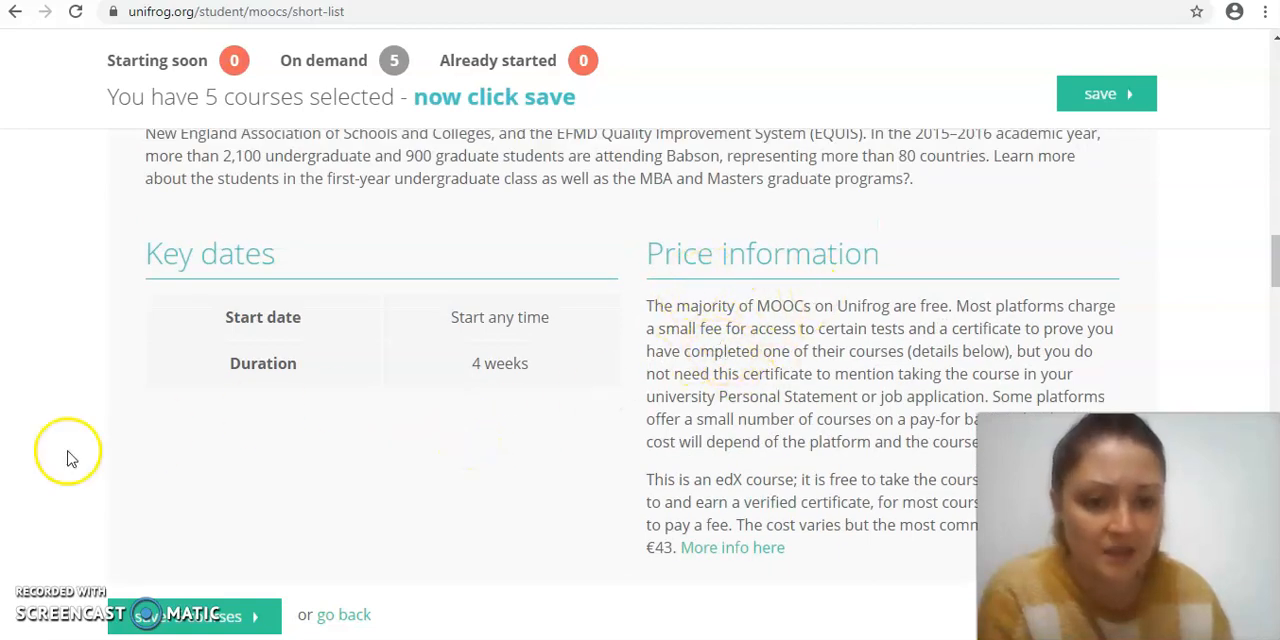
mouse_move(632, 392)
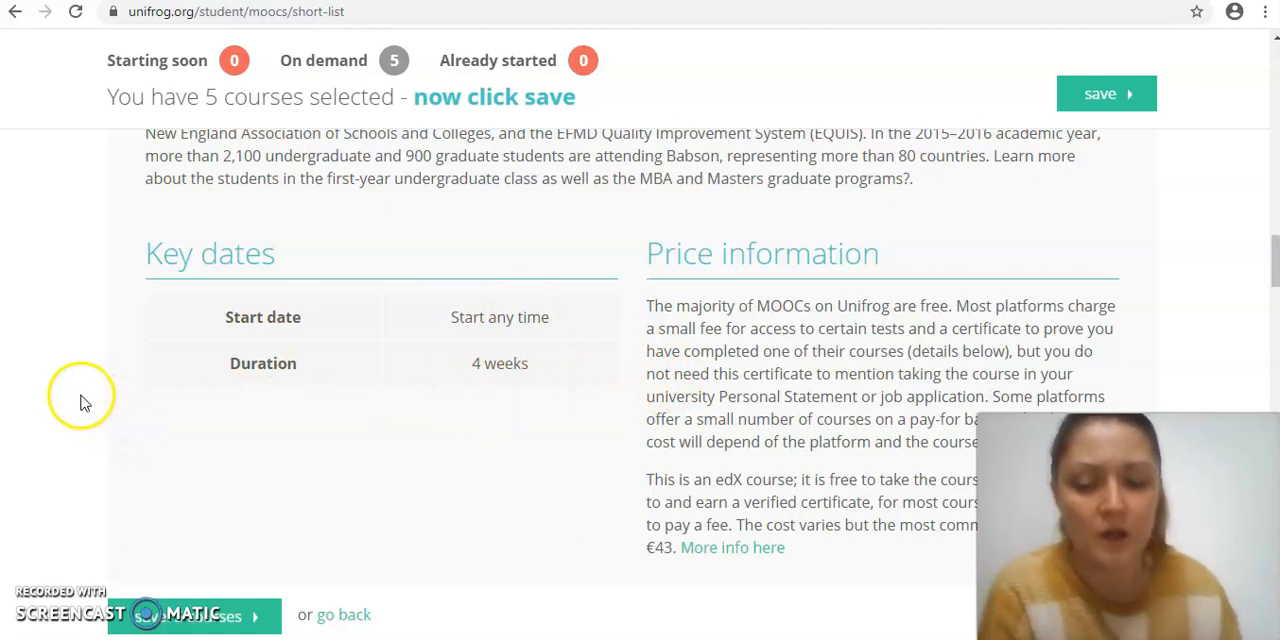
mouse_move(70, 398)
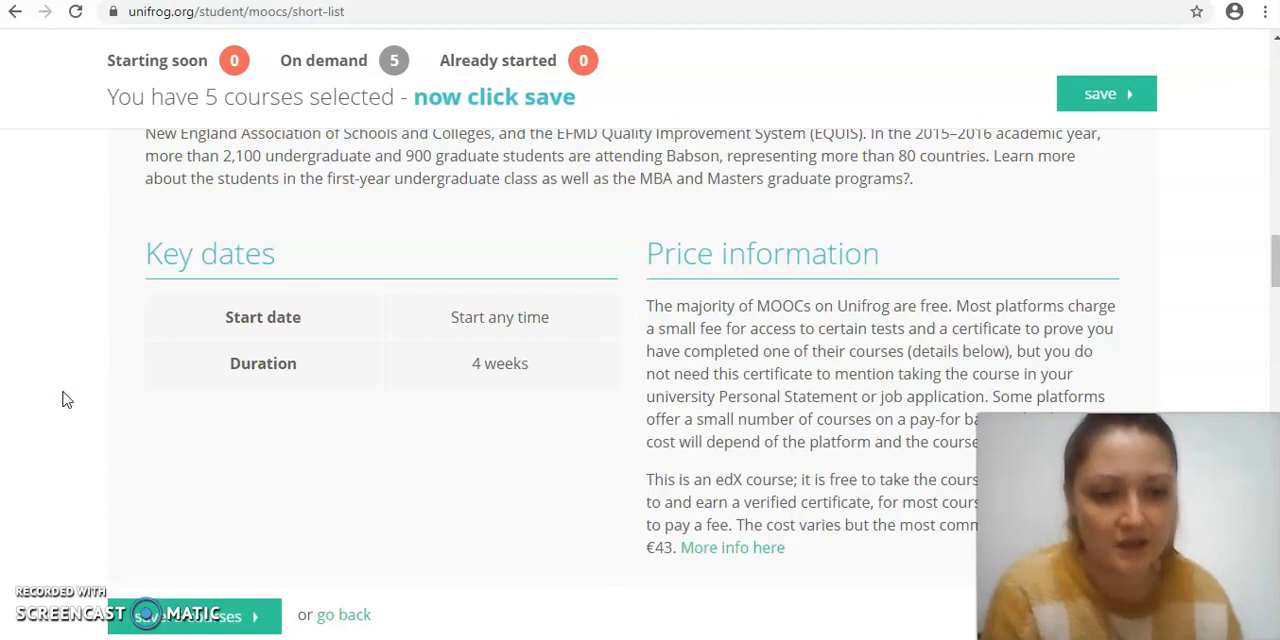
scroll("down", 3)
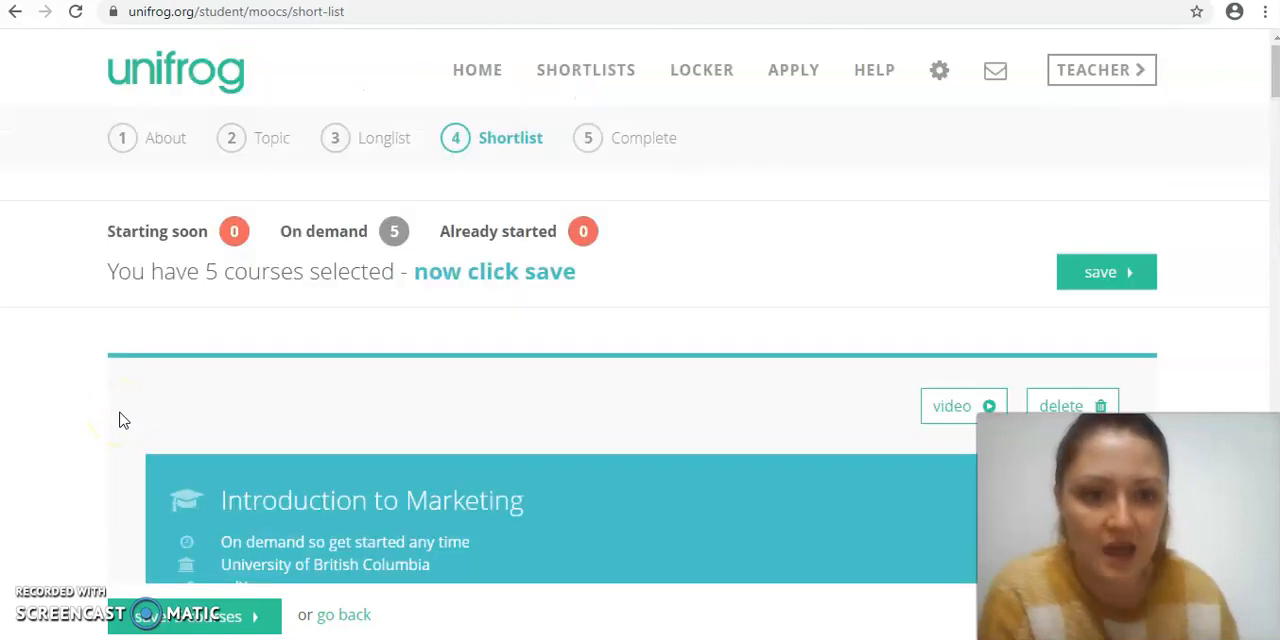
- Save the shortlist and review the Complete page down to the Where now? section
left_click(1104, 272)
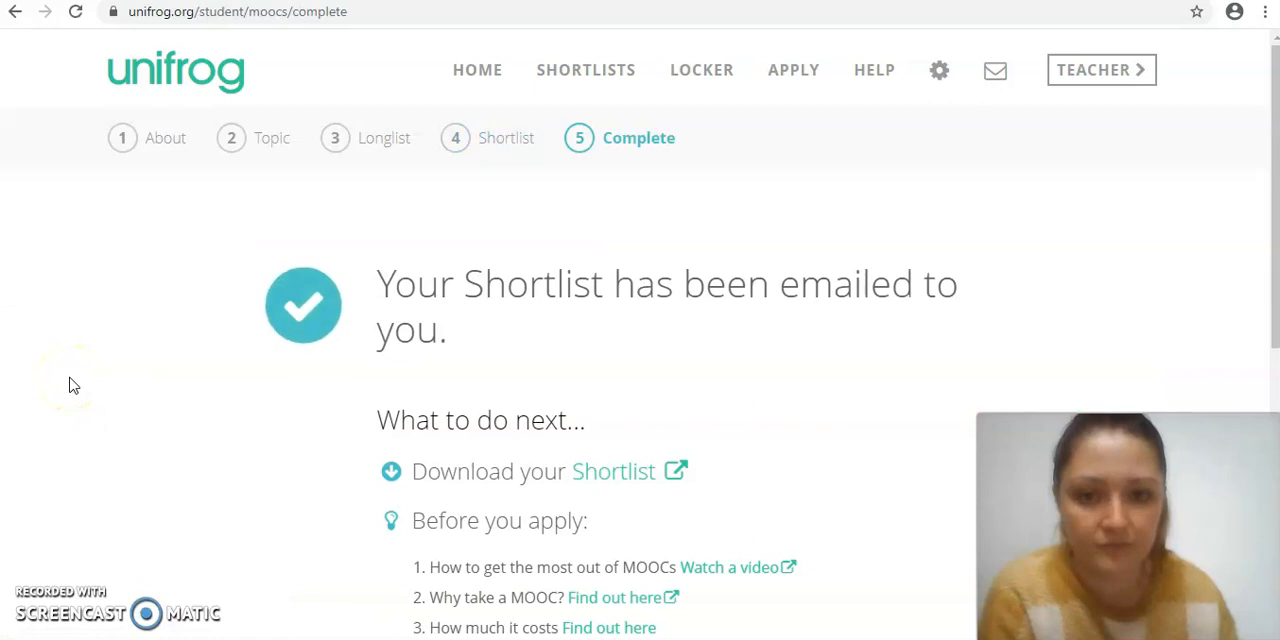
mouse_move(370, 340)
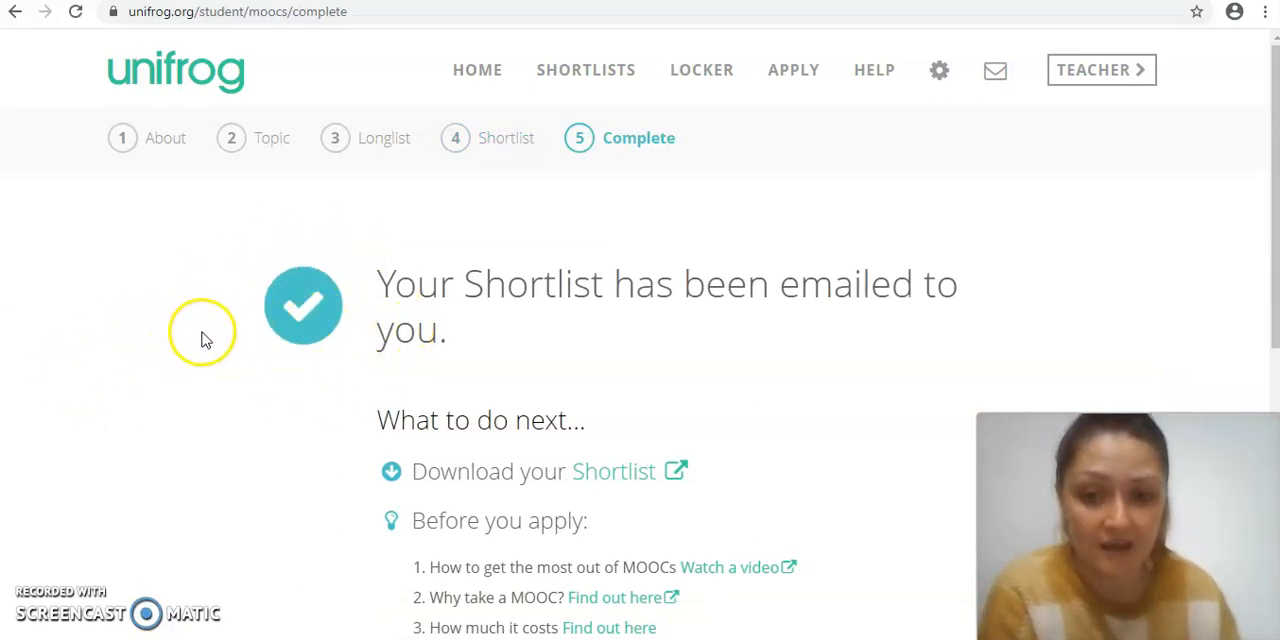
scroll("down", 3)
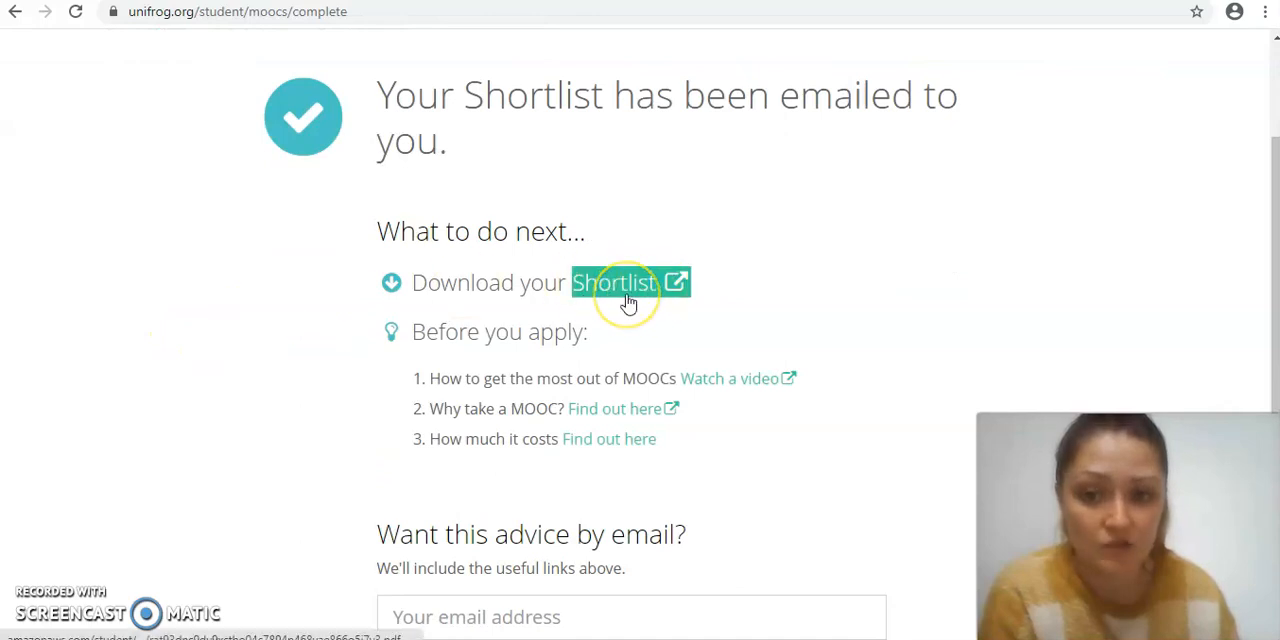
scroll("down", 3)
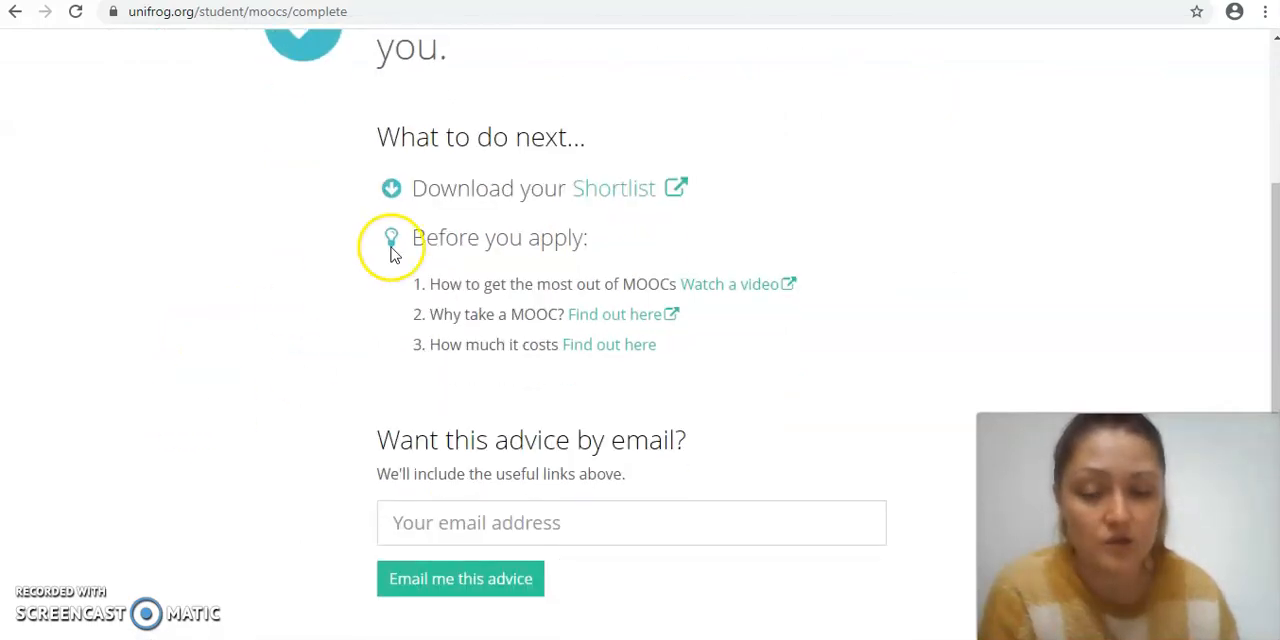
mouse_move(470, 270)
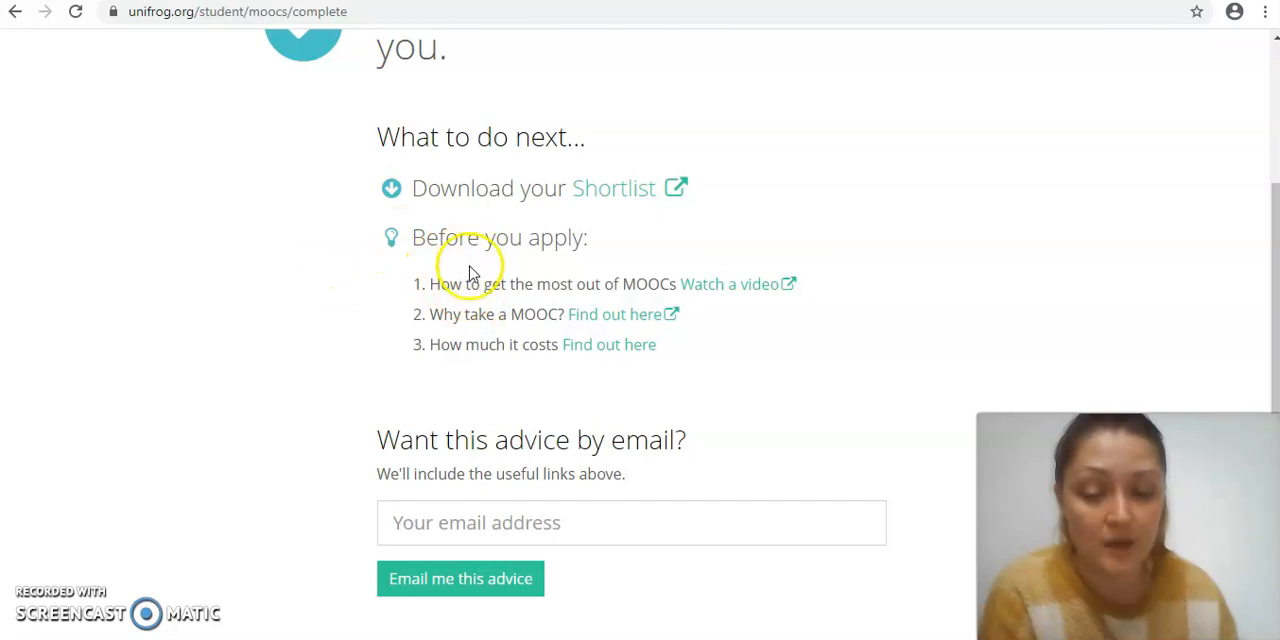
mouse_move(504, 348)
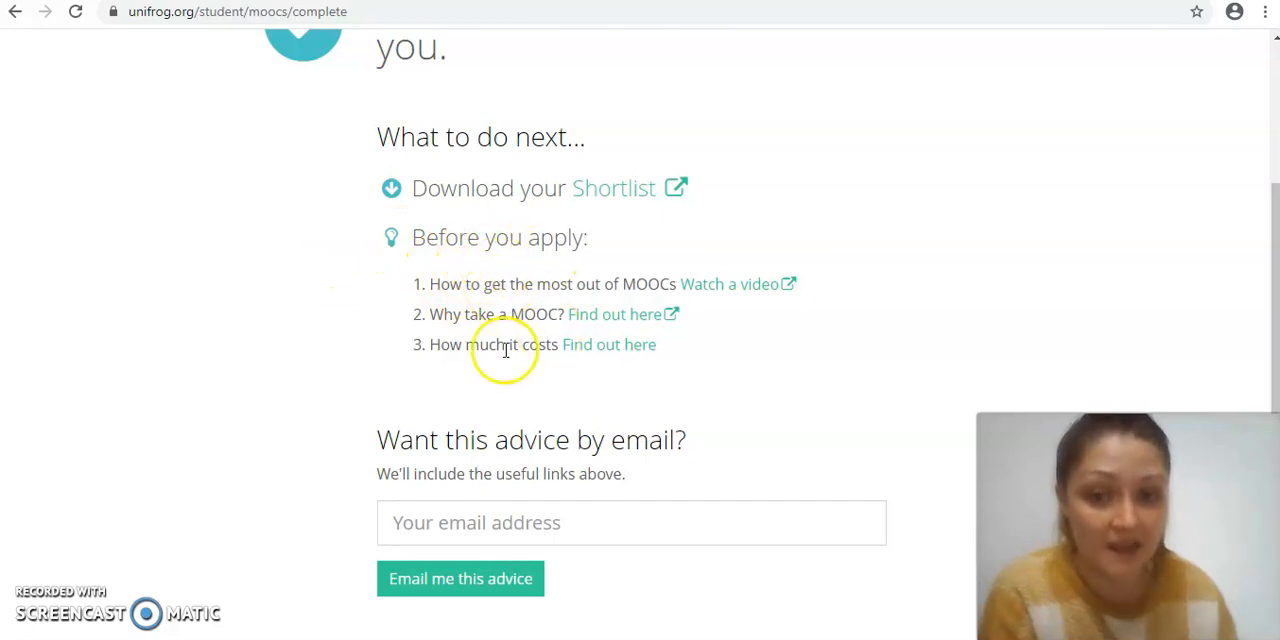
scroll("down", 3)
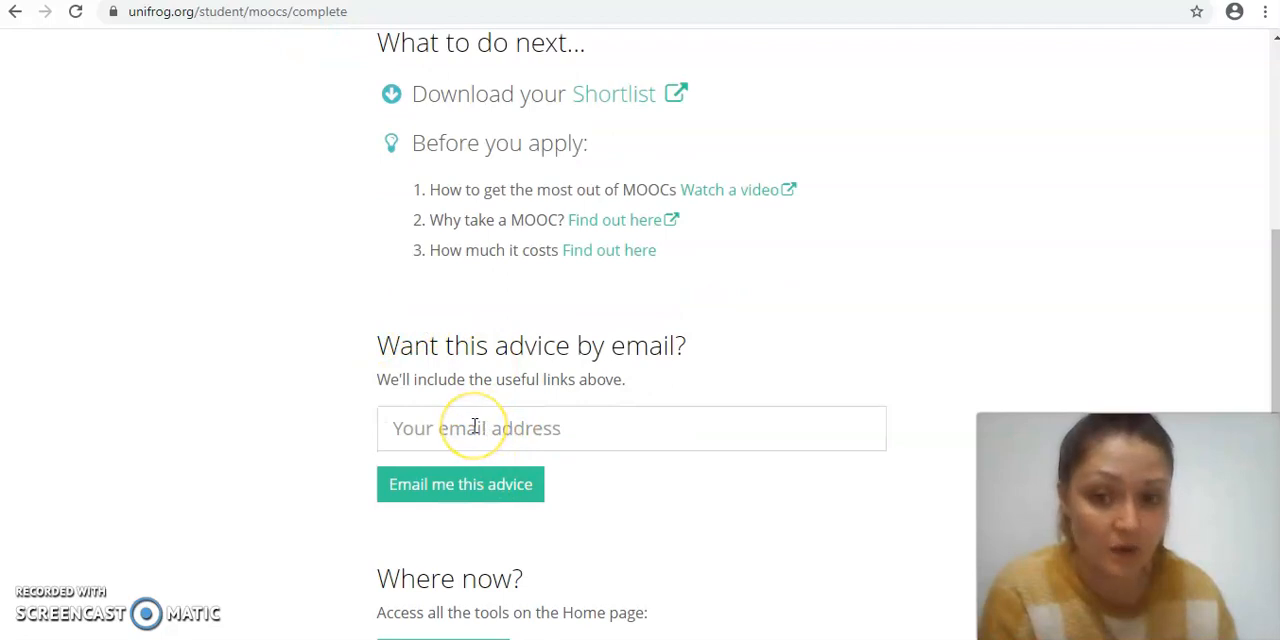
scroll("down", 3)
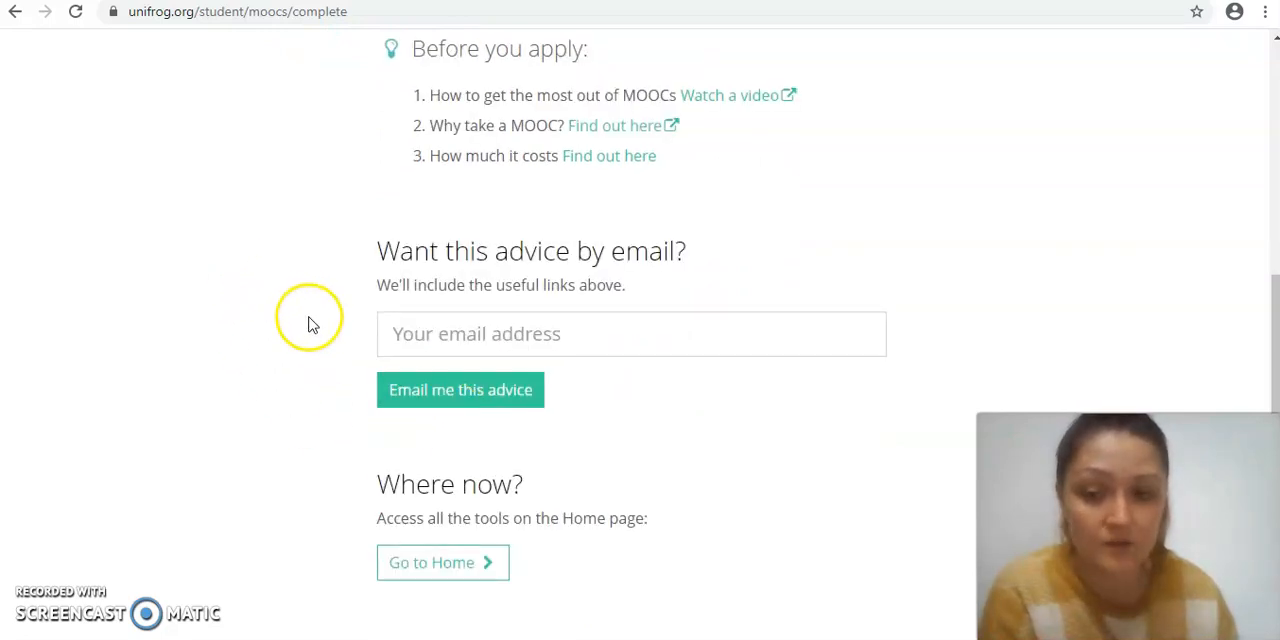
scroll("up", 3)
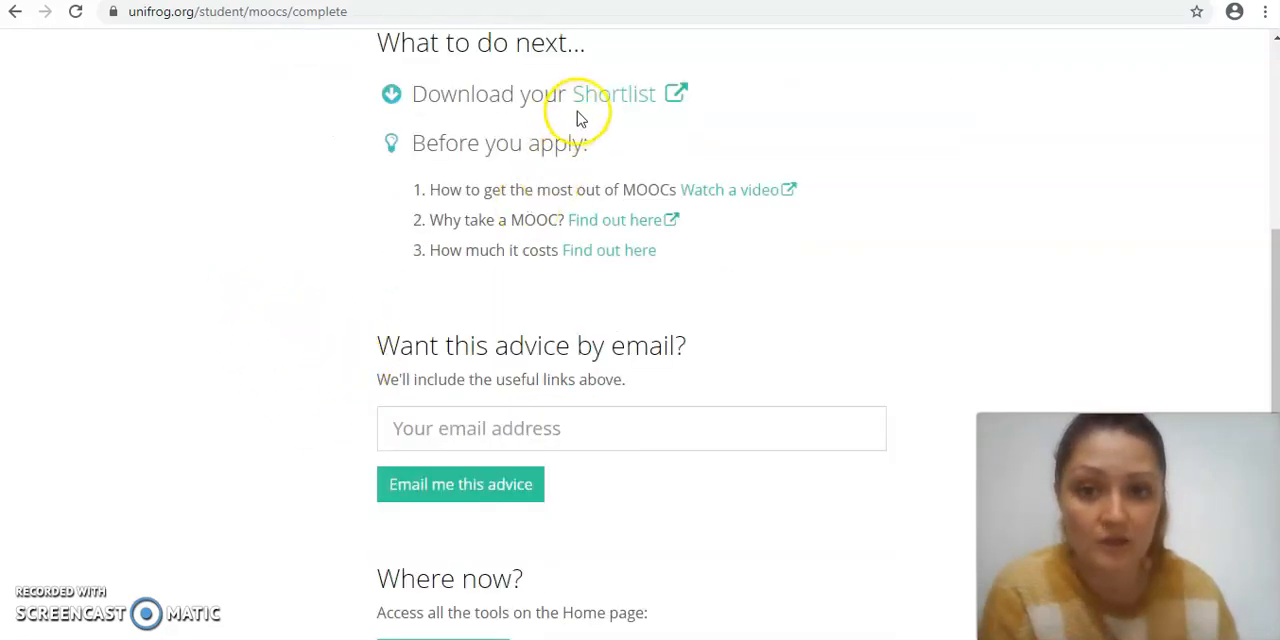
scroll("down", 3)
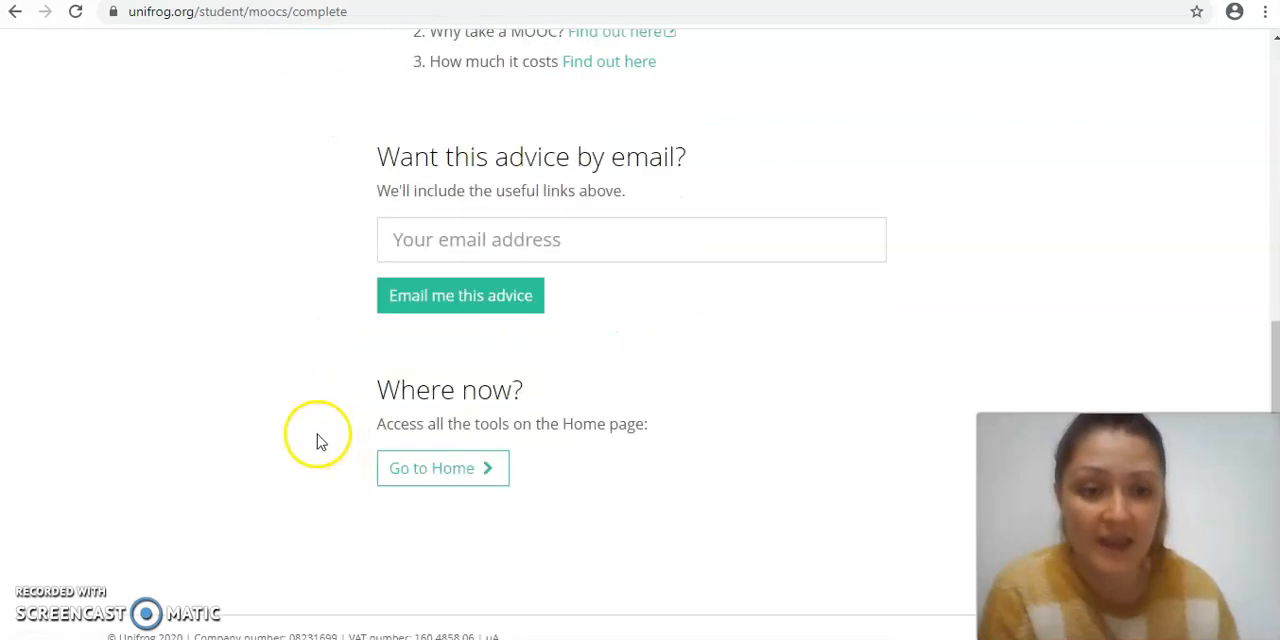
mouse_move(444, 468)
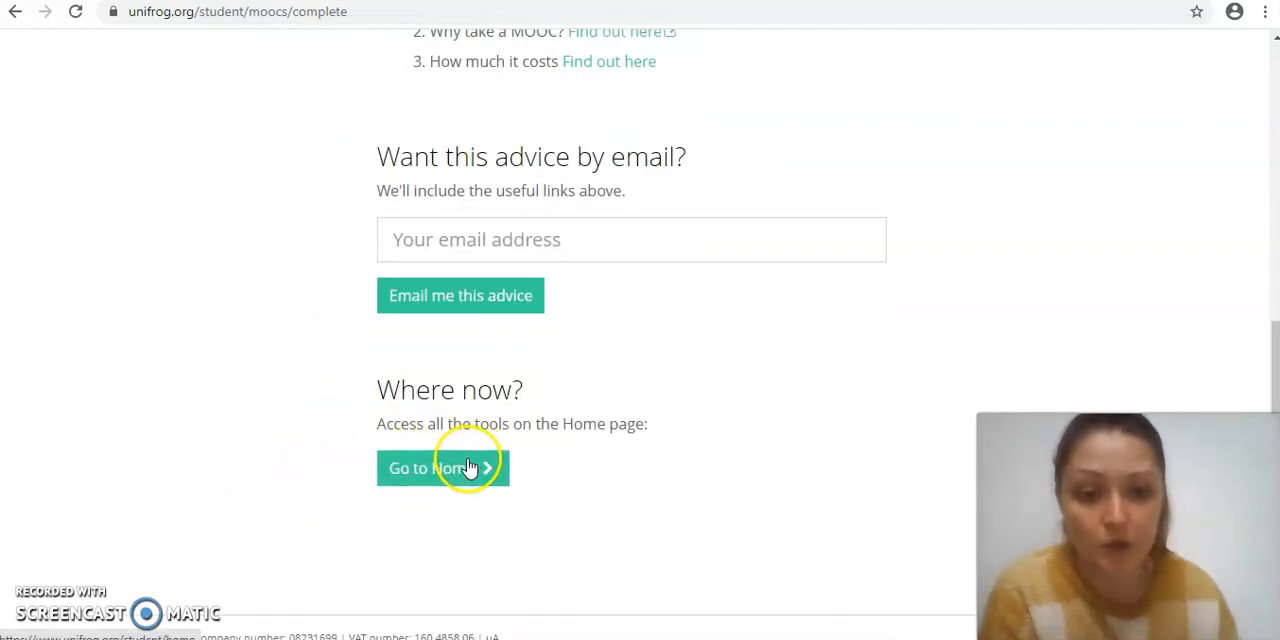
- Return to the student home page and view the saved shortlist from the MOOC tile
left_click(432, 468)
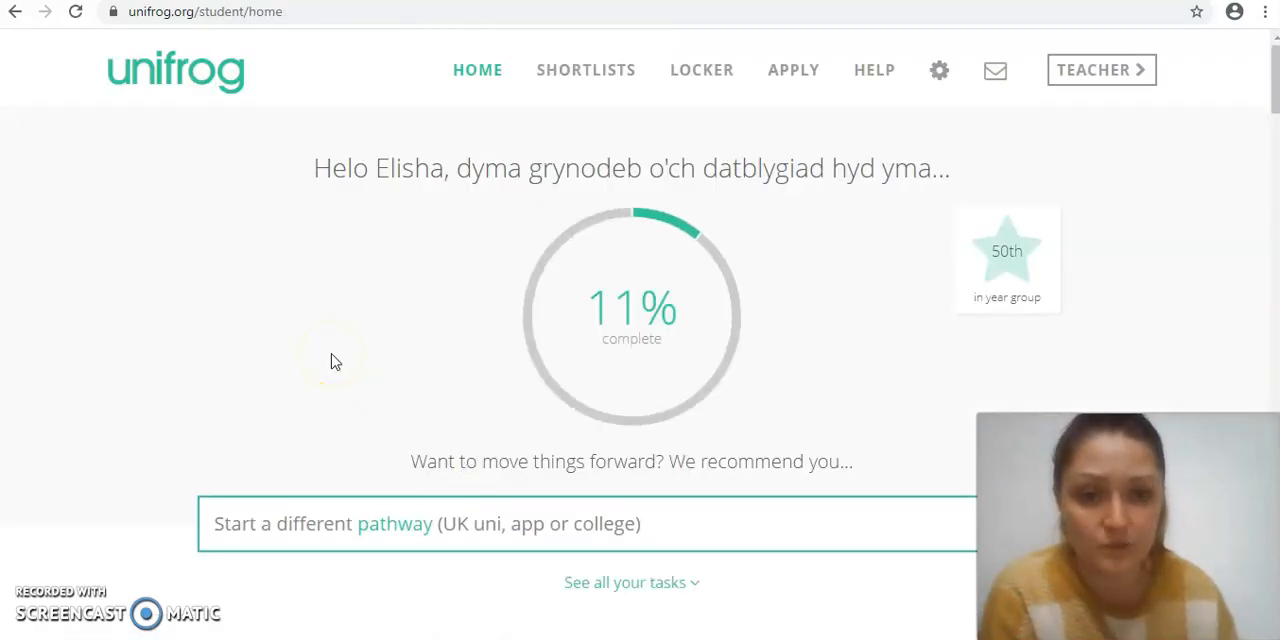
scroll("down", 3)
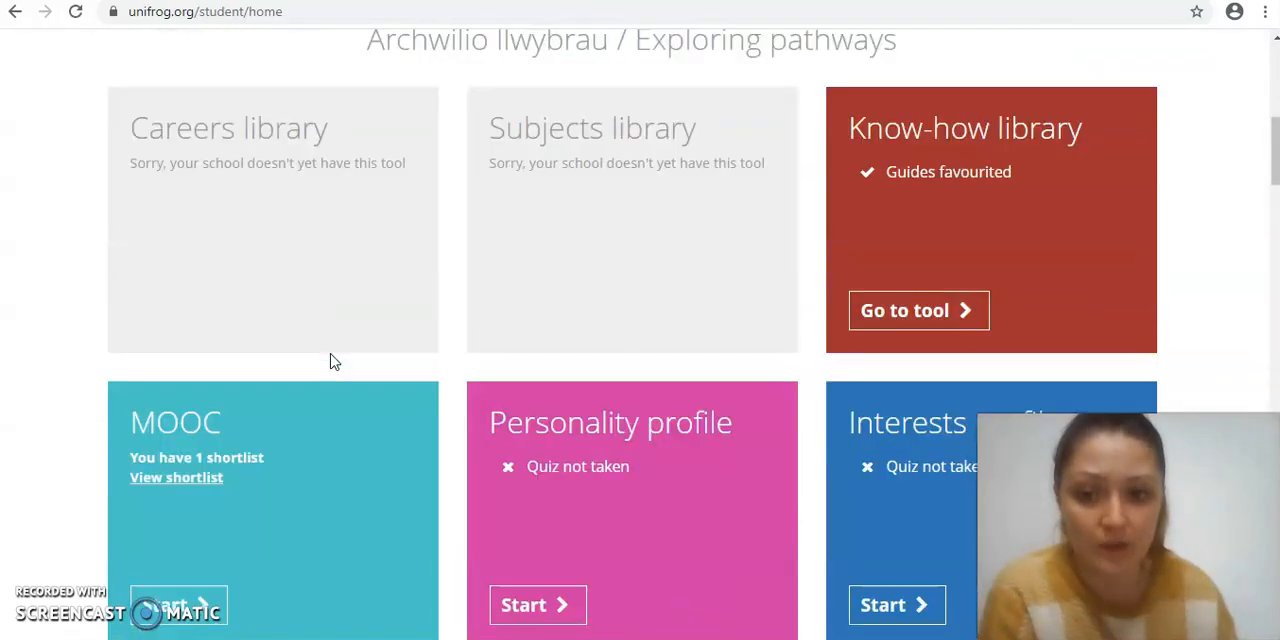
scroll("down", 3)
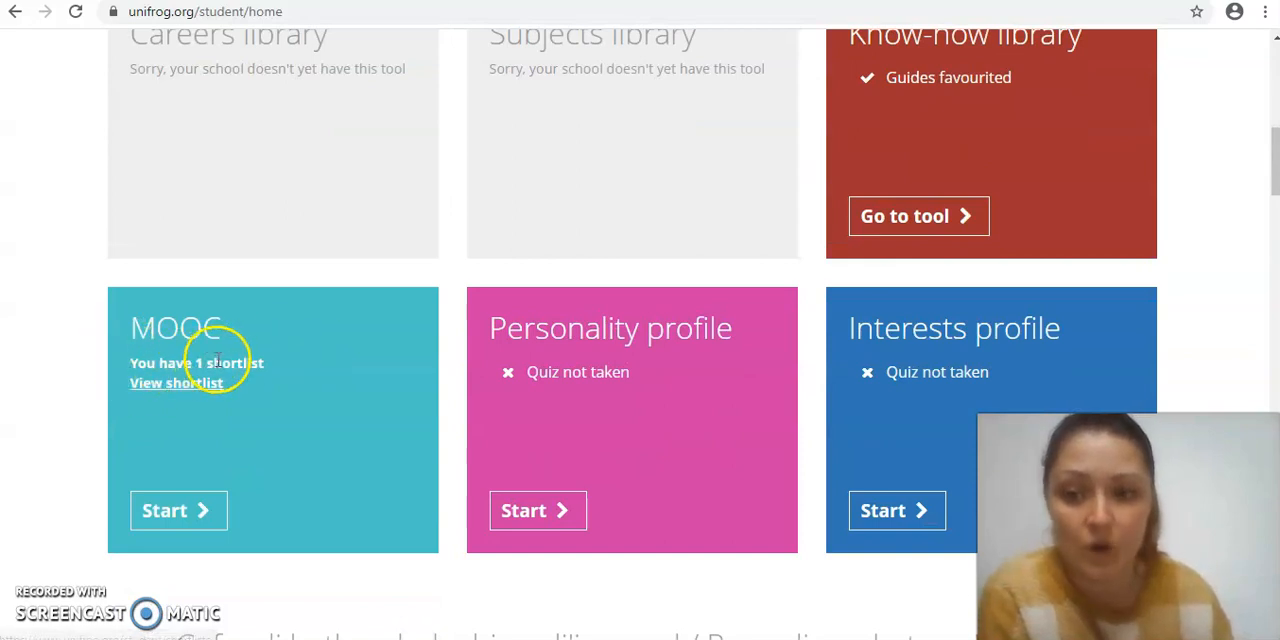
mouse_move(136, 400)
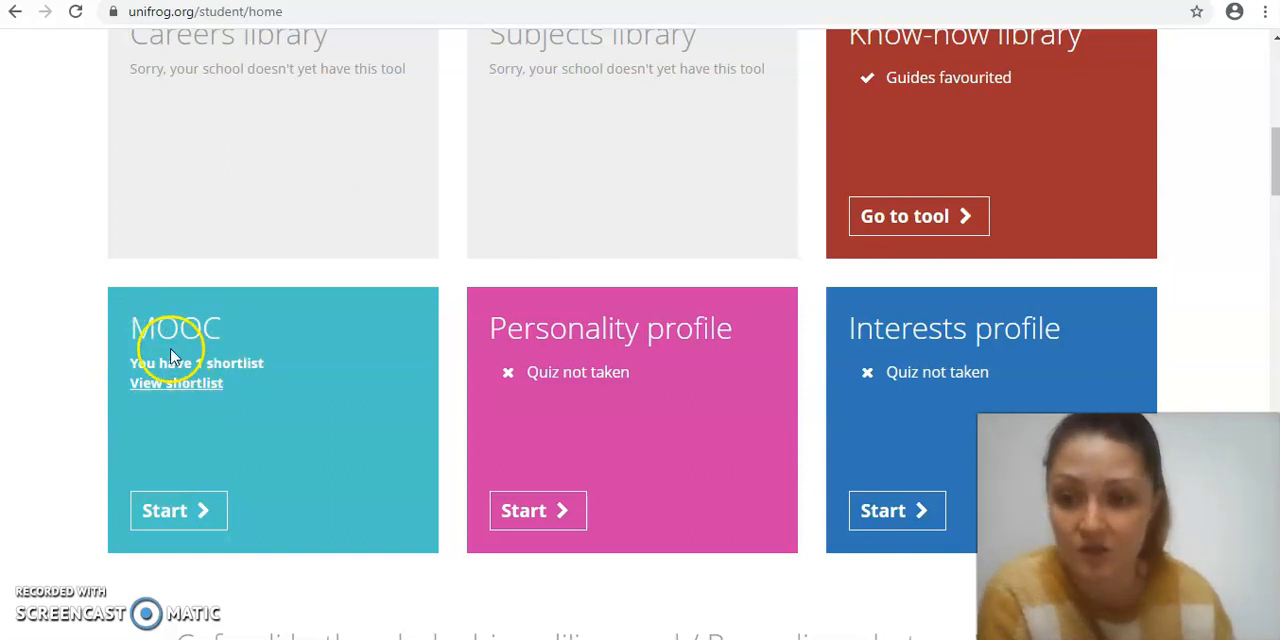
left_click(176, 384)
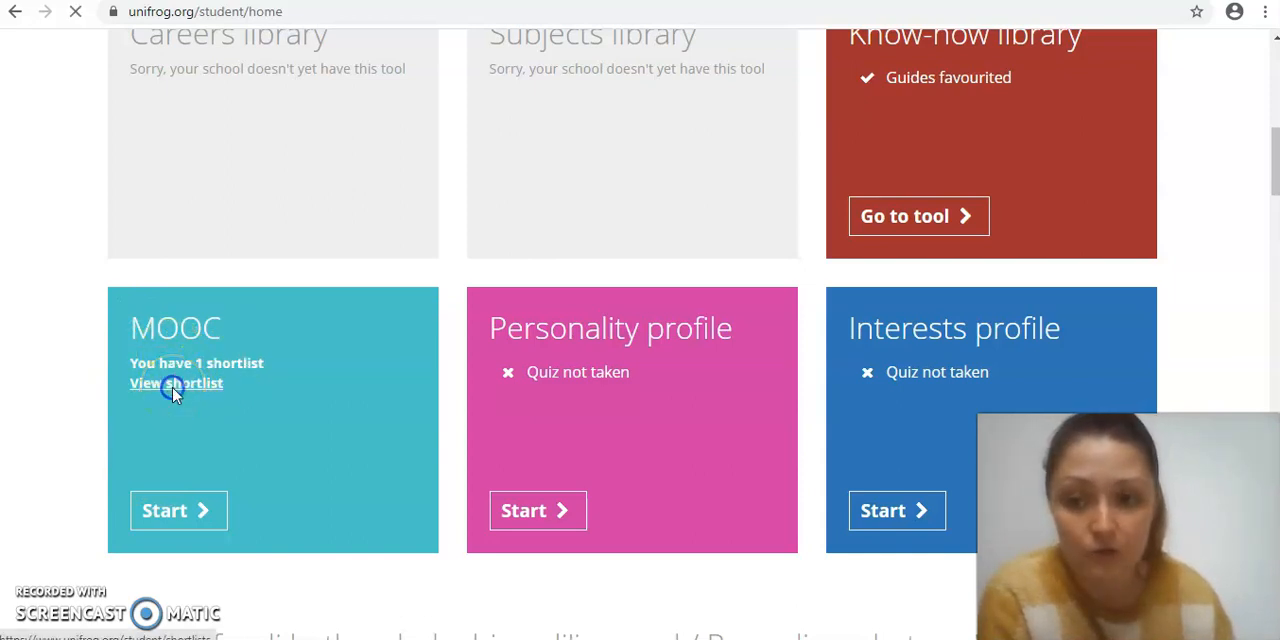
left_click(176, 384)
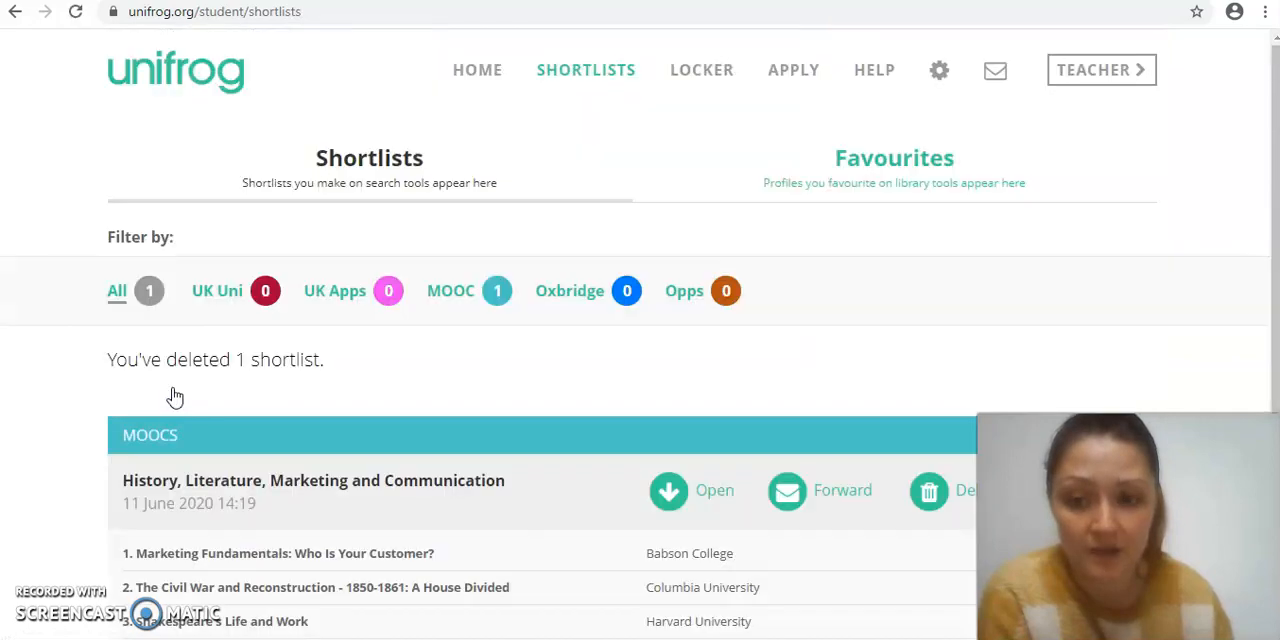
scroll("down", 3)
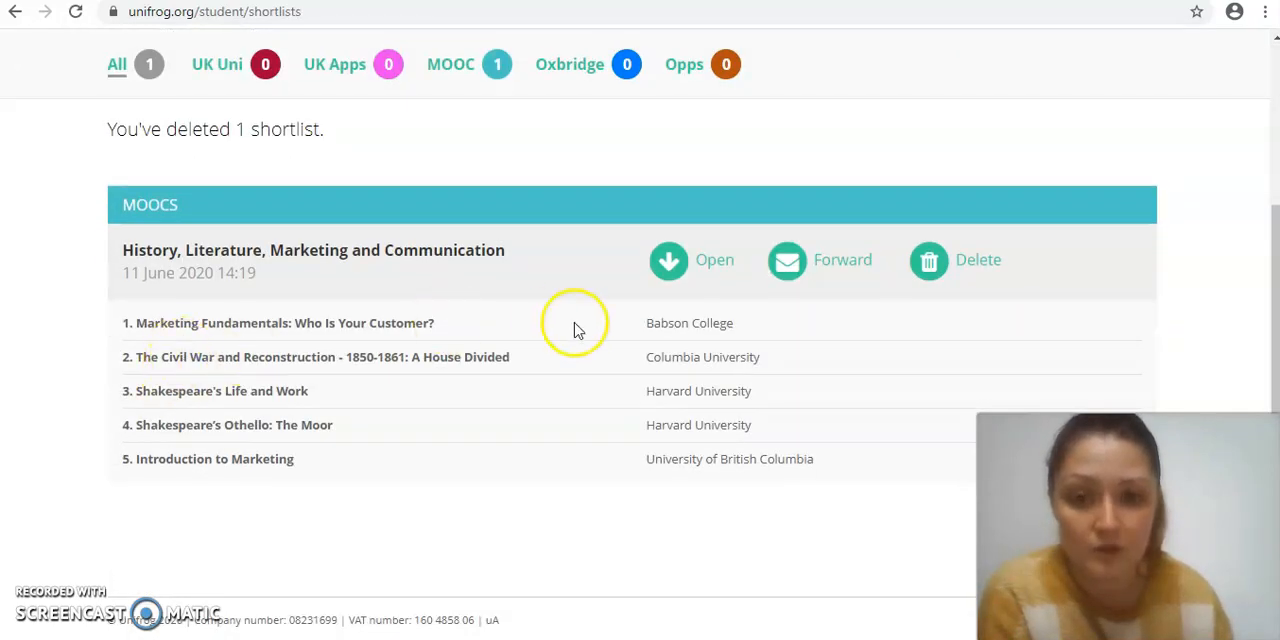
mouse_move(648, 428)
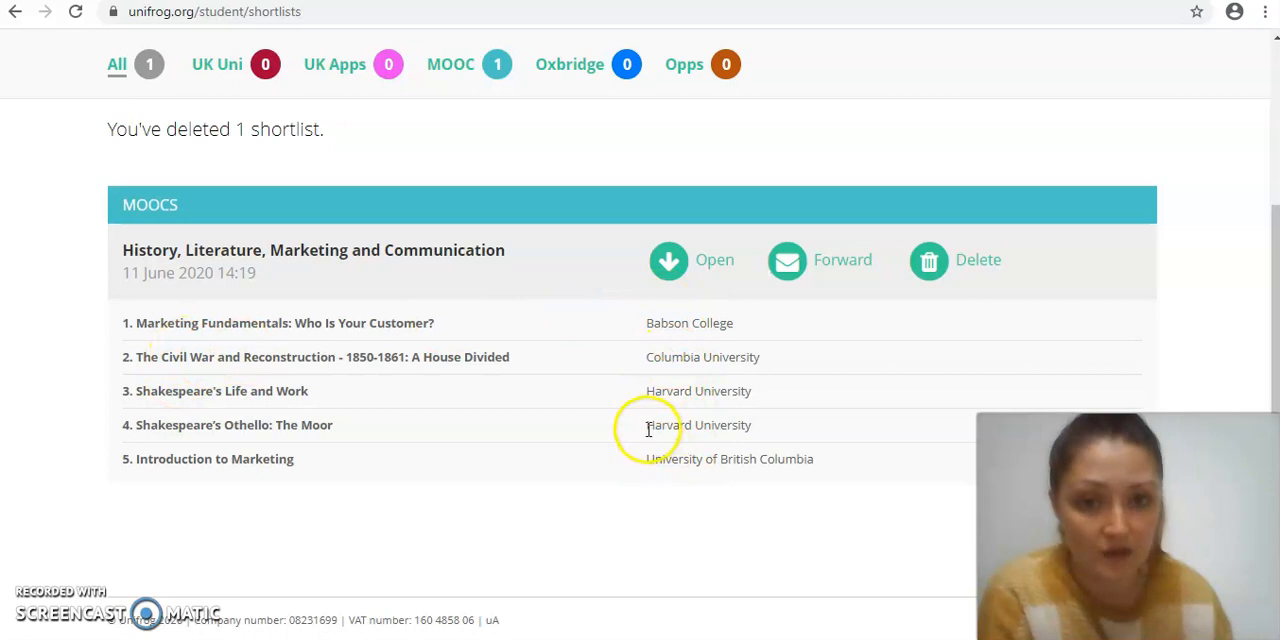
left_click(668, 260)
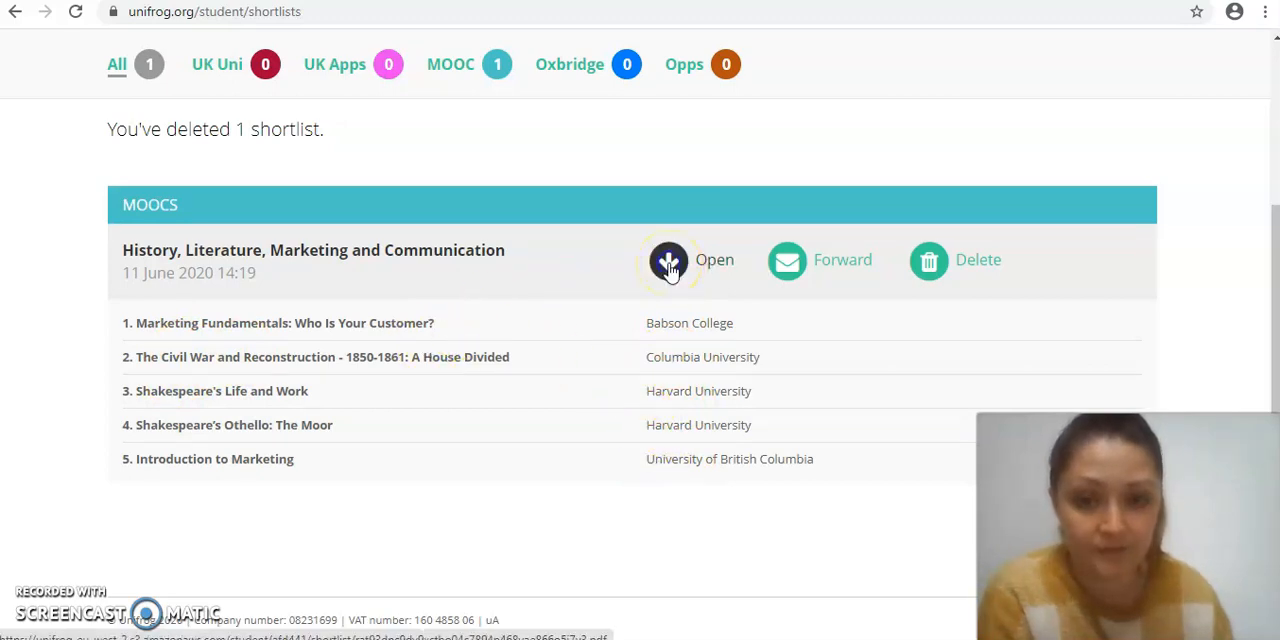
- View the shortlist as a five-page PDF and follow Get started on Shakespeare's Life and Work
left_click(668, 260)
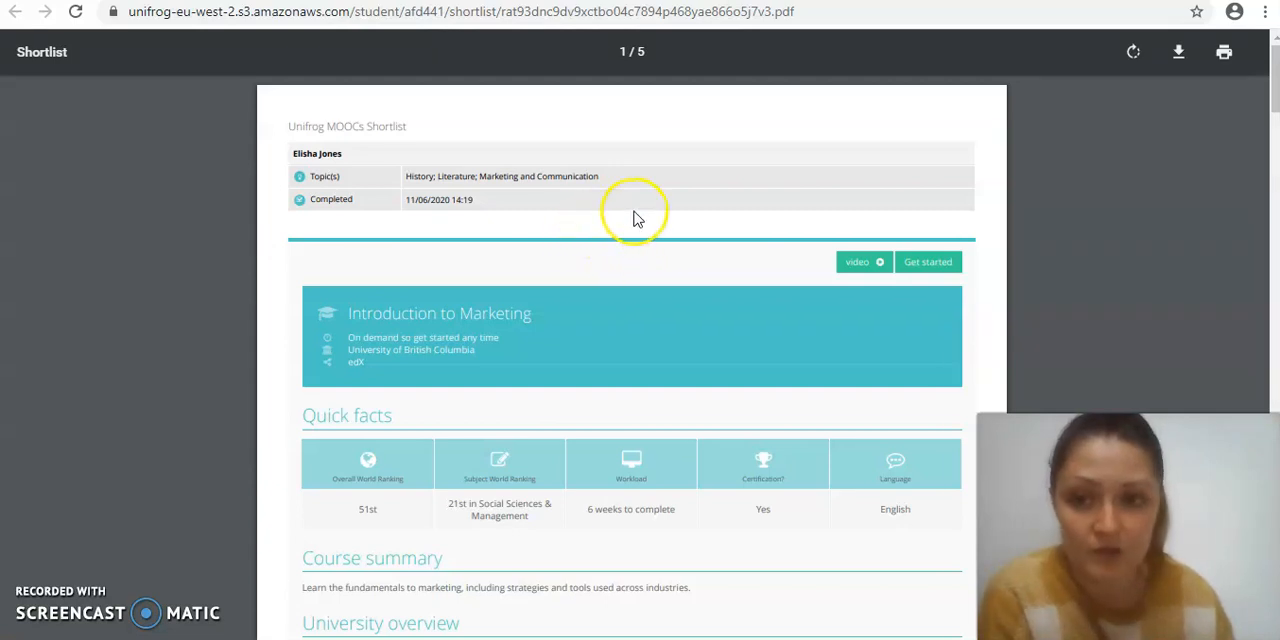
scroll("down", 3)
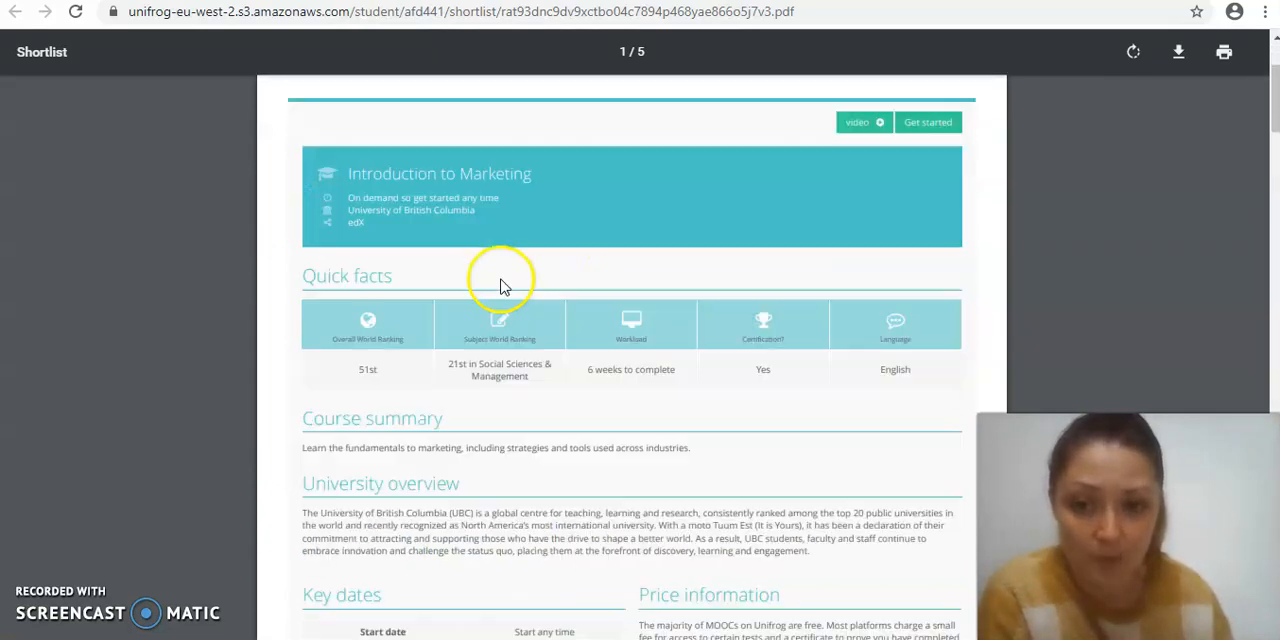
scroll("down", 3)
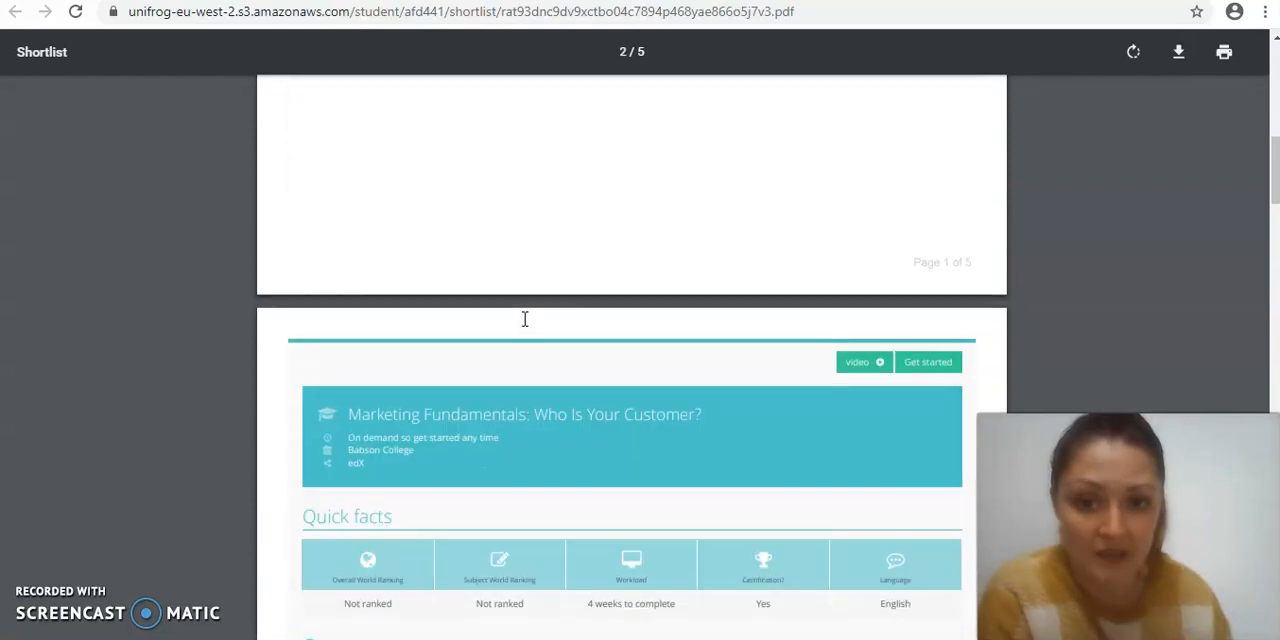
scroll("down", 3)
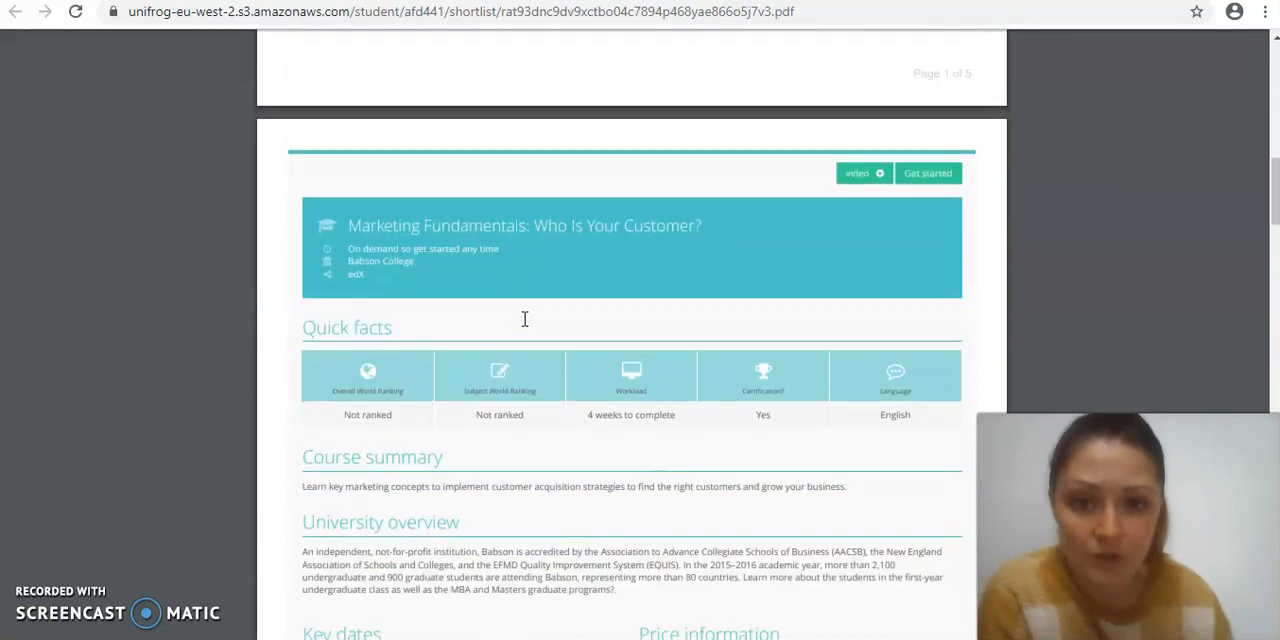
scroll("down", 3)
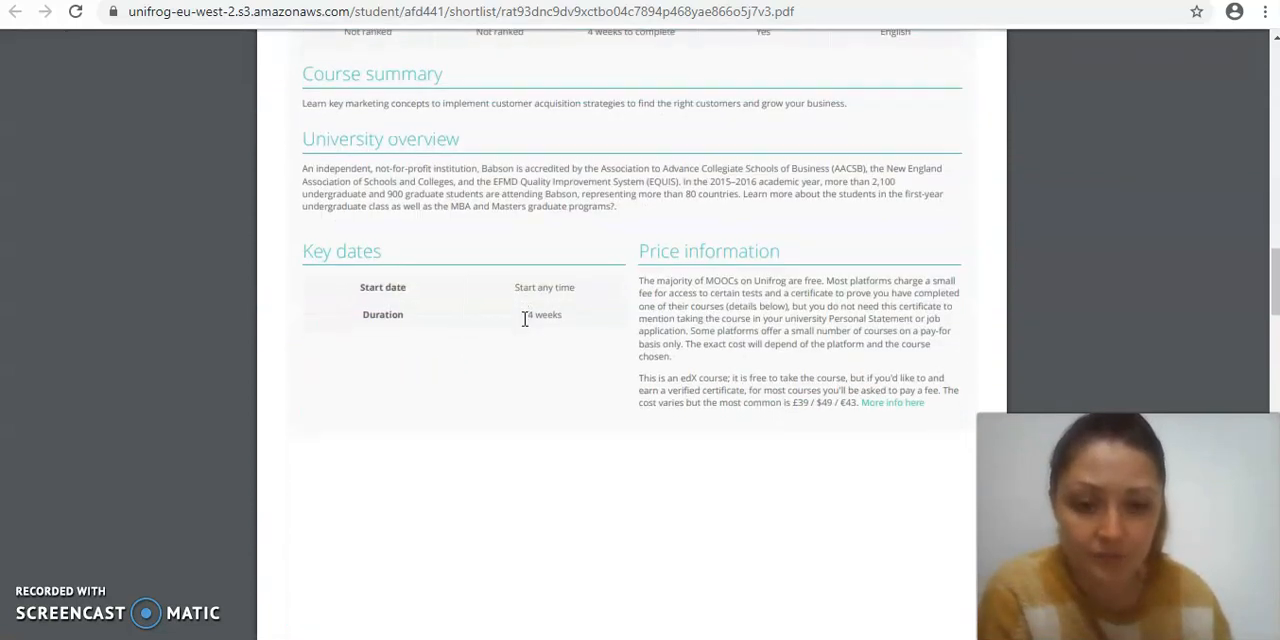
scroll("down", 3)
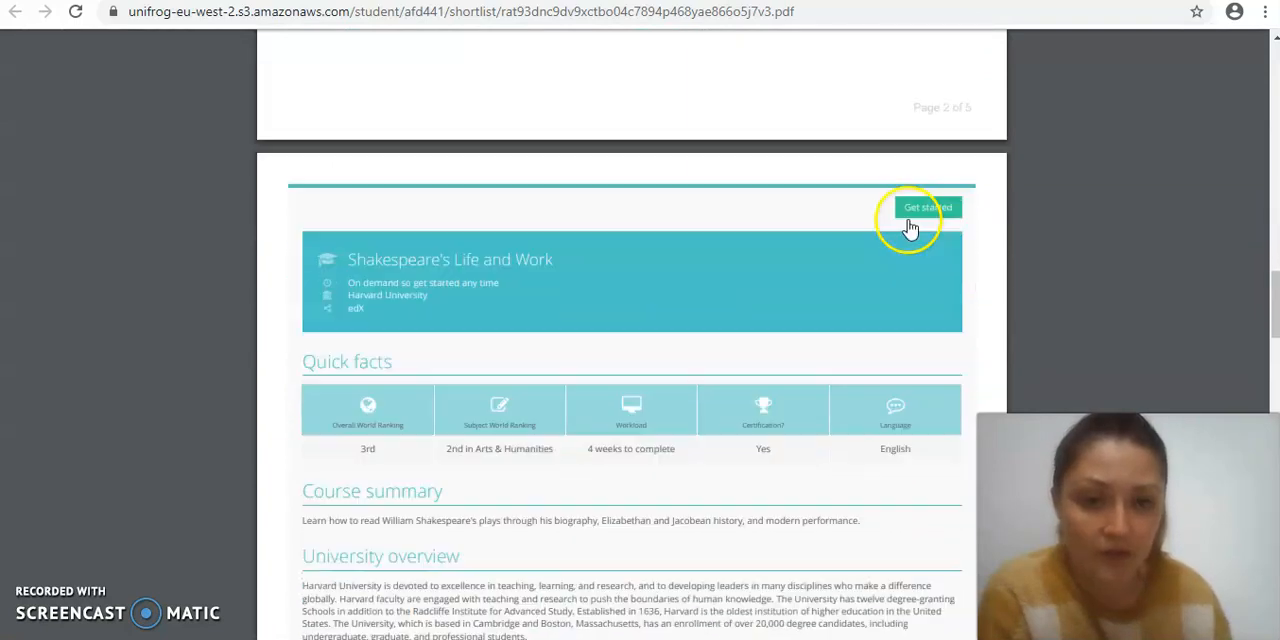
left_click(928, 208)
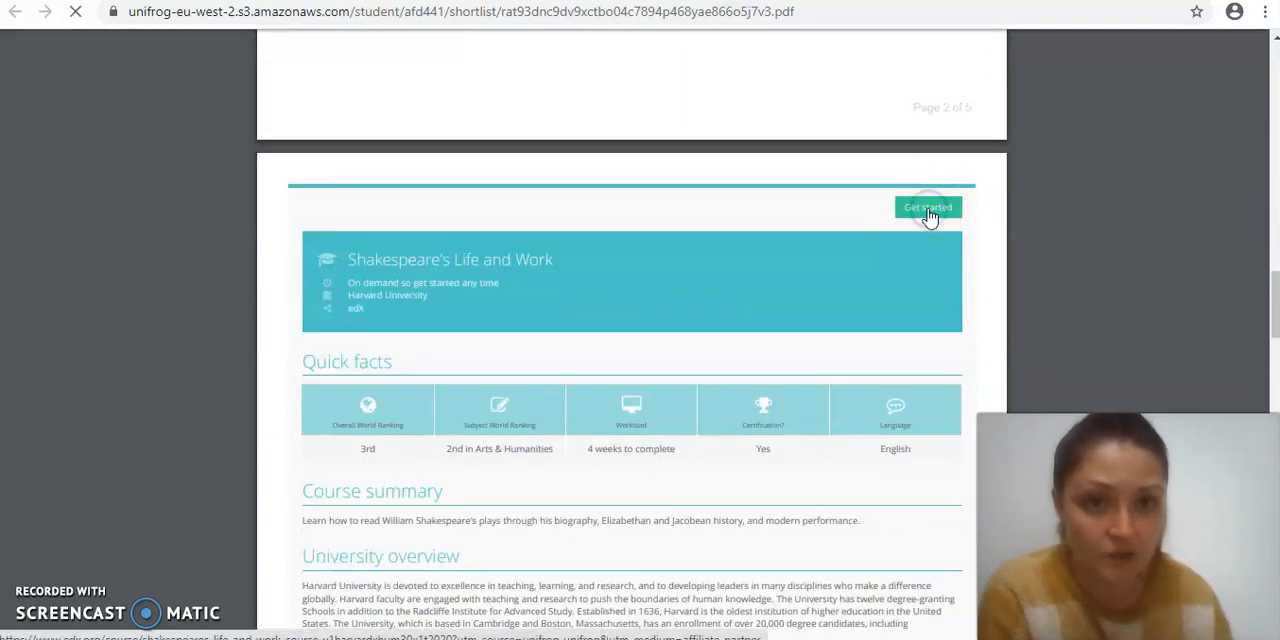
- View the Shakespeare's Life and Work edX page with its Enroll button and 41,394 enrolled
left_click(926, 208)
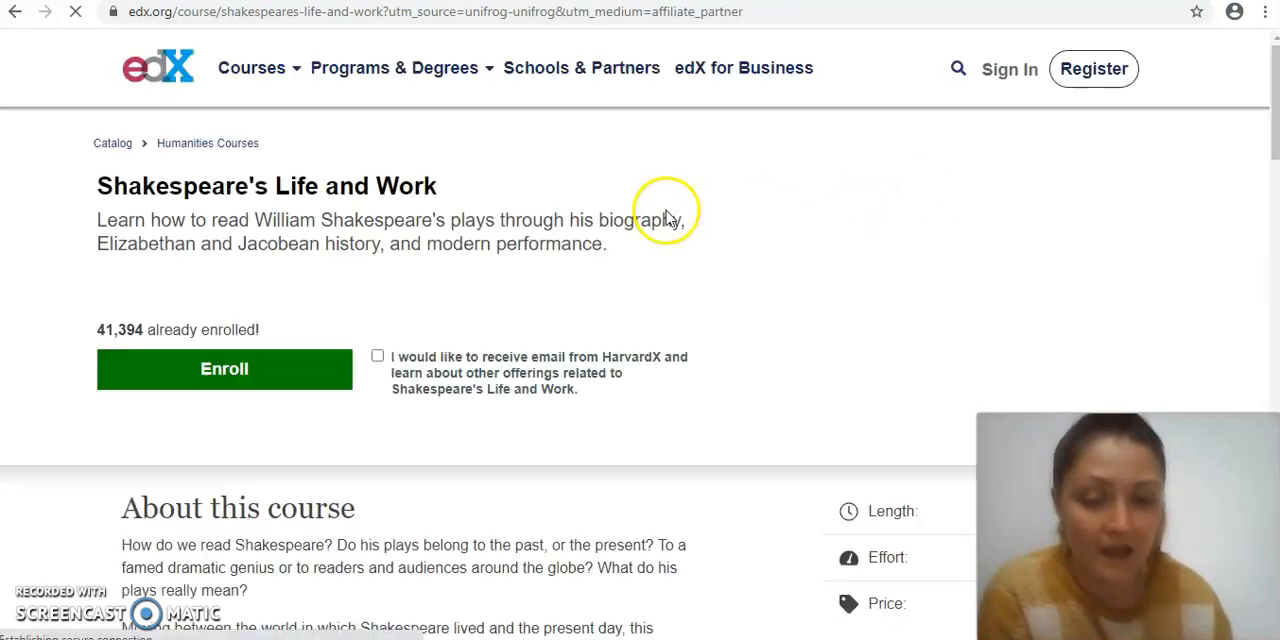
mouse_move(284, 296)
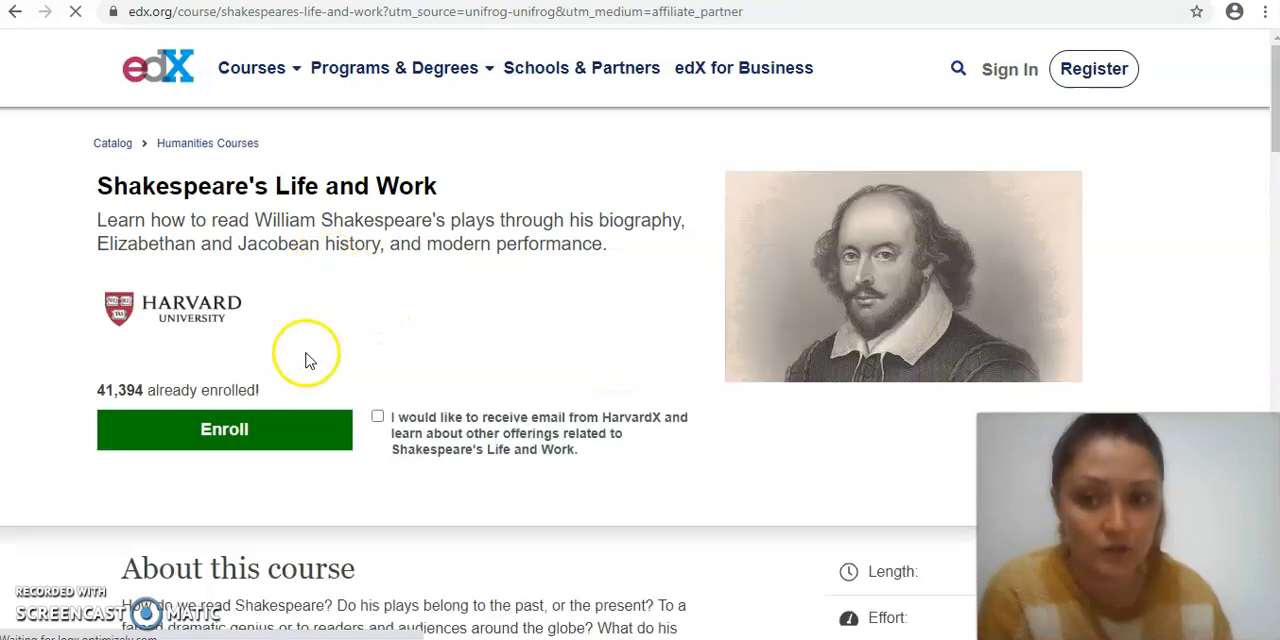
scroll("down", 3)
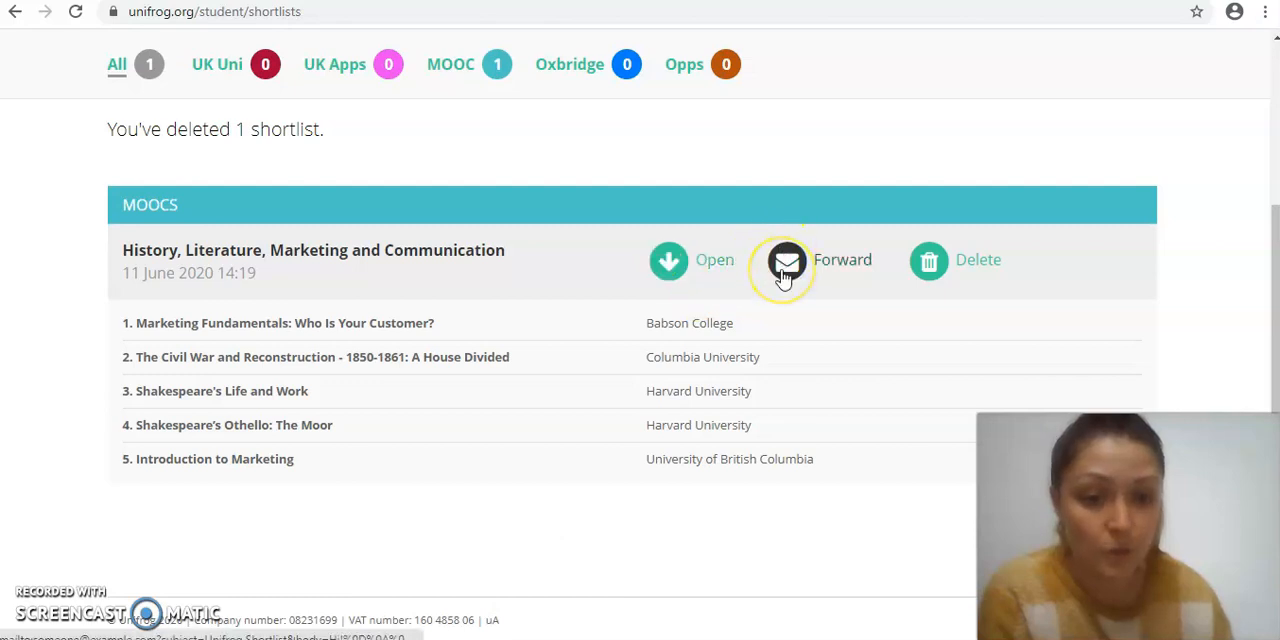
left_click(788, 260)
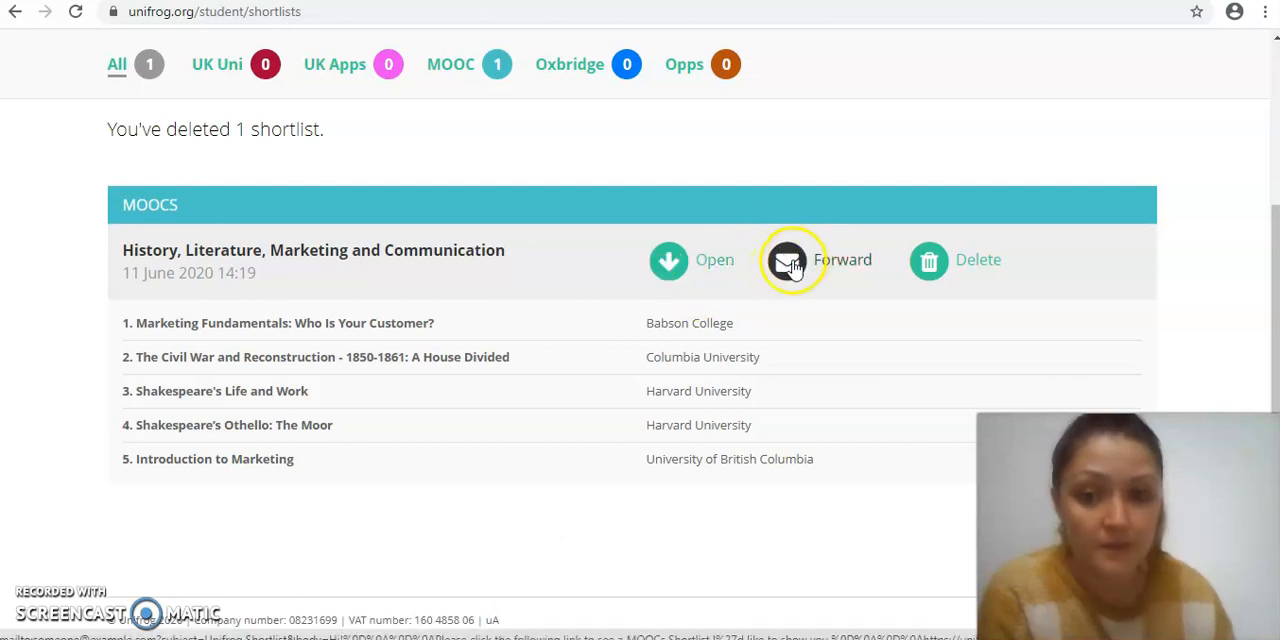
mouse_move(508, 344)
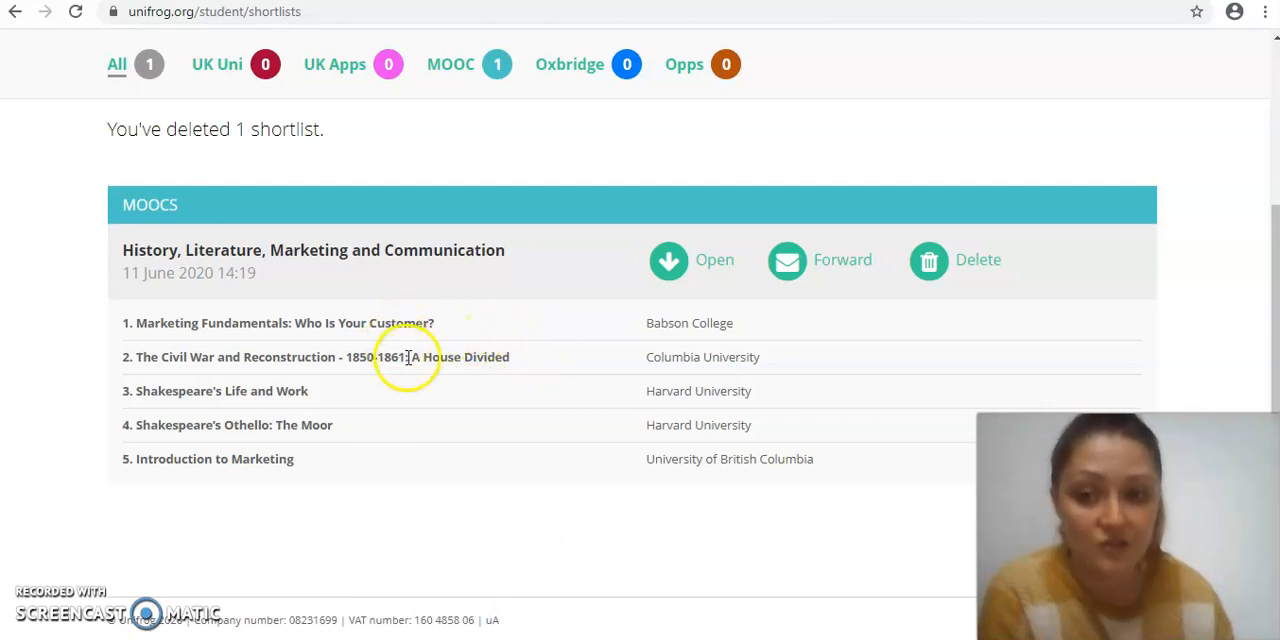
mouse_move(190, 392)
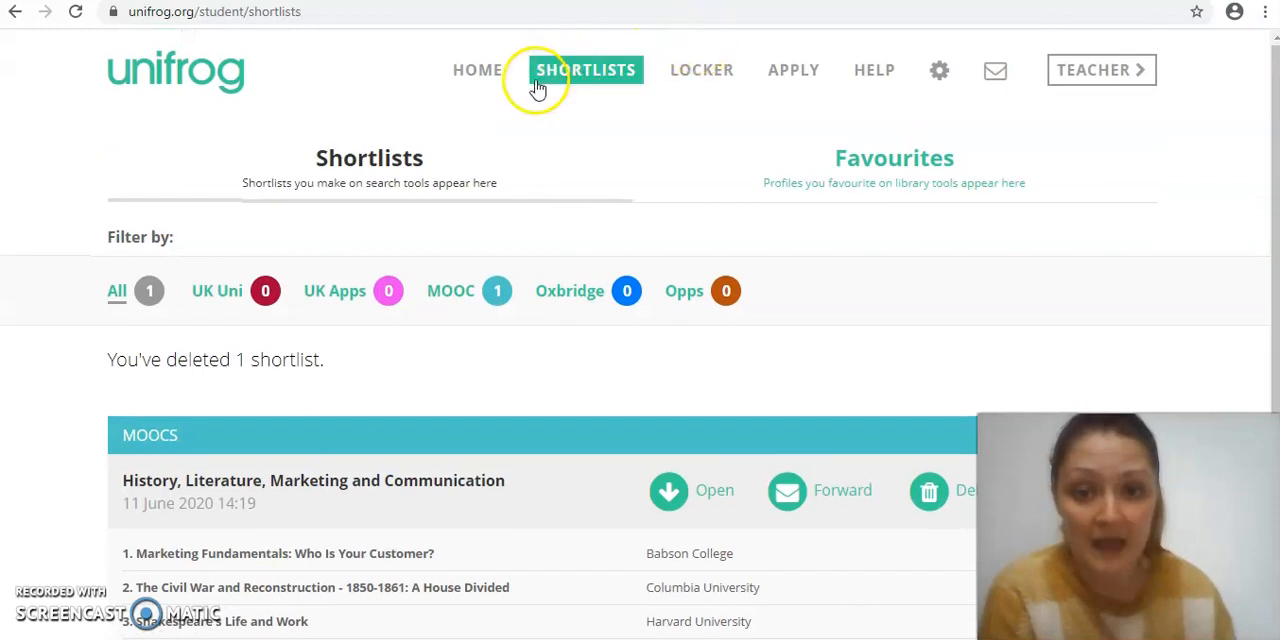
- Return to the Unifrog student home page, where the MOOC tile reports one saved shortlist
left_click(16, 12)
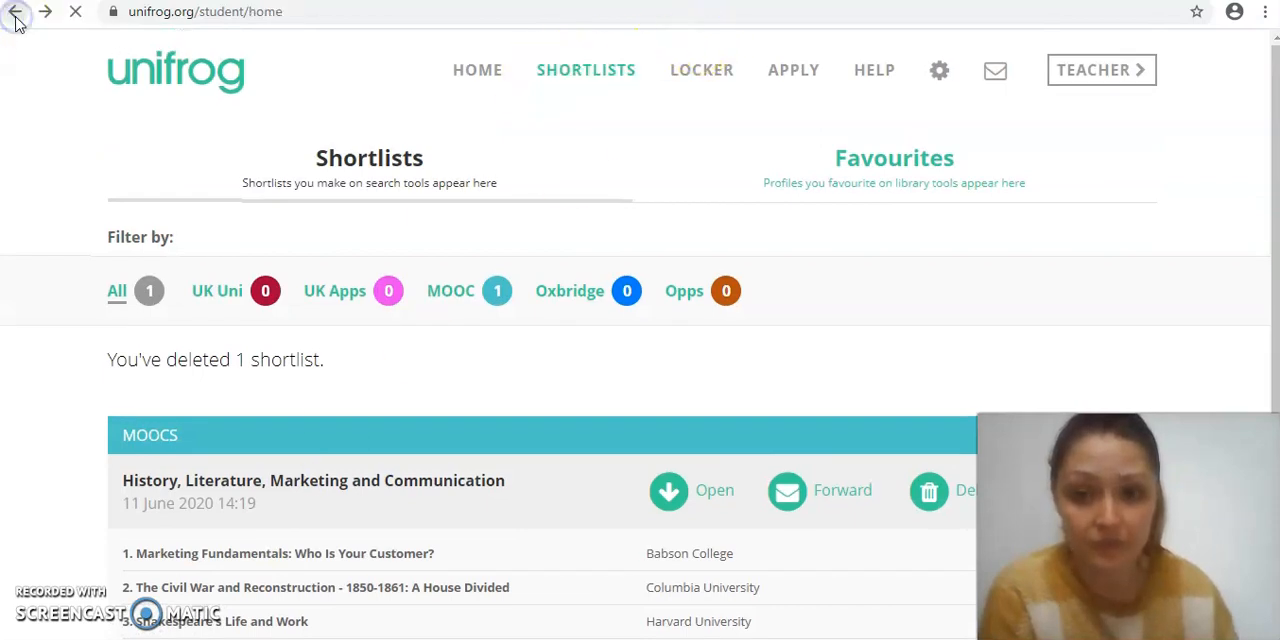
left_click(16, 12)
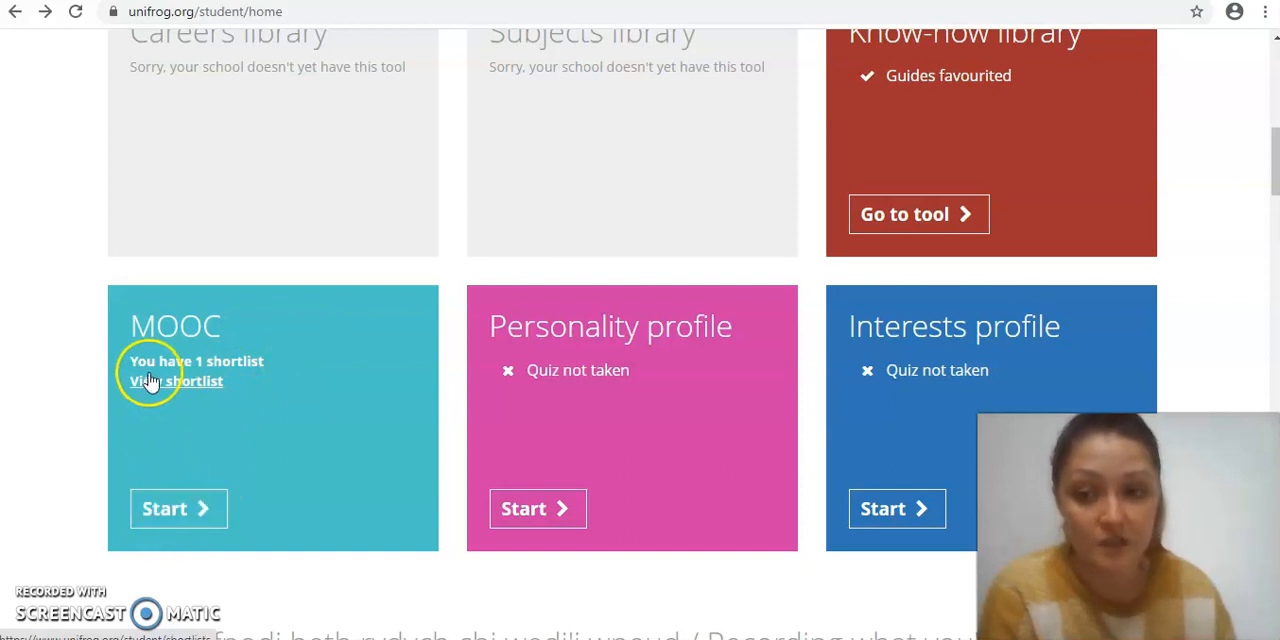
mouse_move(276, 410)
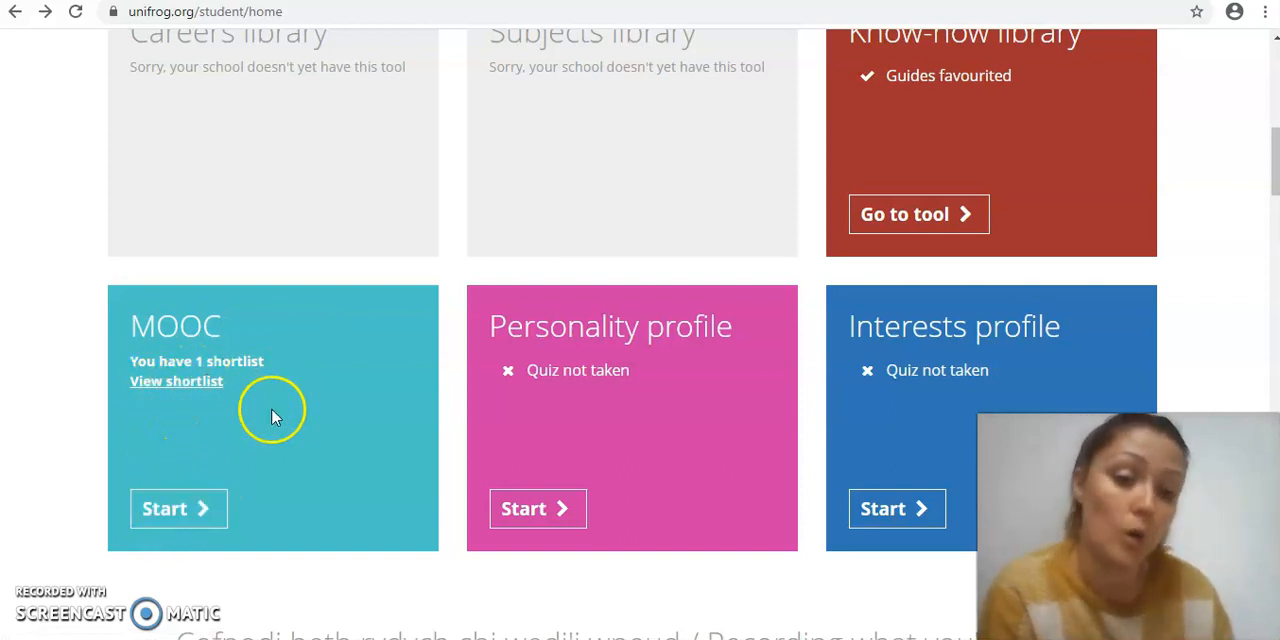
mouse_move(316, 364)
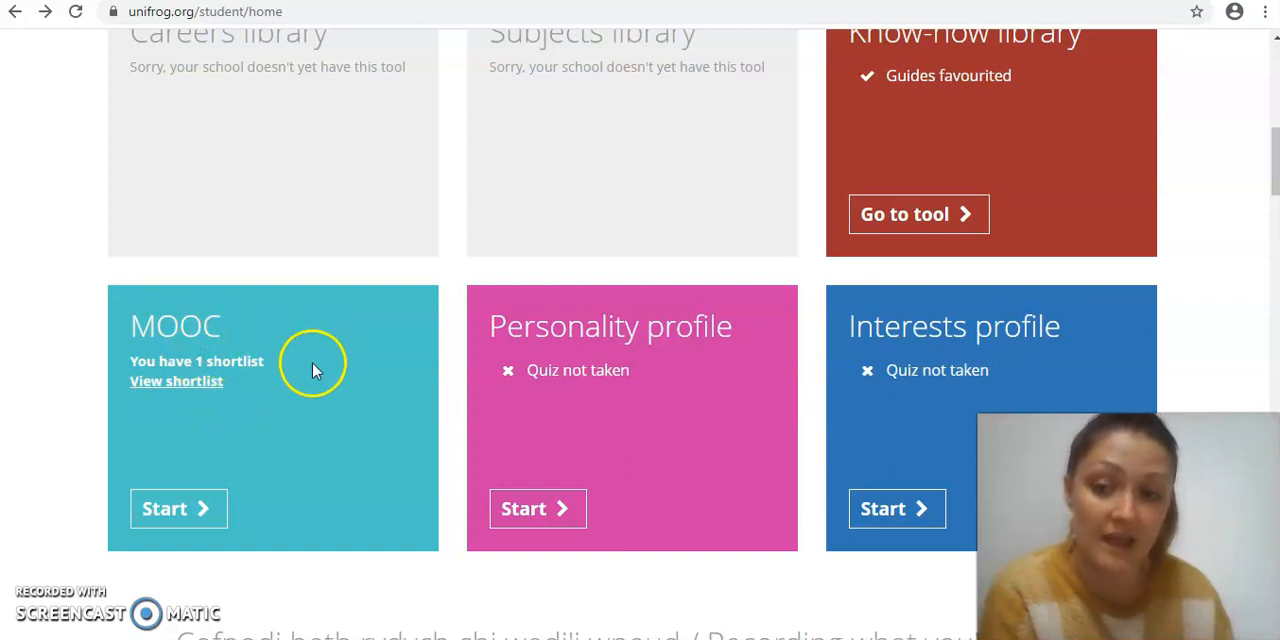
mouse_move(236, 410)
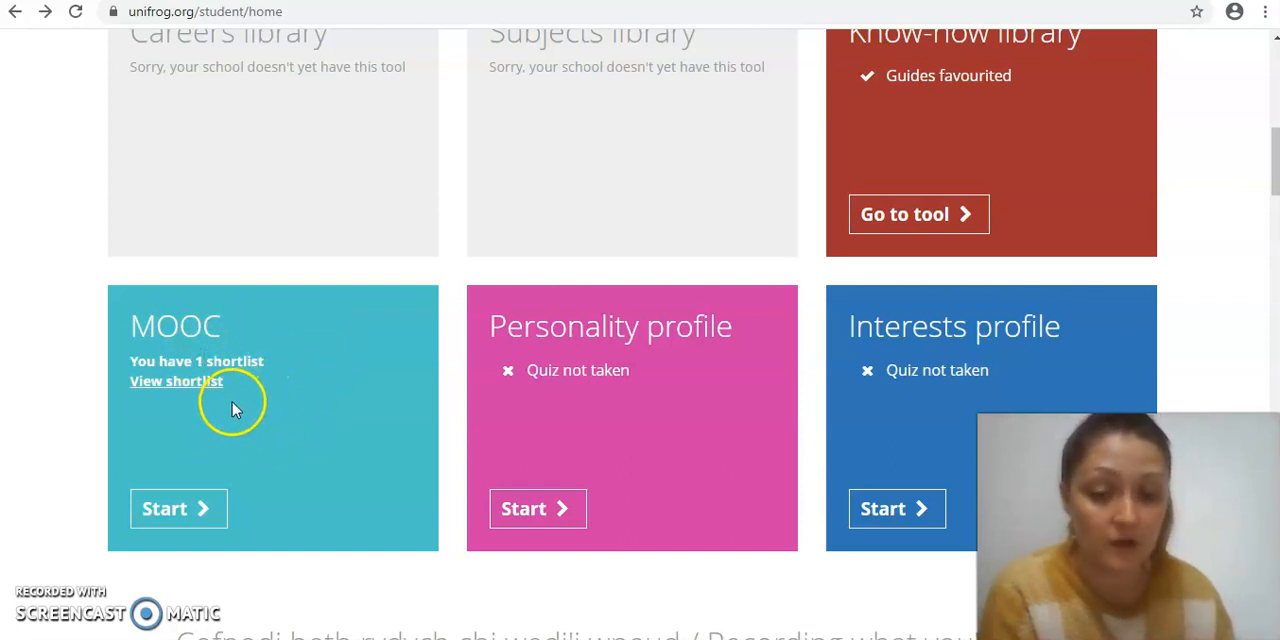